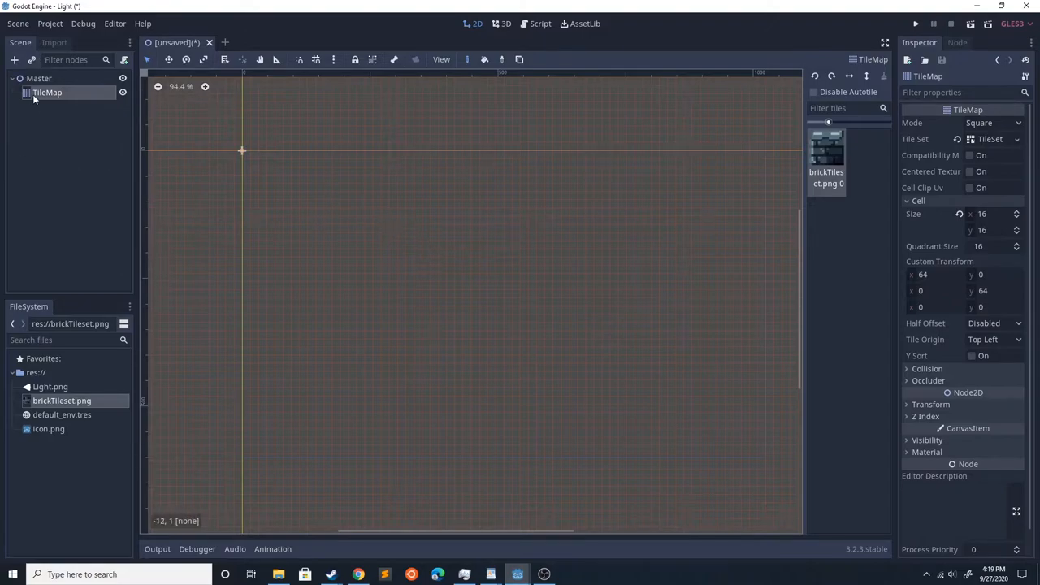
{"action": "mouse_move", "coordinate": [47, 91]}
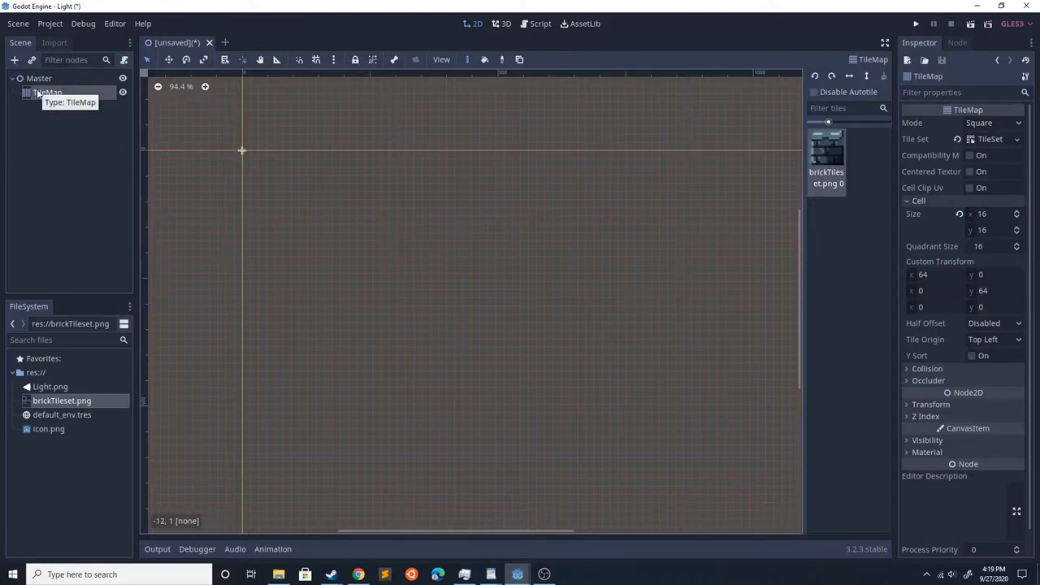
Add a Light2D node to the scene under Master.
{"action": "left_click", "coordinate": [13, 58]}
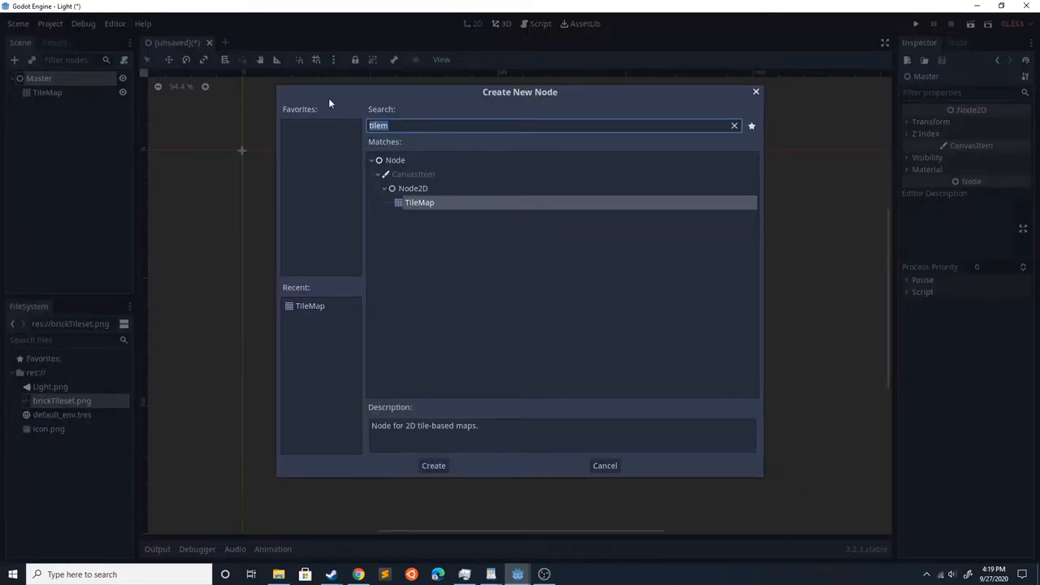
{"action": "type", "text": "light"}
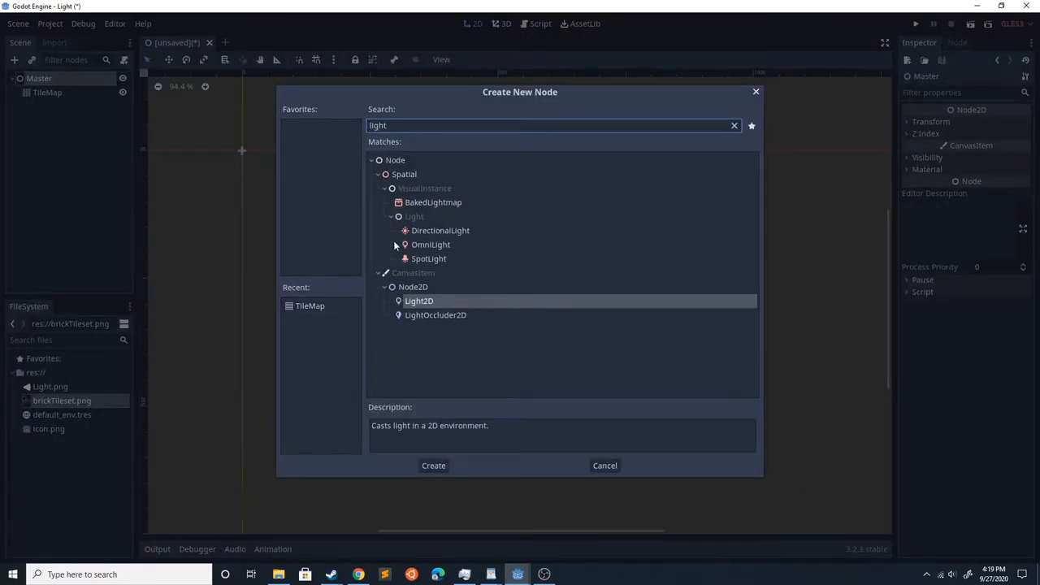
{"action": "left_click", "coordinate": [432, 464]}
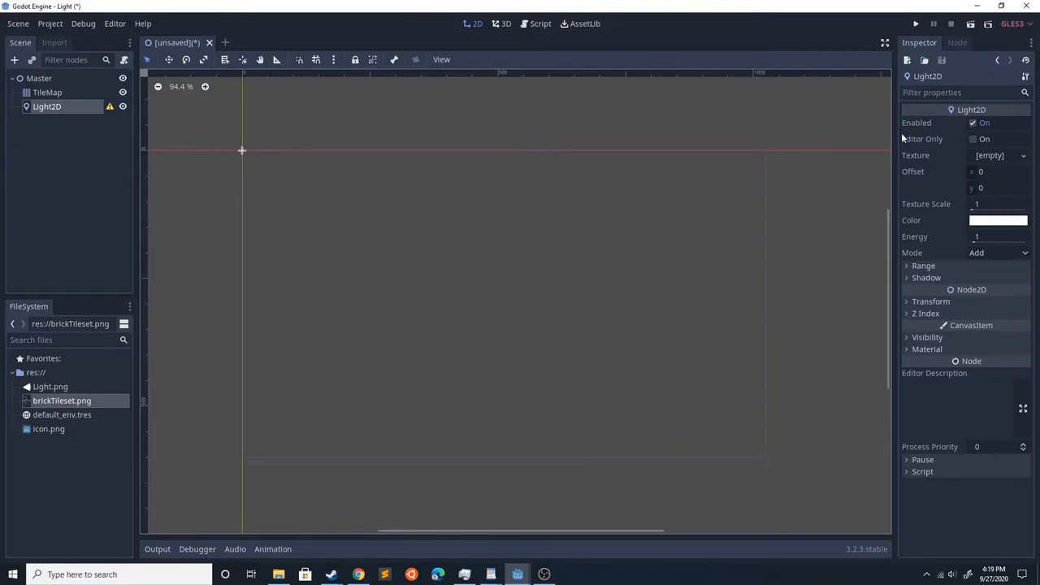
{"action": "mouse_move", "coordinate": [117, 414]}
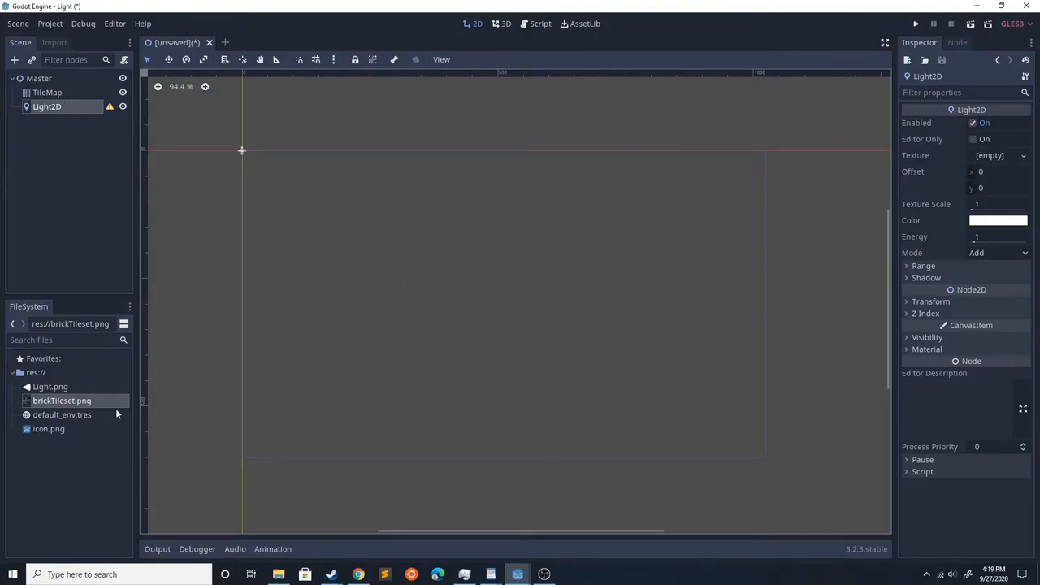
Assign light.png from the project files as the Light2D's texture.
{"action": "left_click", "coordinate": [50, 387]}
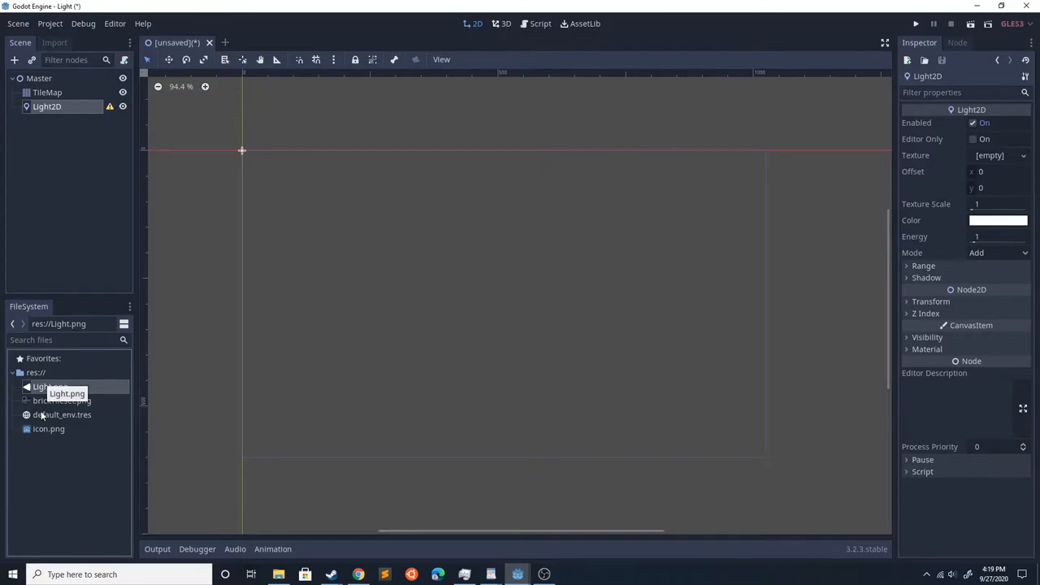
{"action": "double_click", "coordinate": [50, 387]}
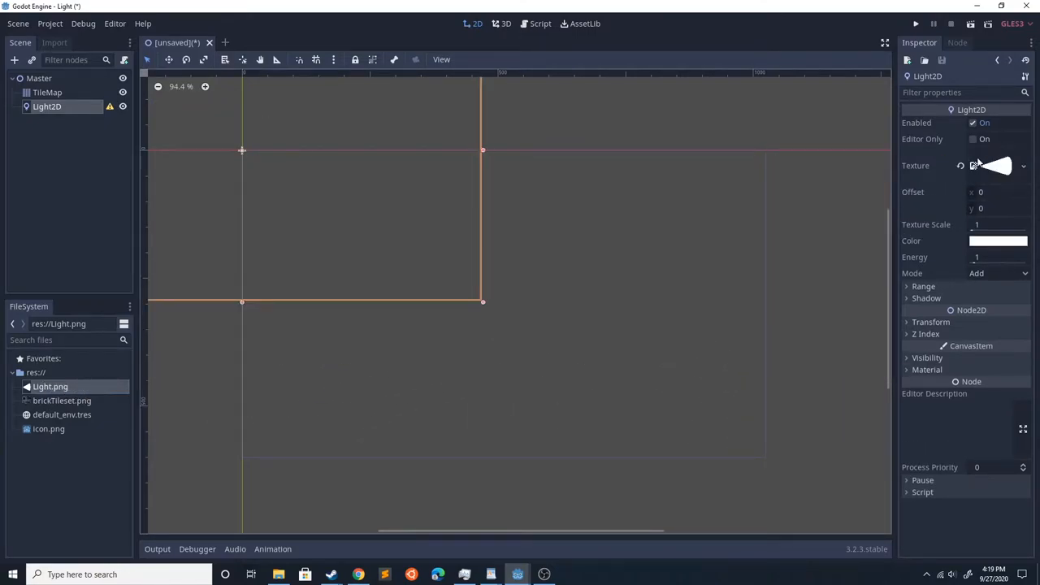
{"action": "scroll", "scroll_direction": "down", "scroll_amount": 3}
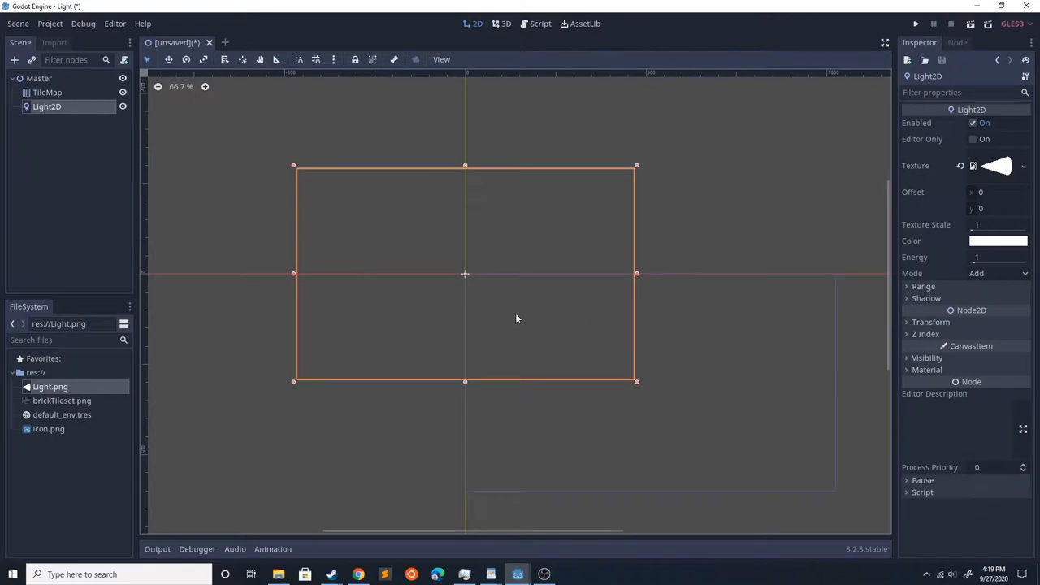
{"action": "mouse_move", "coordinate": [127, 407]}
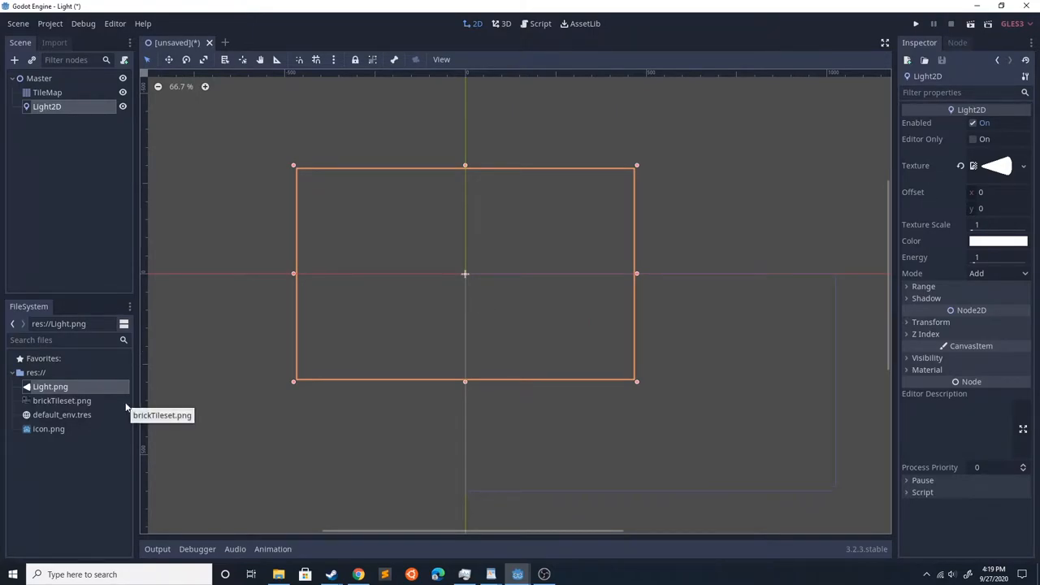
Add a Sprite node showing the Godot icon to the scene.
{"action": "left_click", "coordinate": [15, 60]}
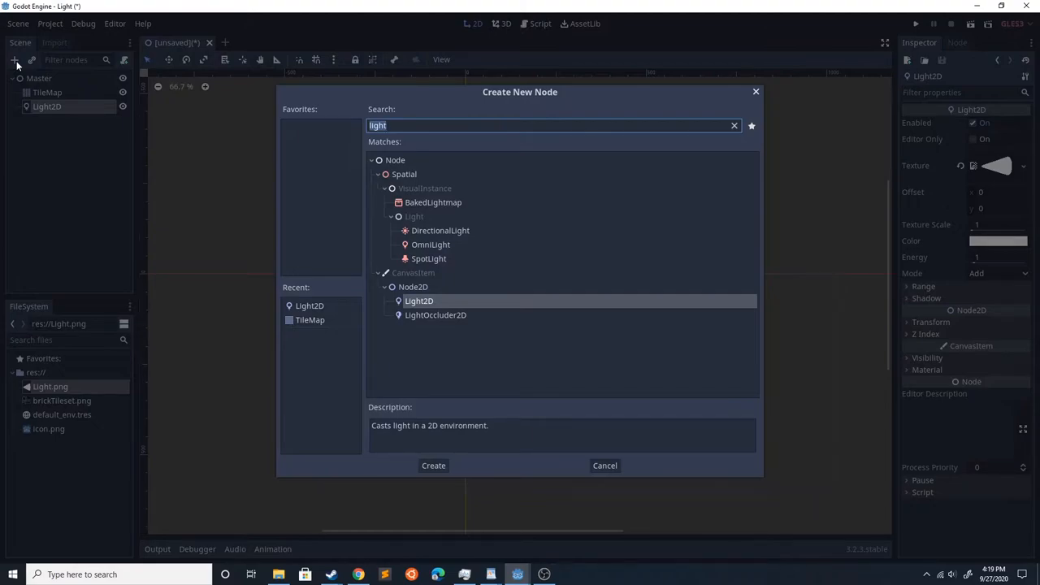
{"action": "type", "text": "spri"}
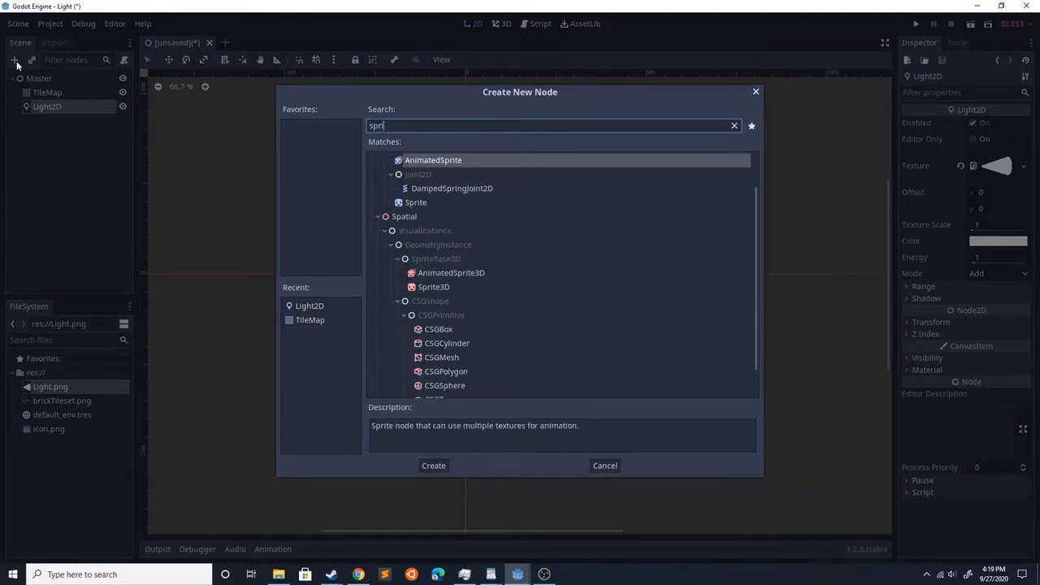
{"action": "left_click", "coordinate": [432, 465]}
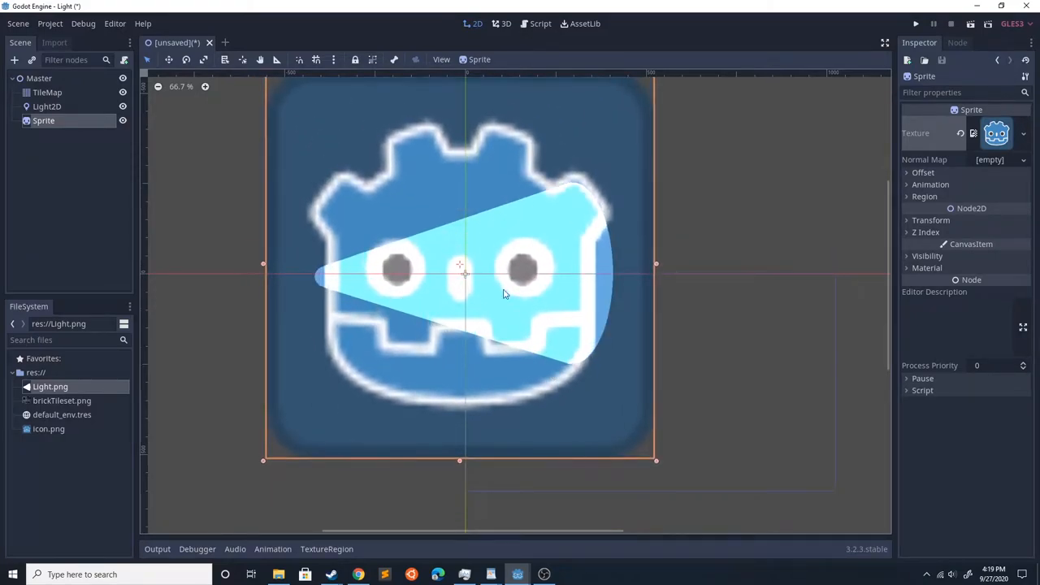
Select the Light2D and drag it left over the Godot icon.
{"action": "left_click", "coordinate": [47, 107]}
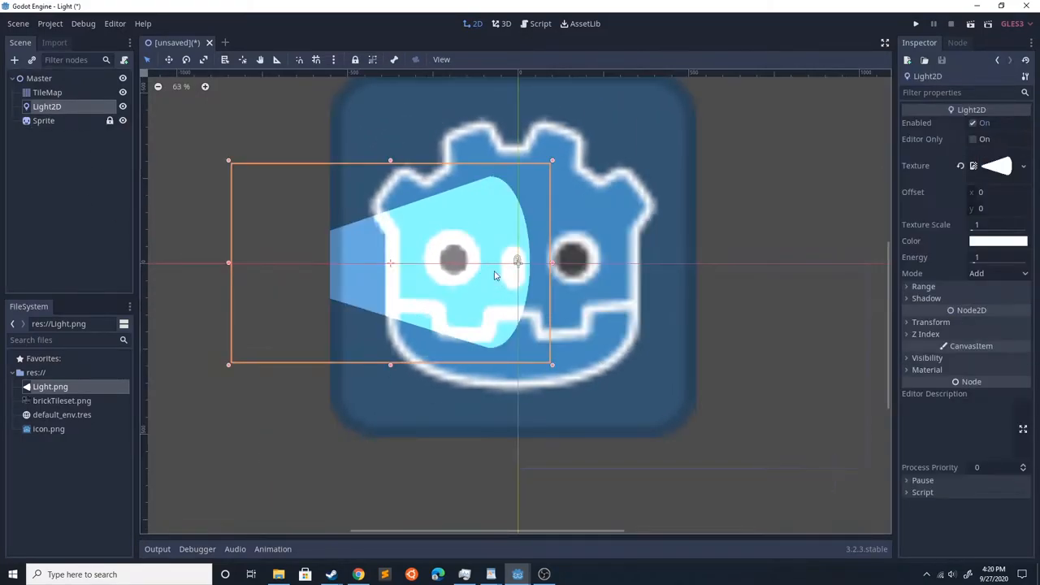
{"action": "left_click_drag", "start_coordinate": [495, 276], "coordinate": [367, 274]}
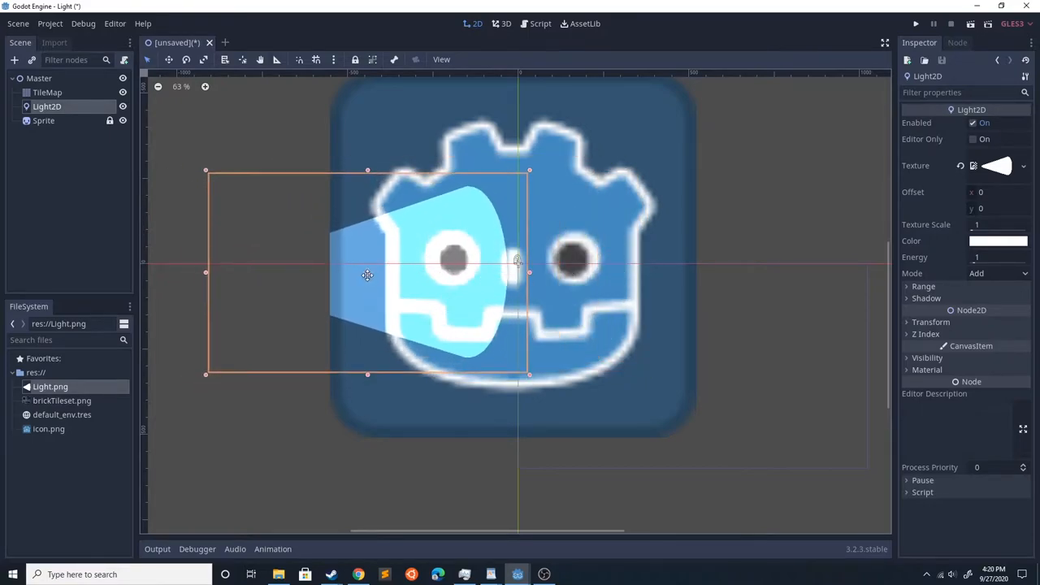
{"action": "left_click_drag", "start_coordinate": [367, 275], "coordinate": [351, 261]}
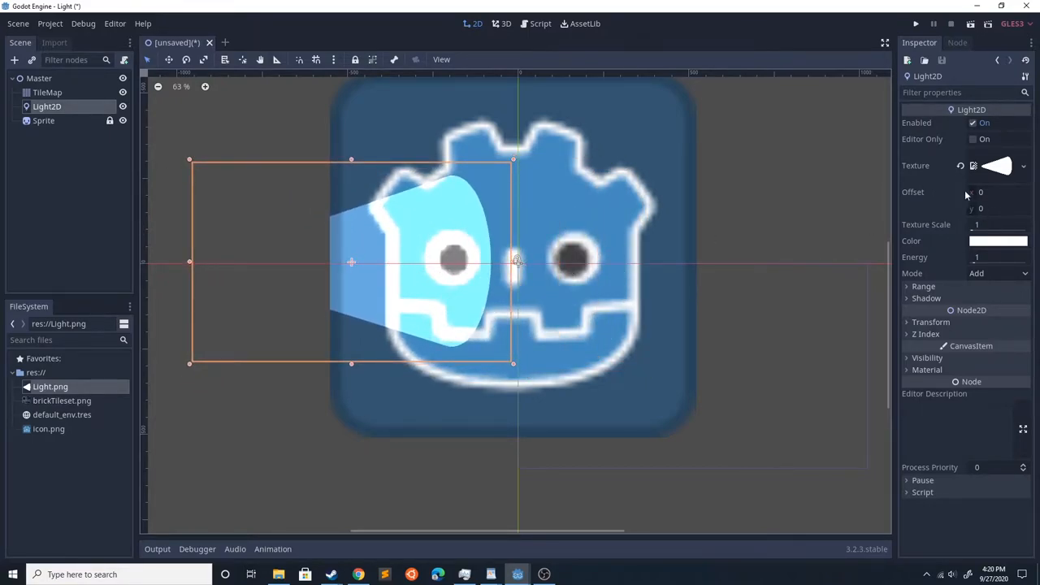
Set the light's horizontal Offset to 400, then select the TileMap.
{"action": "left_click", "coordinate": [999, 191]}
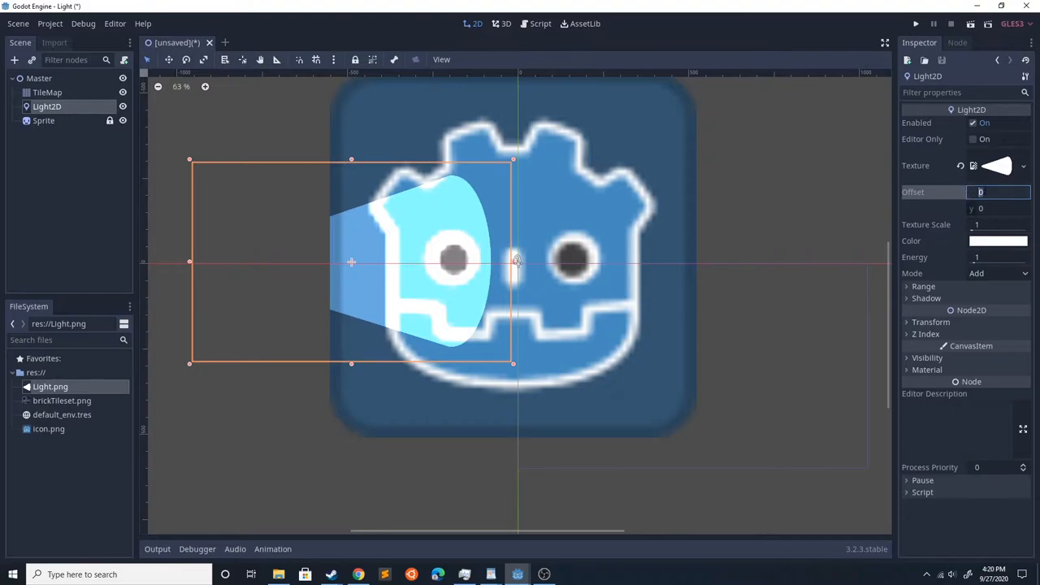
{"action": "type", "text": "100"}
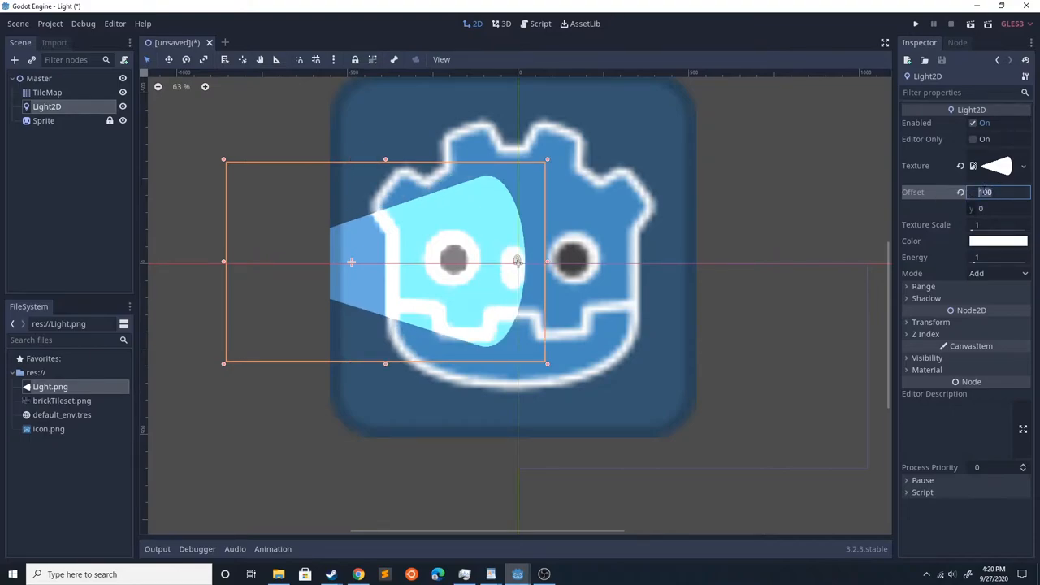
{"action": "type", "text": "3"}
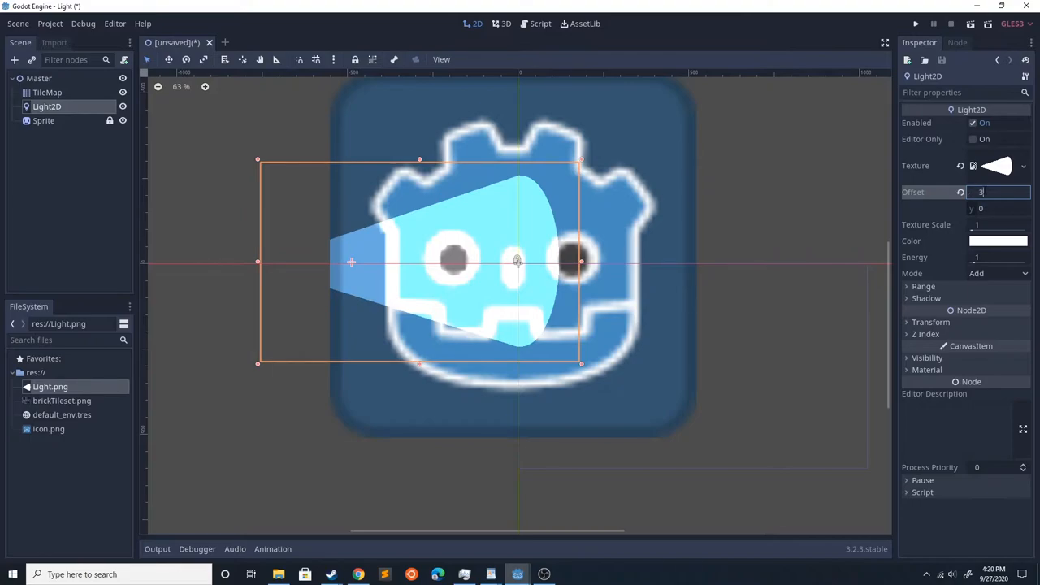
{"action": "type", "text": "400"}
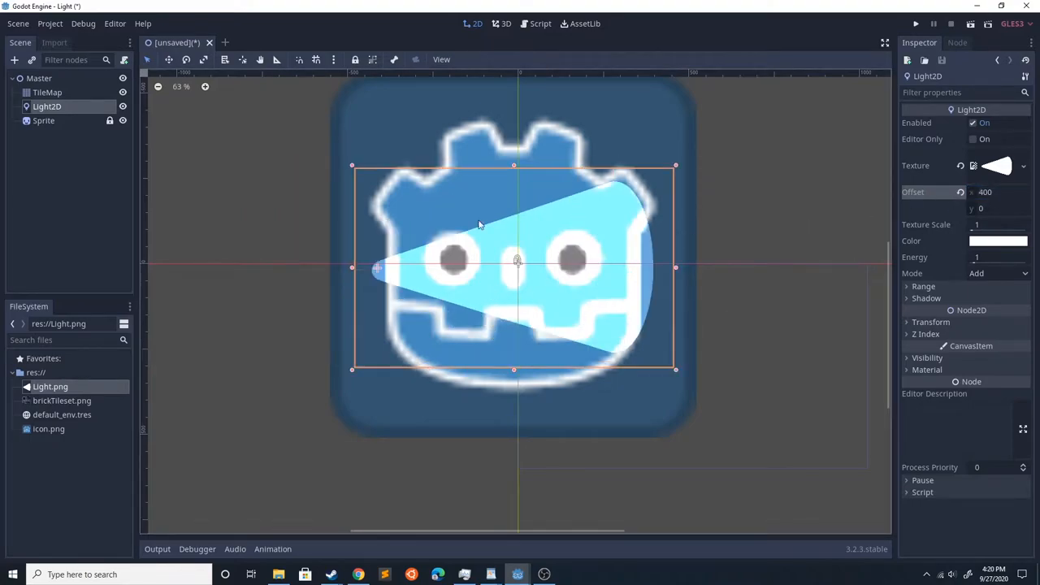
{"action": "scroll", "scroll_direction": "up", "scroll_amount": 3}
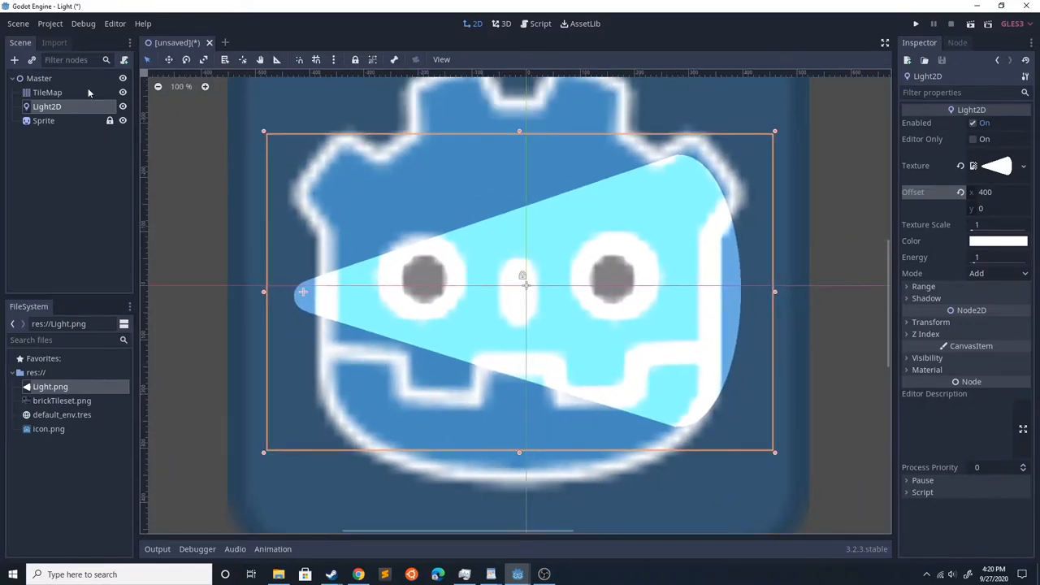
{"action": "left_click", "coordinate": [47, 91]}
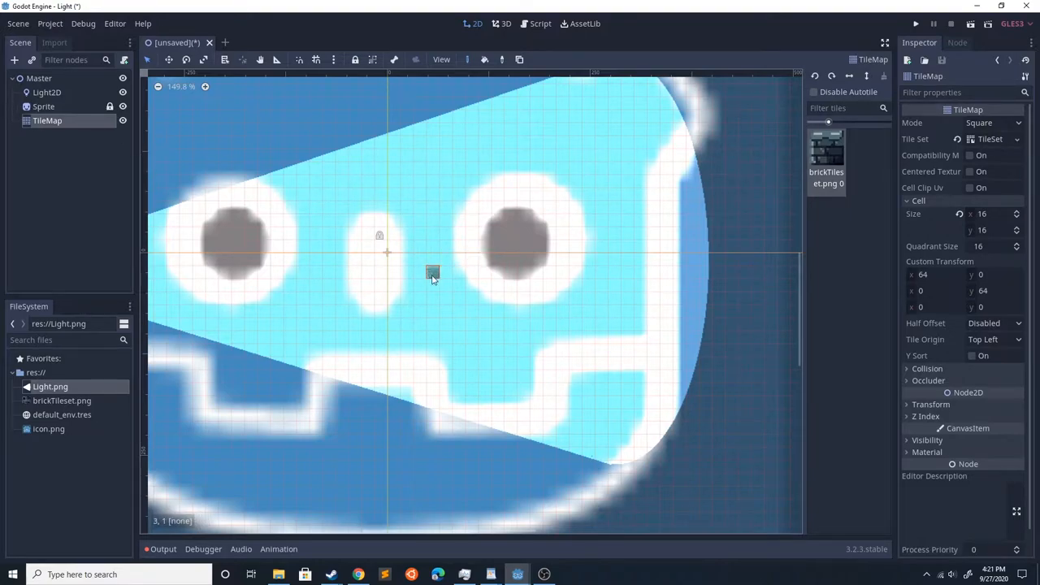
Paint brick tiles by the icon's right eye and draw an occluder on the brick tile.
{"action": "left_click_drag", "start_coordinate": [432, 273], "coordinate": [485, 208]}
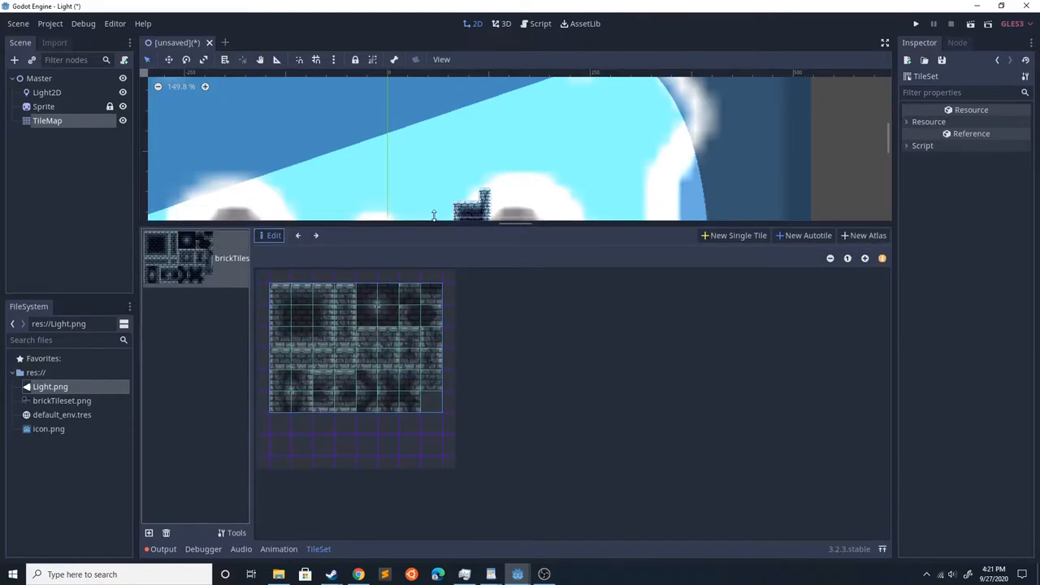
{"action": "left_click", "coordinate": [355, 357]}
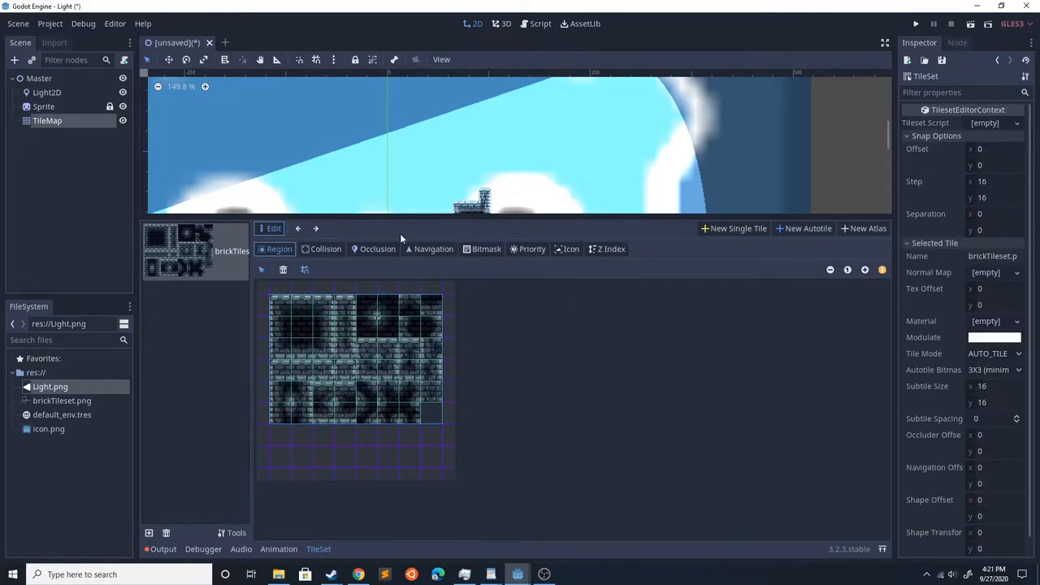
{"action": "left_click", "coordinate": [377, 249]}
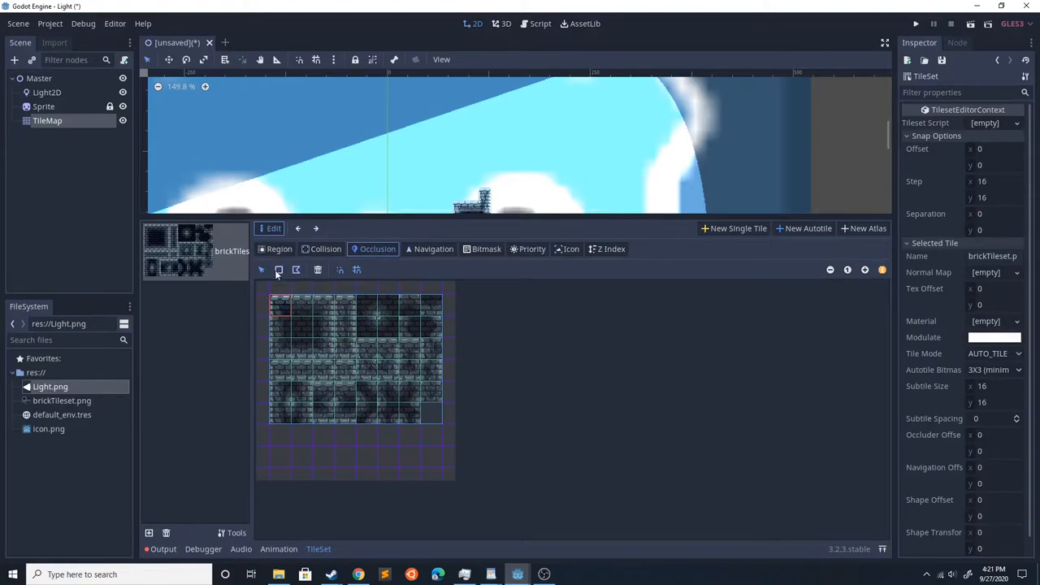
{"action": "left_click", "coordinate": [279, 305]}
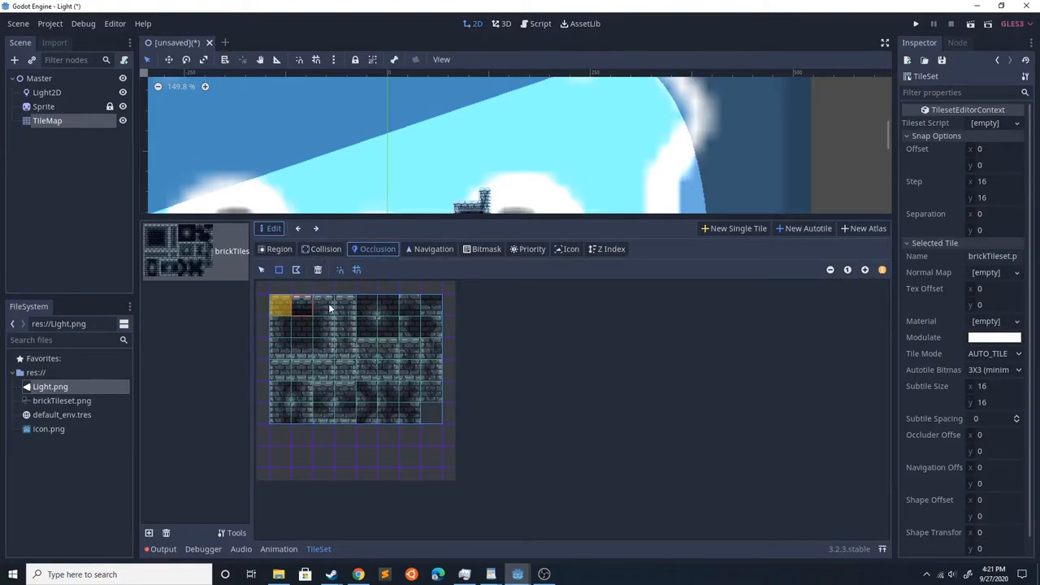
{"action": "left_click", "coordinate": [45, 91]}
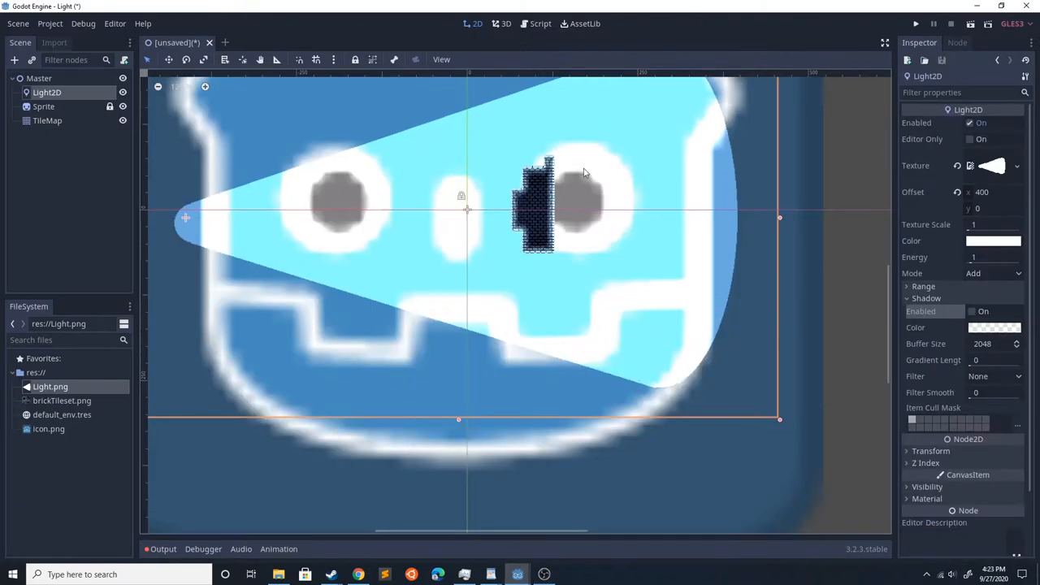
{"action": "mouse_move", "coordinate": [679, 226]}
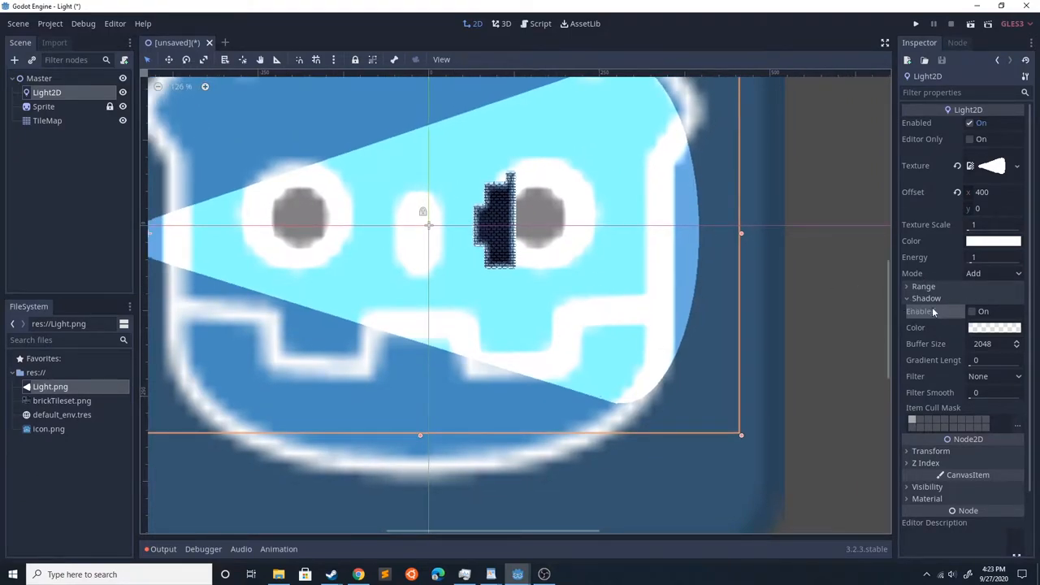
{"action": "mouse_move", "coordinate": [220, 182]}
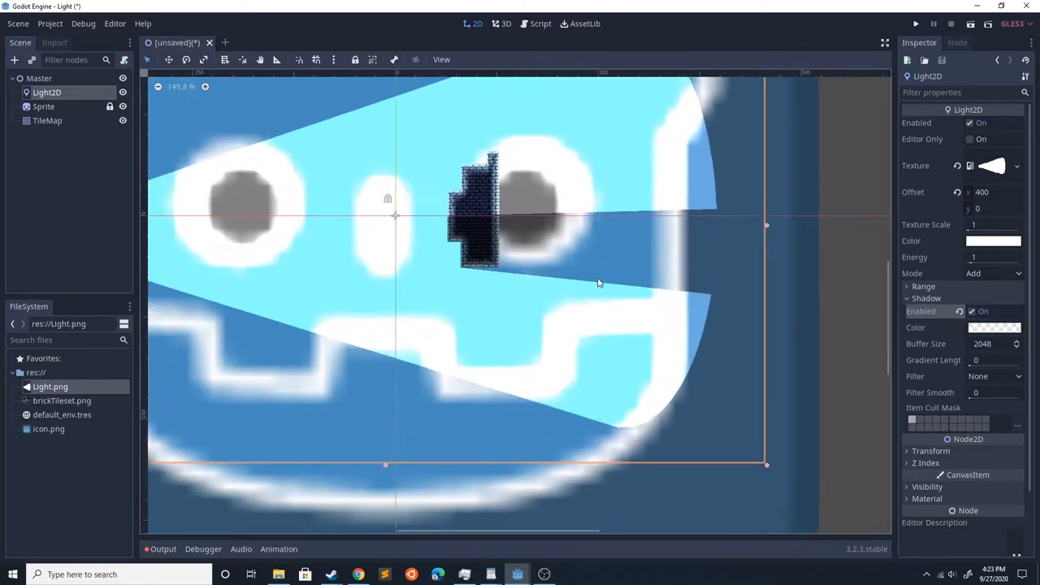
Paint more brick tiles, then reposition the light cone across the icon.
{"action": "left_click", "coordinate": [47, 120]}
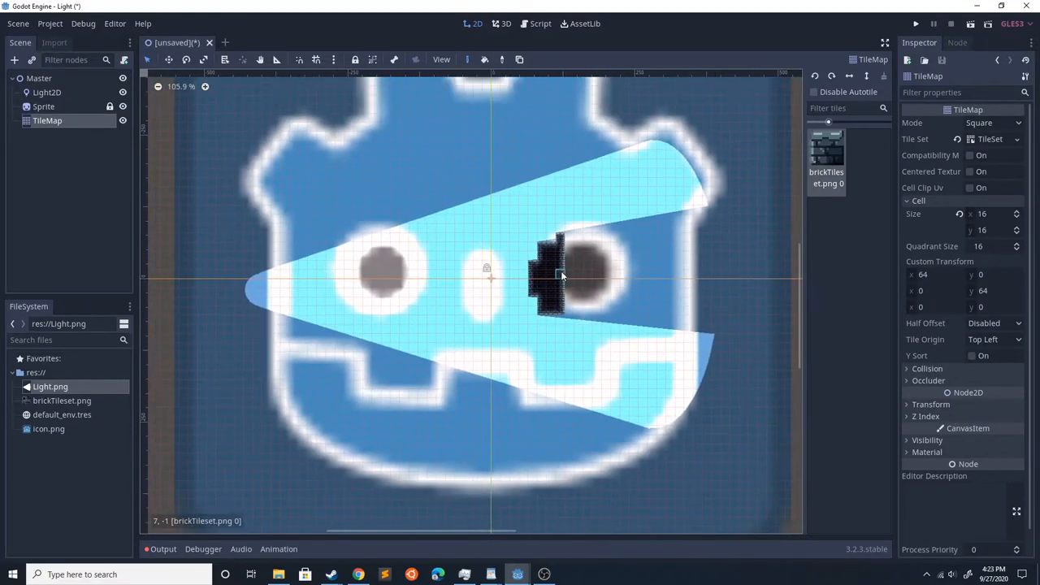
{"action": "left_click", "coordinate": [47, 91]}
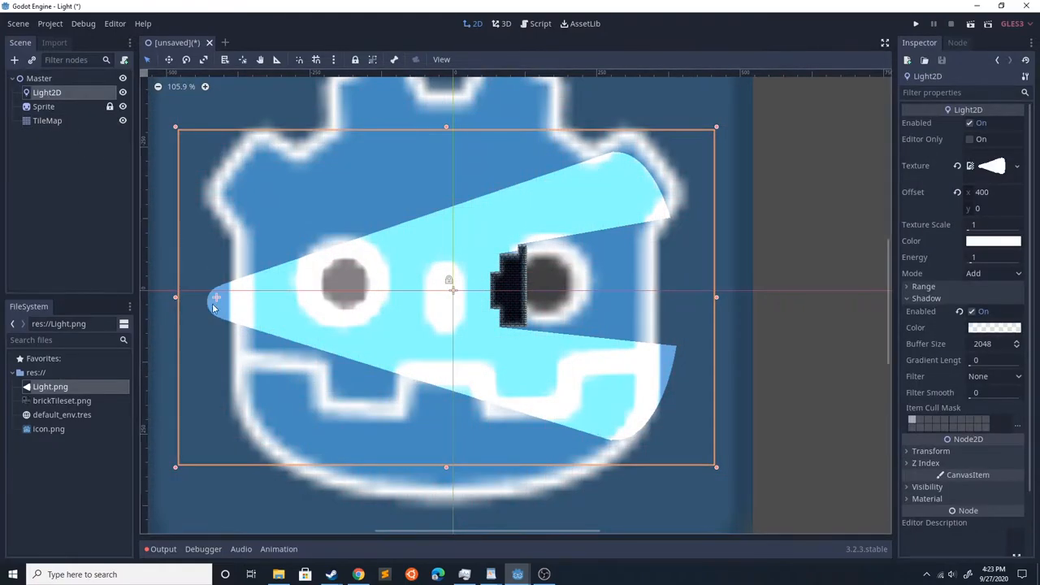
{"action": "left_click_drag", "start_coordinate": [214, 296], "coordinate": [214, 333]}
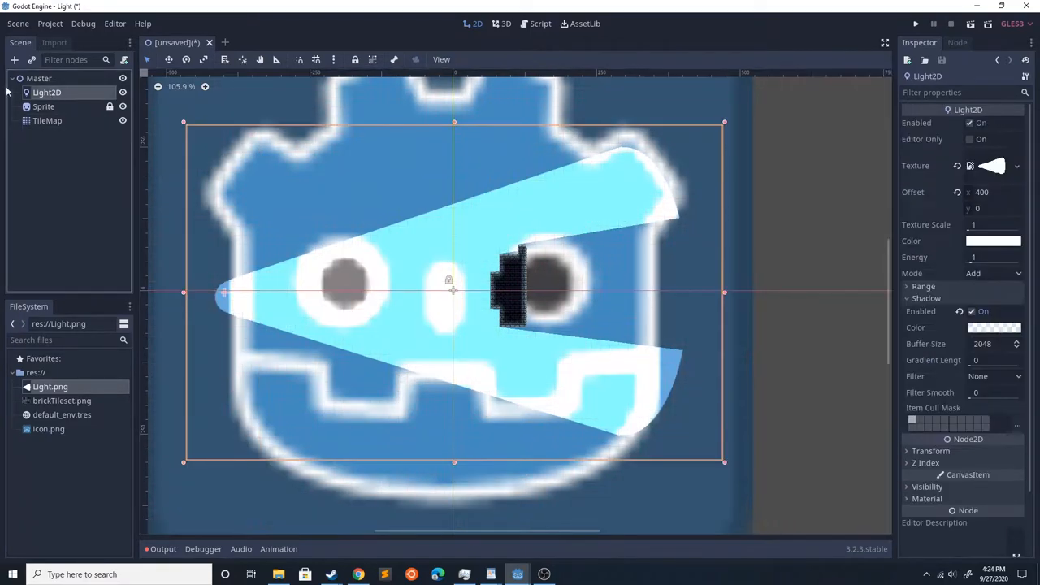
Add an Area2D with a CollisionPolygon2D child under the light and start tracing the cone's edge.
{"action": "type", "text": "spri"}
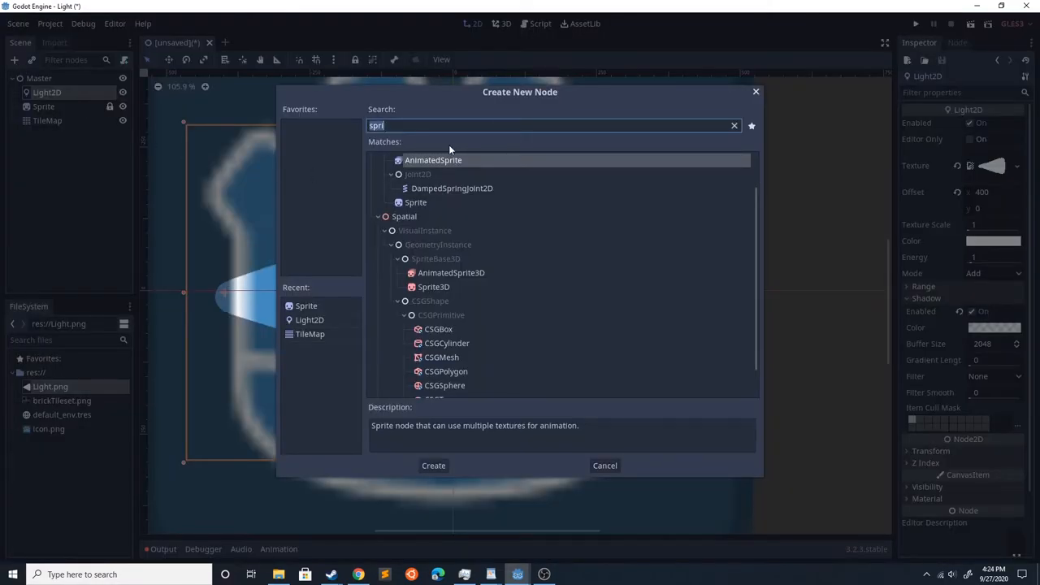
{"action": "type", "text": "area"}
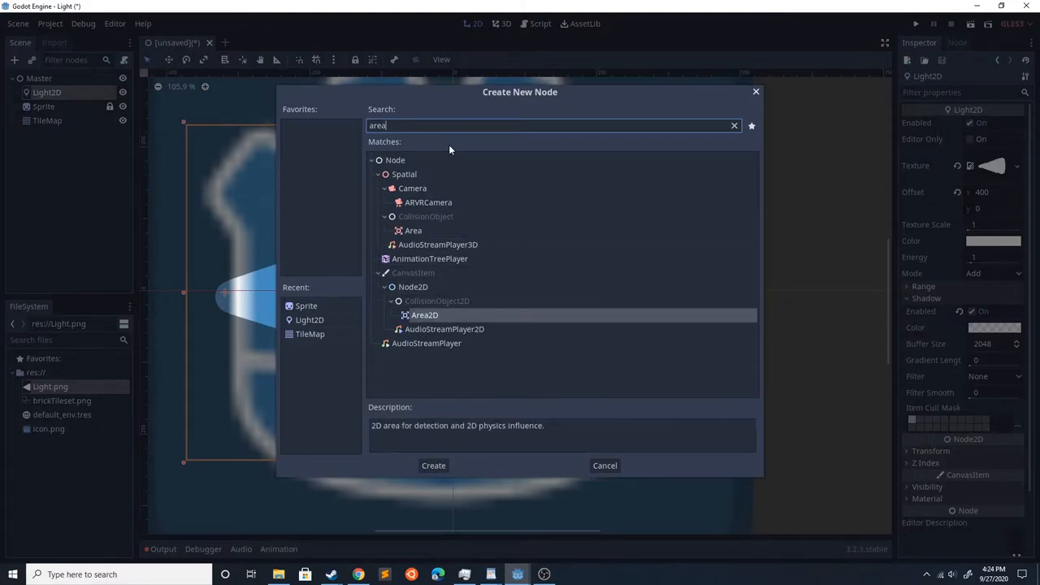
{"action": "left_click", "coordinate": [432, 464]}
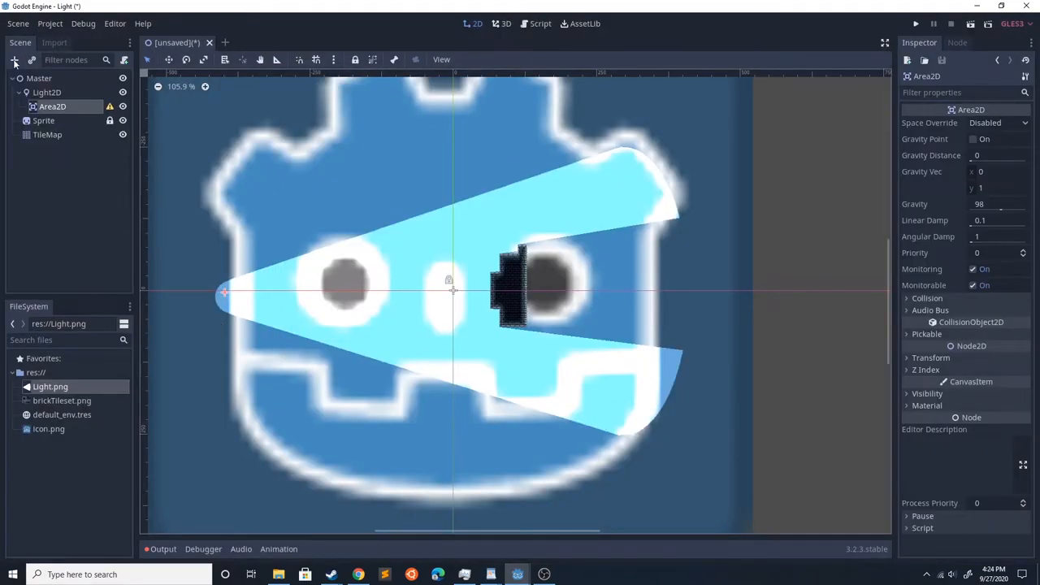
{"action": "left_click", "coordinate": [13, 60]}
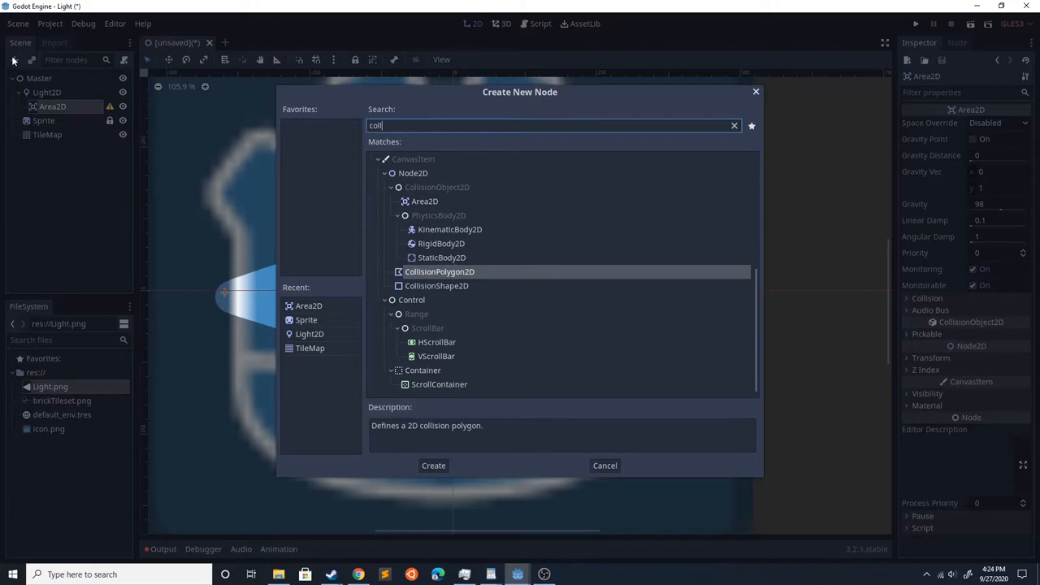
{"action": "left_click", "coordinate": [433, 465]}
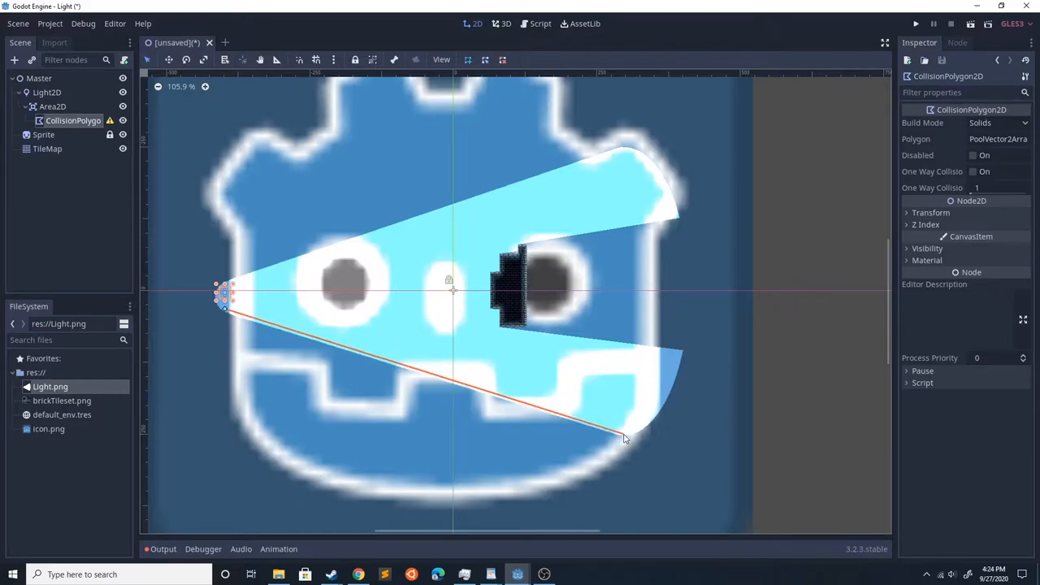
{"action": "left_click_drag", "start_coordinate": [626, 436], "coordinate": [674, 390]}
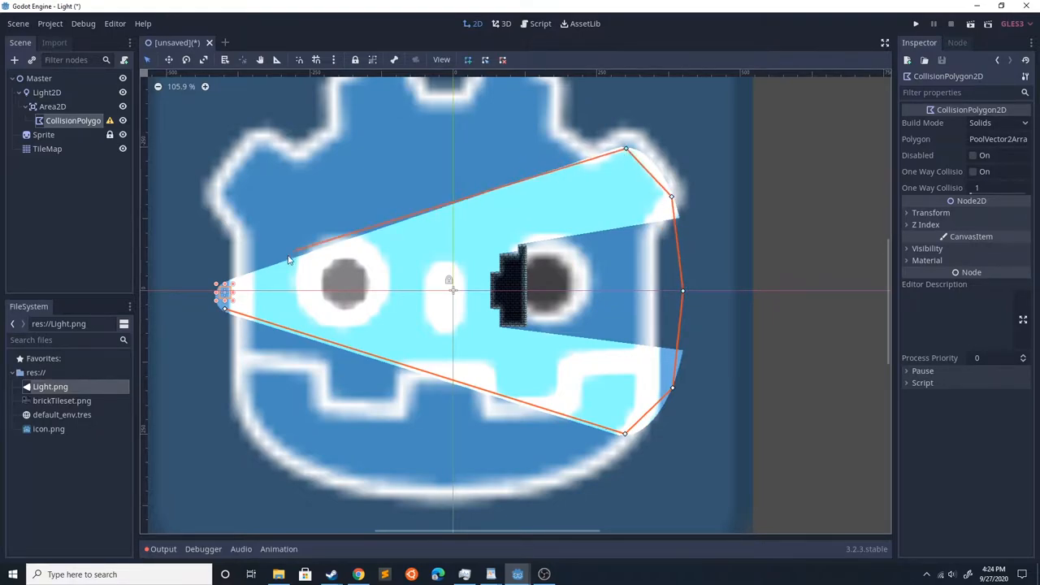
Attach a new script to Light2D and view the Area2D's signals.
{"action": "left_click", "coordinate": [540, 23]}
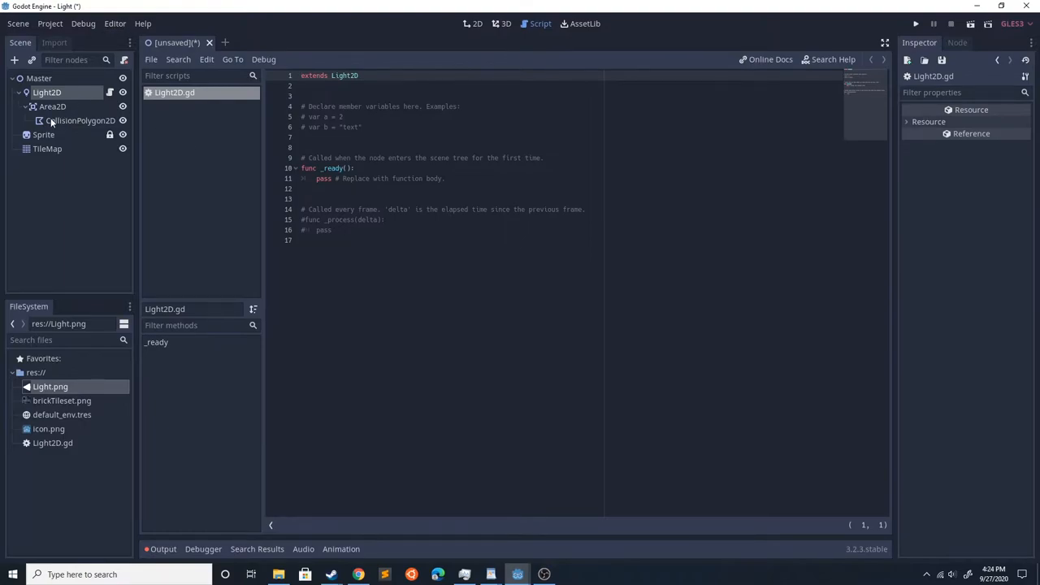
{"action": "left_click", "coordinate": [478, 23]}
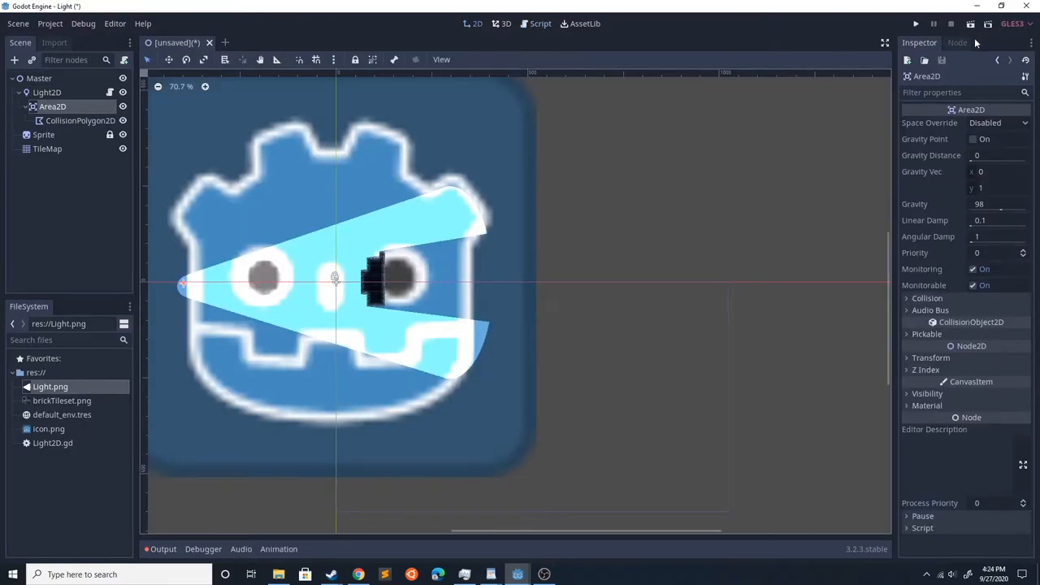
{"action": "left_click", "coordinate": [957, 43]}
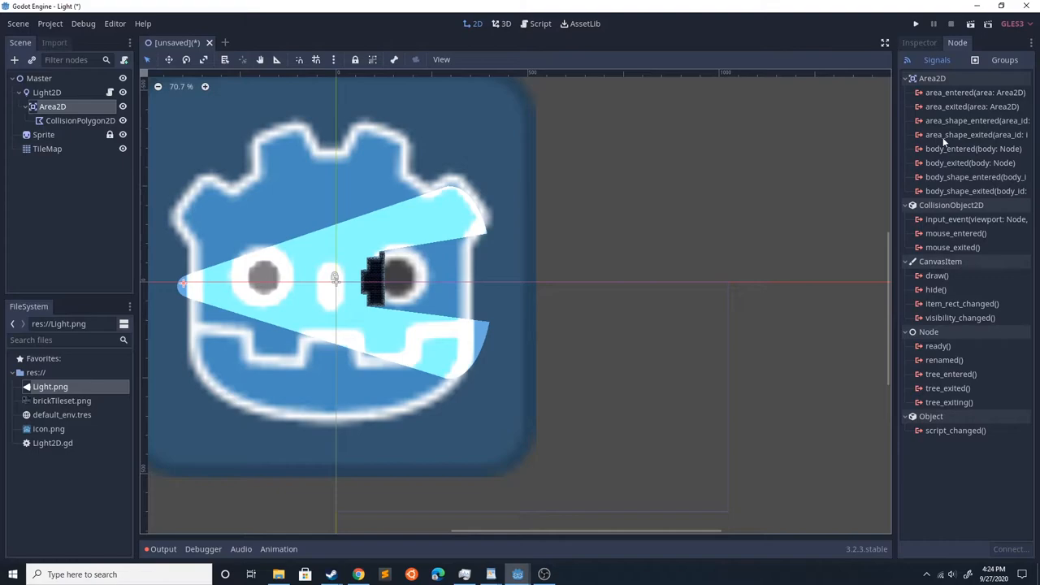
Connect Area2D's body_entered and body_exited signals to the light's script.
{"action": "left_click", "coordinate": [972, 150]}
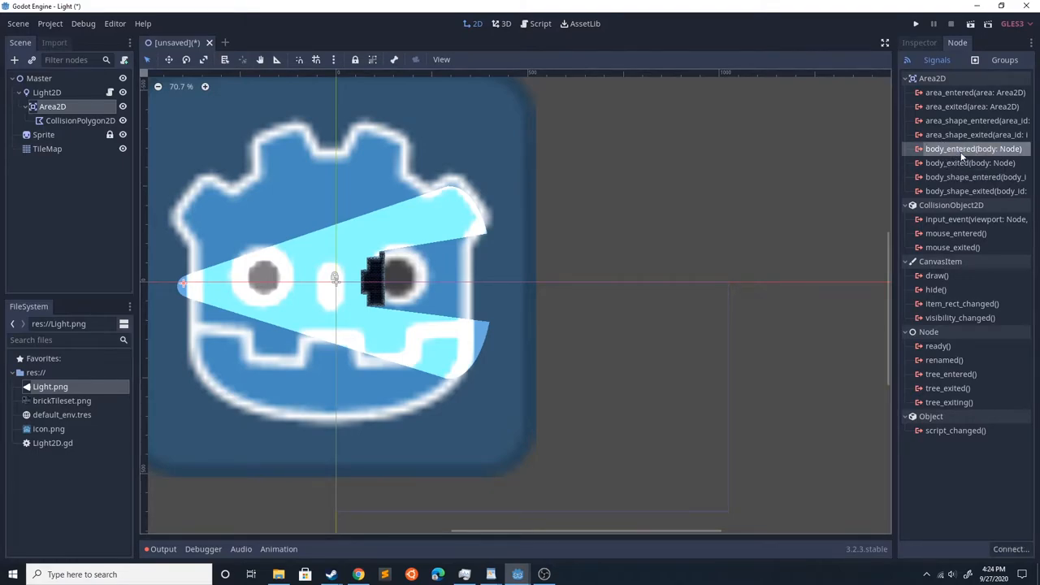
{"action": "double_click", "coordinate": [971, 150]}
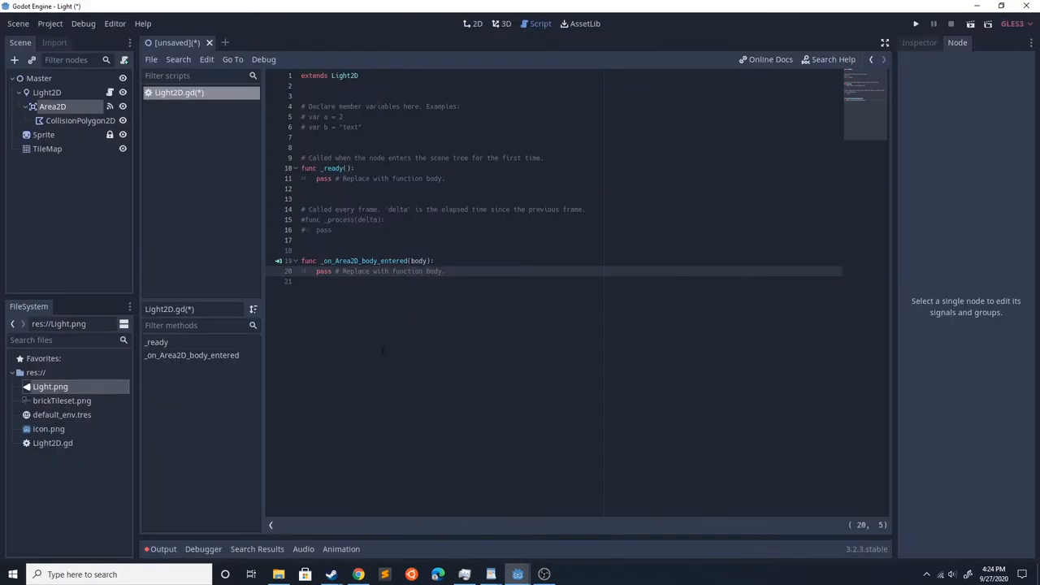
{"action": "left_click", "coordinate": [478, 22]}
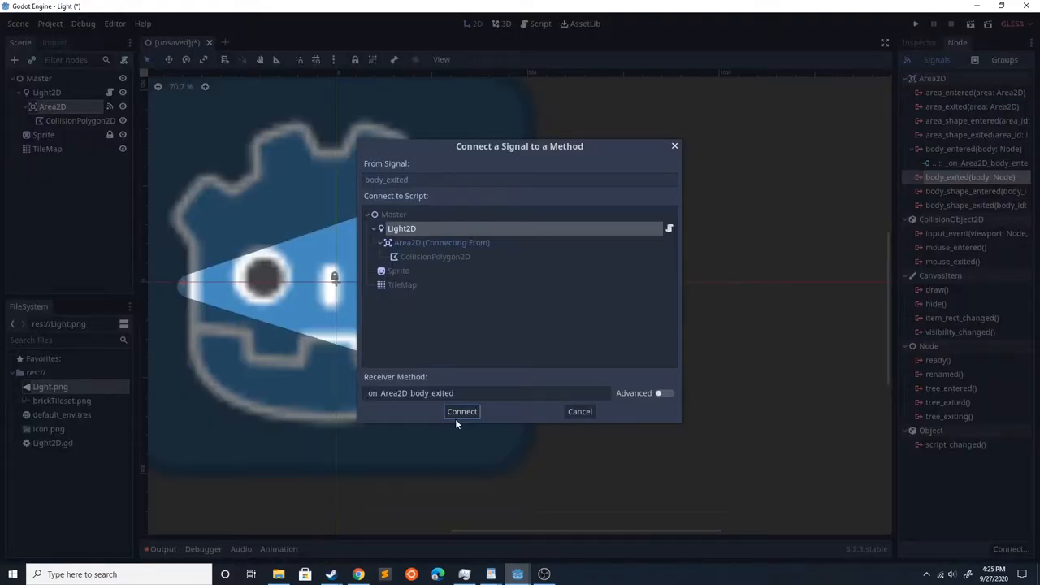
{"action": "left_click", "coordinate": [461, 411]}
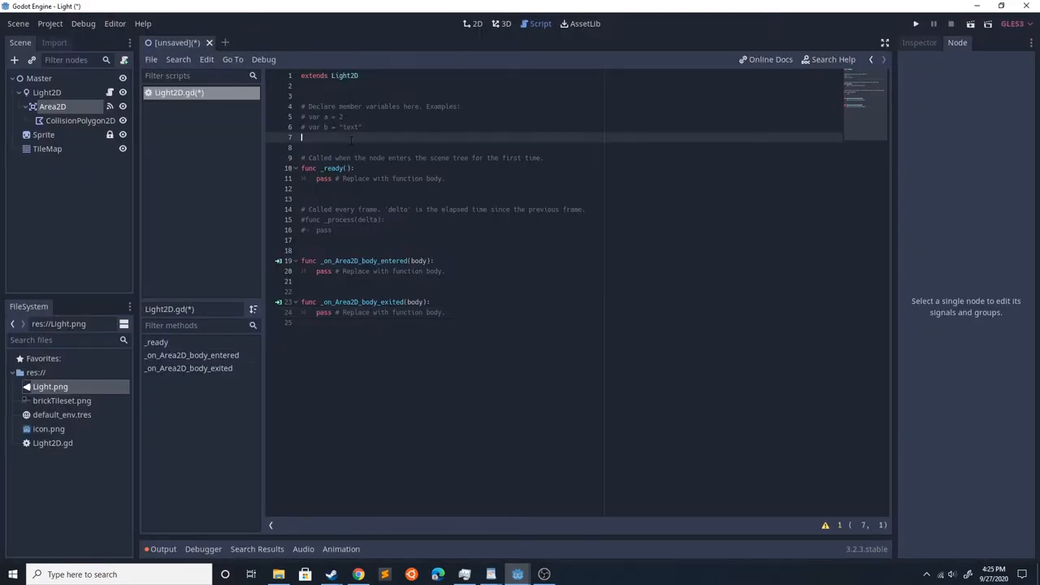
Declare var playerInLight and set it to body in body_entered when name is Player.
{"action": "type", "text": "var pary"}
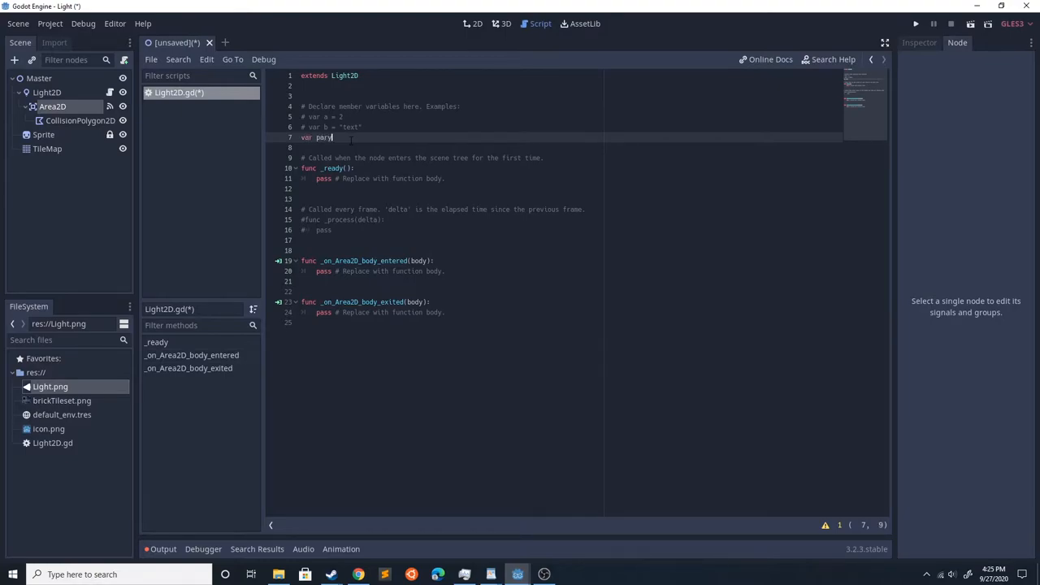
{"action": "type", "text": "layerIn"}
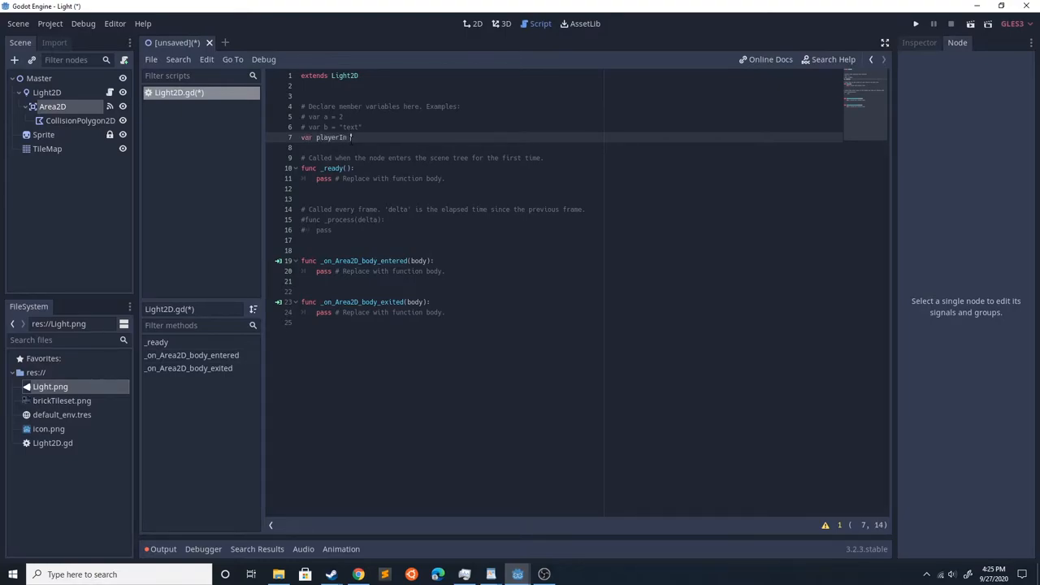
{"action": "type", "text": "Light"}
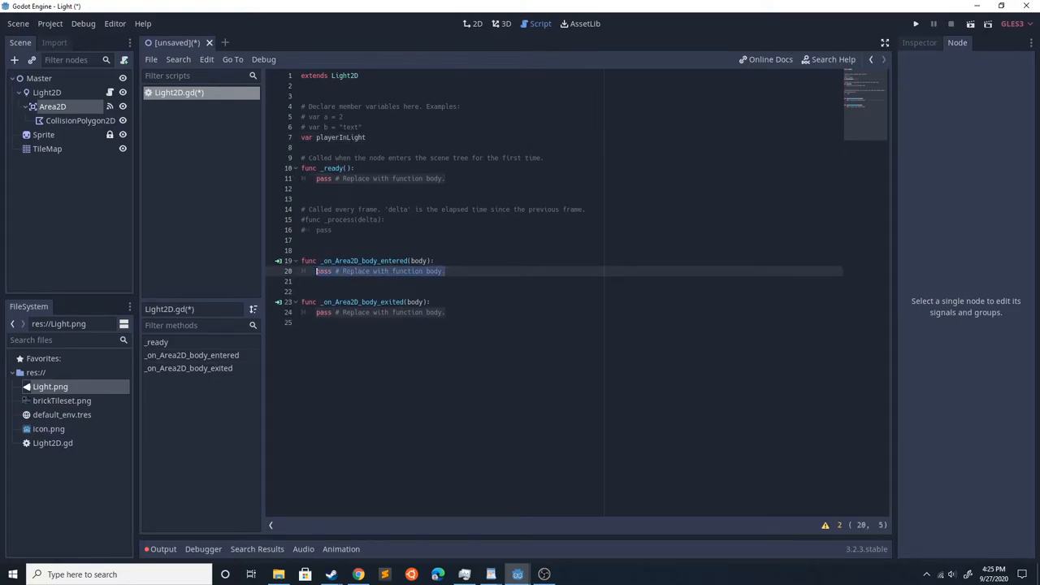
{"action": "key", "text": "Delete"}
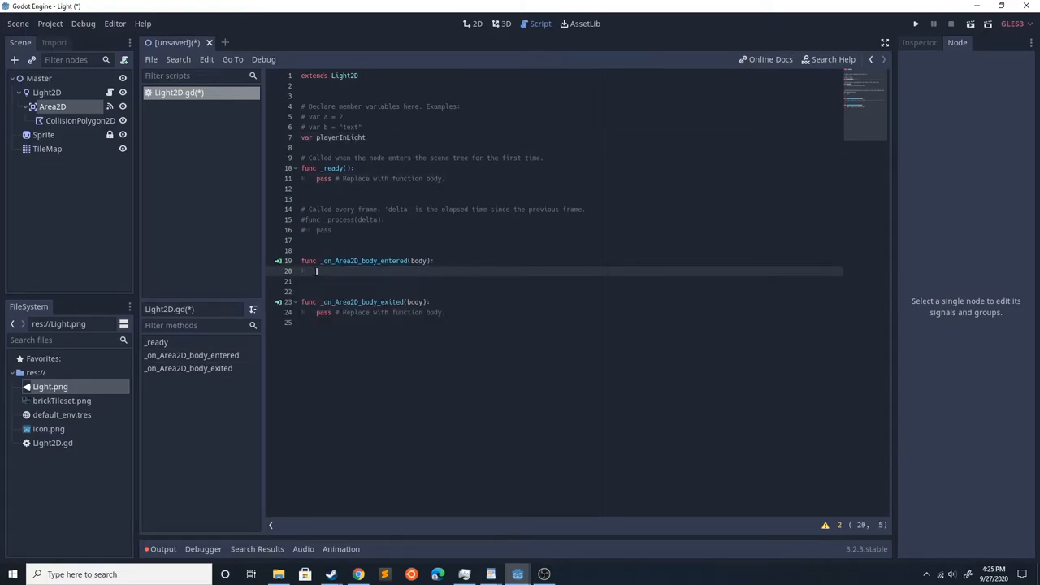
{"action": "type", "text": "if body.name == \"Player\":"}
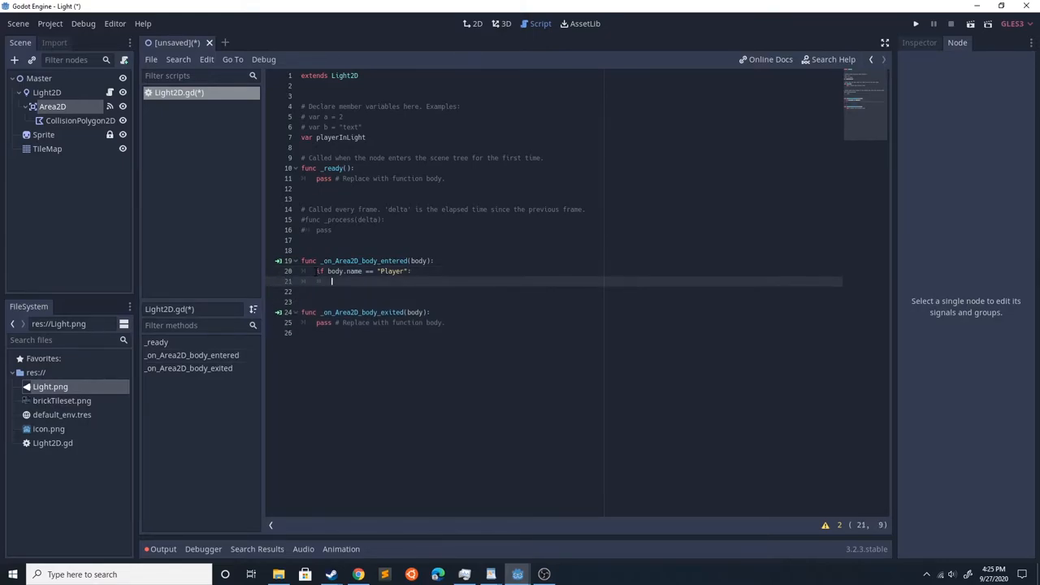
{"action": "type", "text": "playerInLight"}
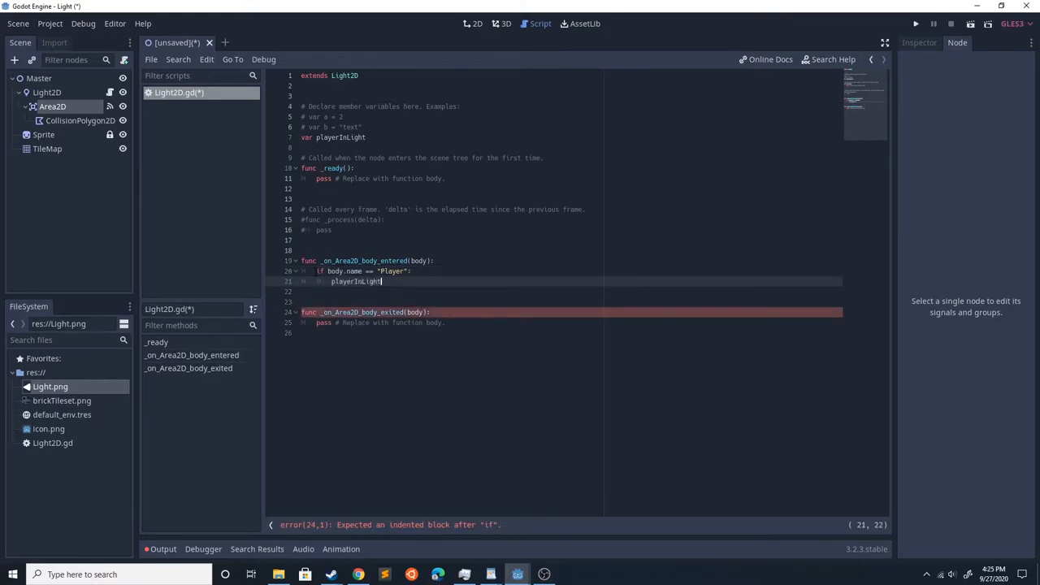
{"action": "type", "text": "= body"}
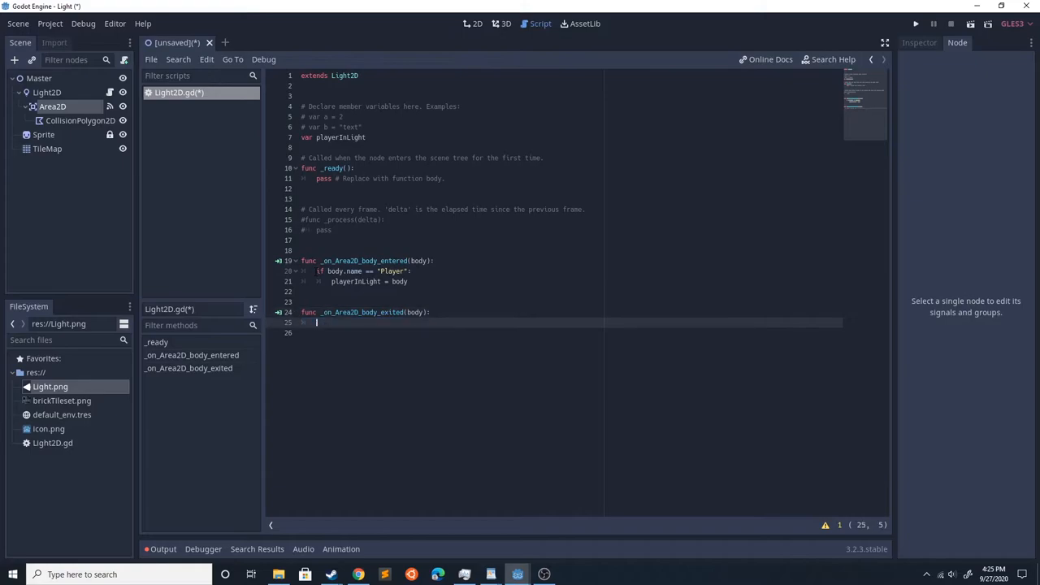
Clear playerInLight to null in body_exited, uncomment _process, and save the scene as Master.tscn.
{"action": "type", "text": "if body.name"}
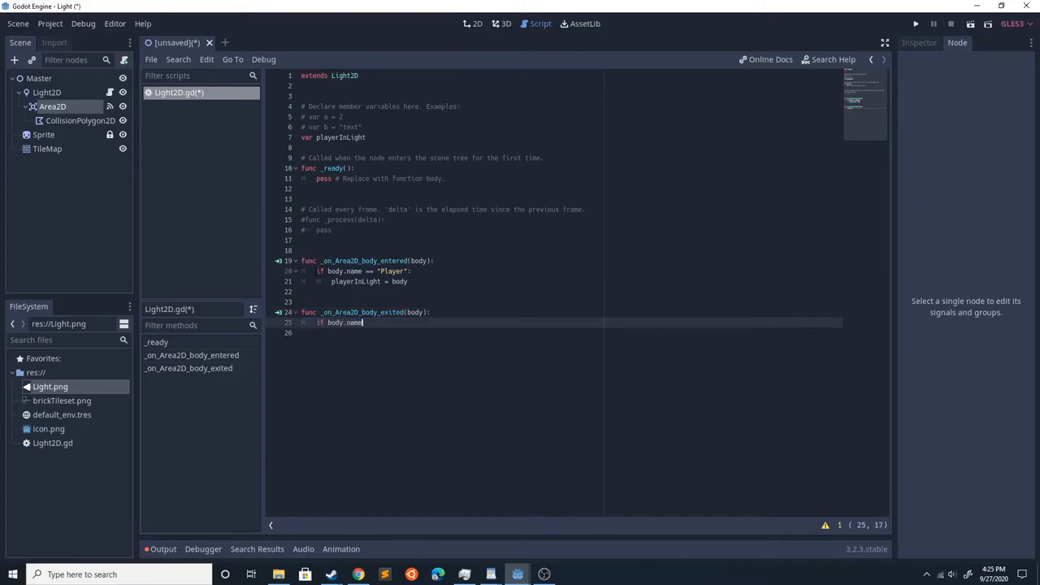
{"action": "type", "text": "== 'Player':"}
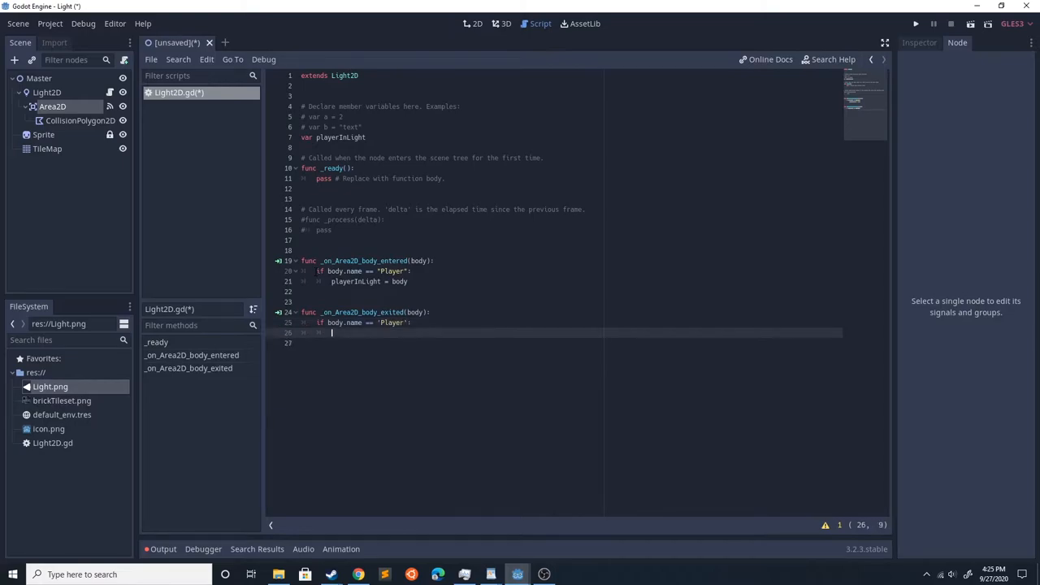
{"action": "type", "text": "playerInLight"}
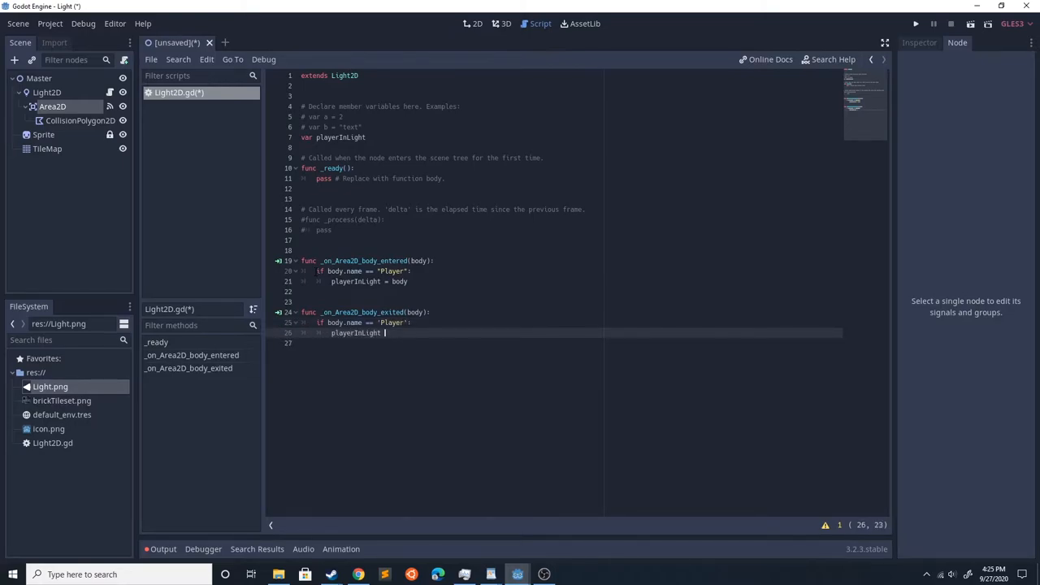
{"action": "type", "text": "= null"}
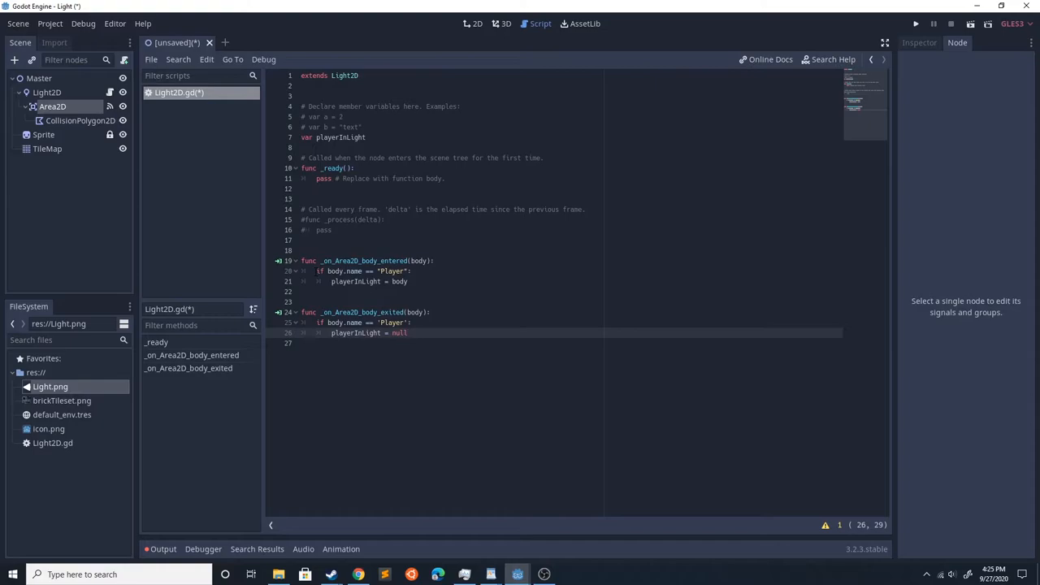
{"action": "left_click", "coordinate": [364, 137]}
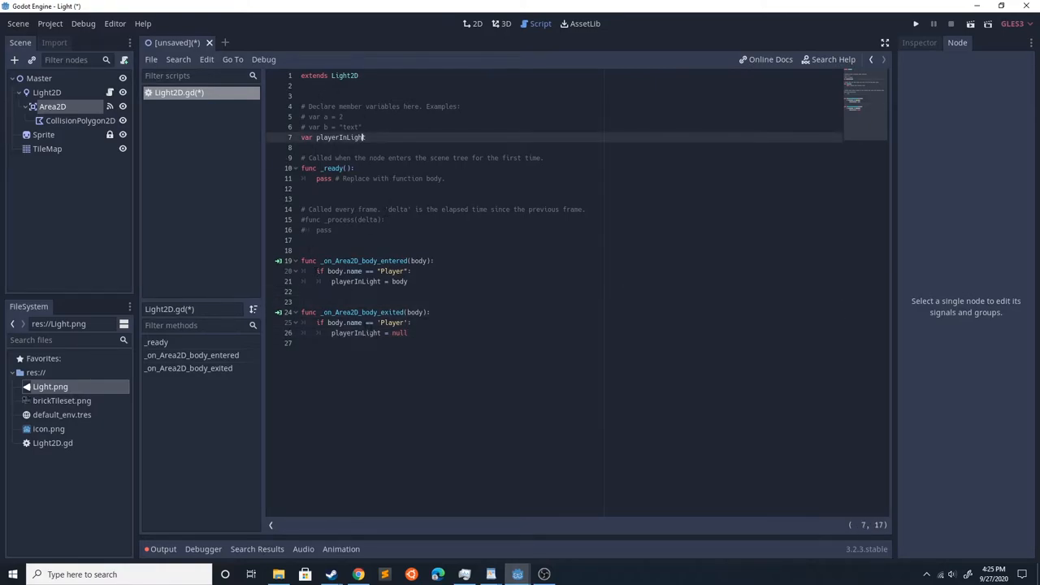
{"action": "left_click", "coordinate": [446, 178]}
{"action": "type", "text": "if"}
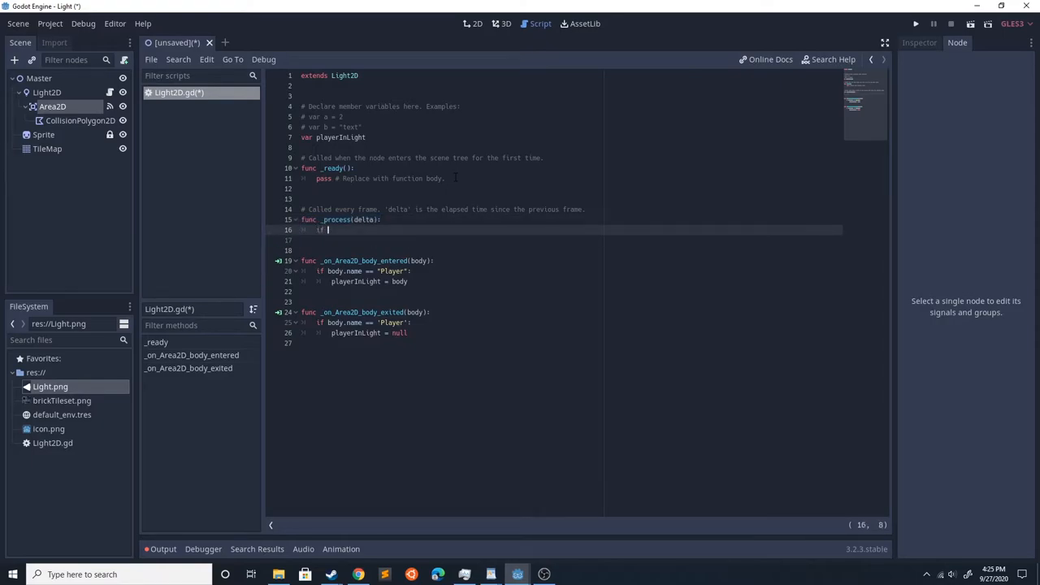
{"action": "type", "text": "playerIn"}
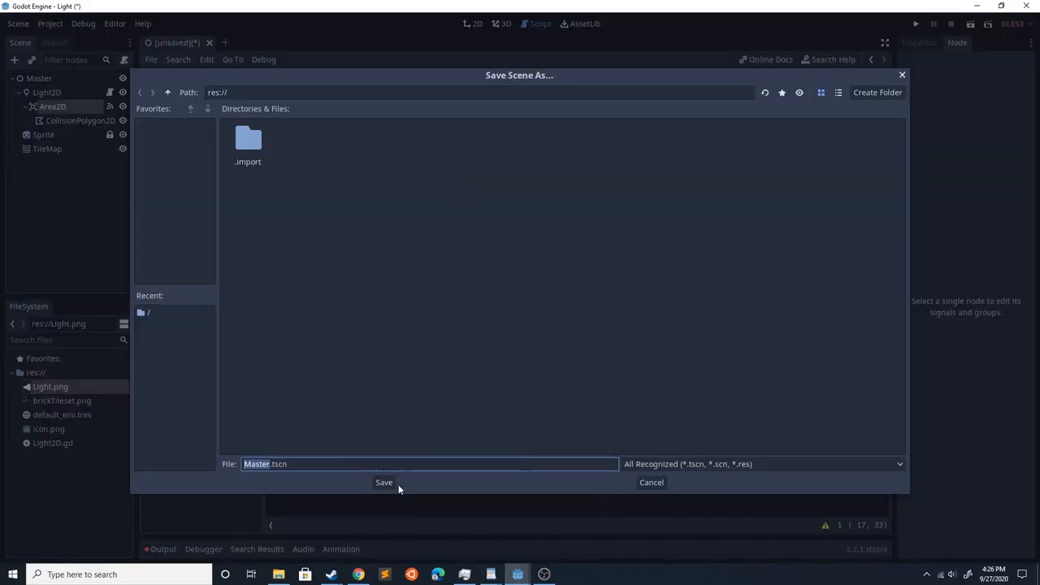
{"action": "left_click", "coordinate": [384, 481]}
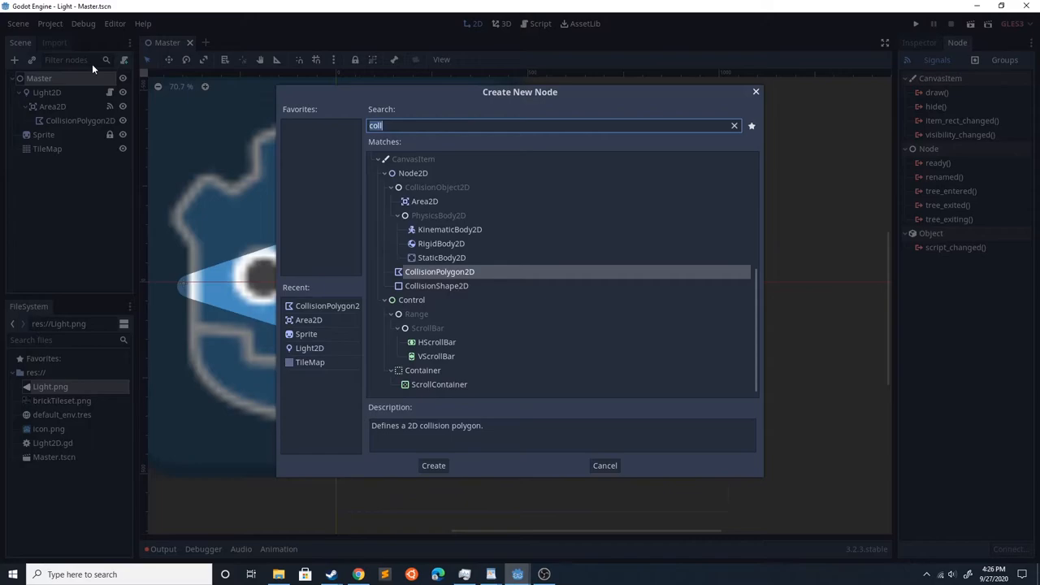
Create the Player body and add a CollisionShape2D child to it.
{"action": "left_click", "coordinate": [432, 465]}
{"action": "type", "text": "Pla"}
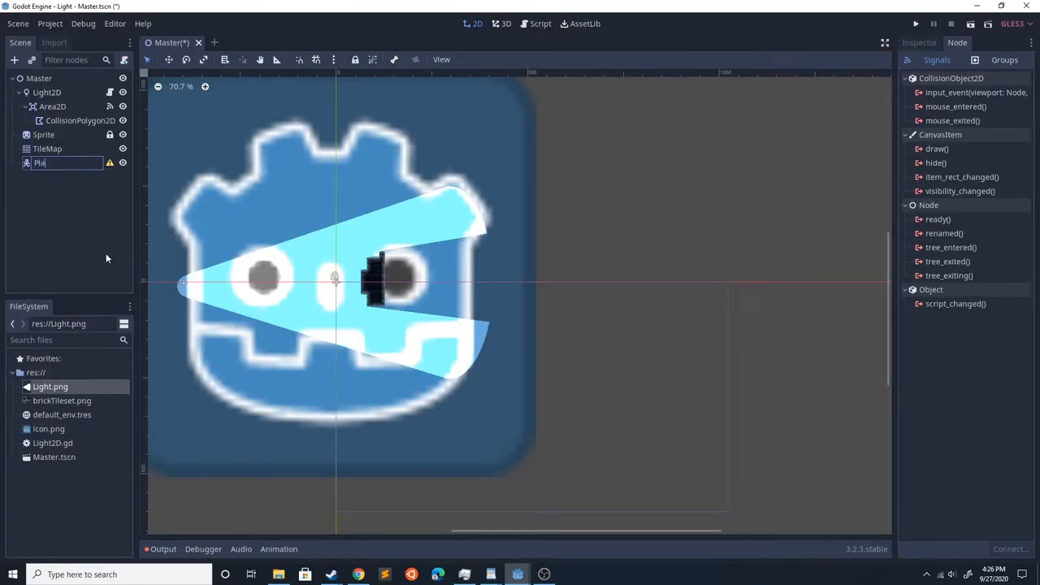
{"action": "right_click", "coordinate": [46, 163]}
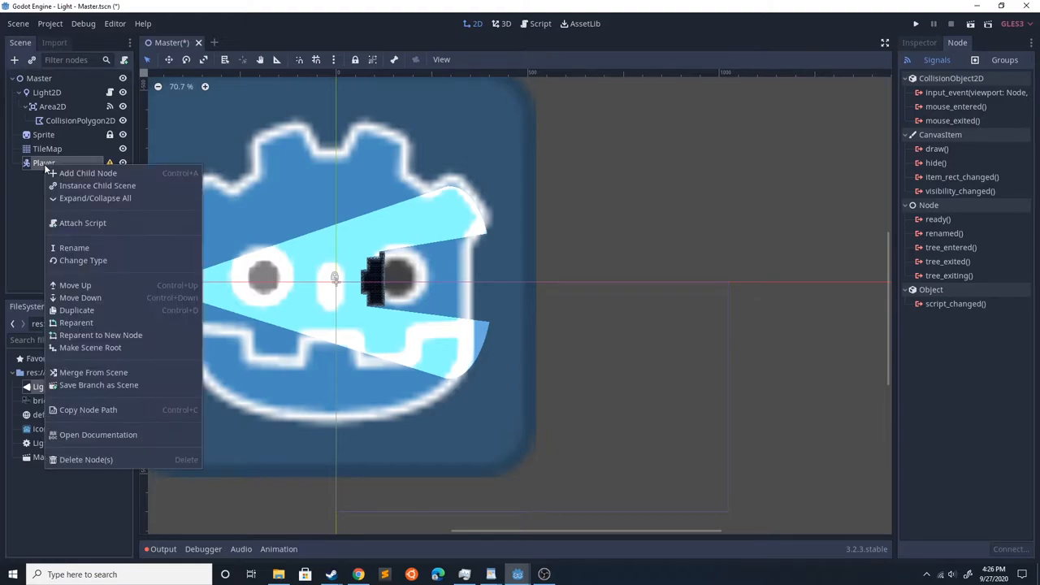
{"action": "left_click", "coordinate": [88, 172]}
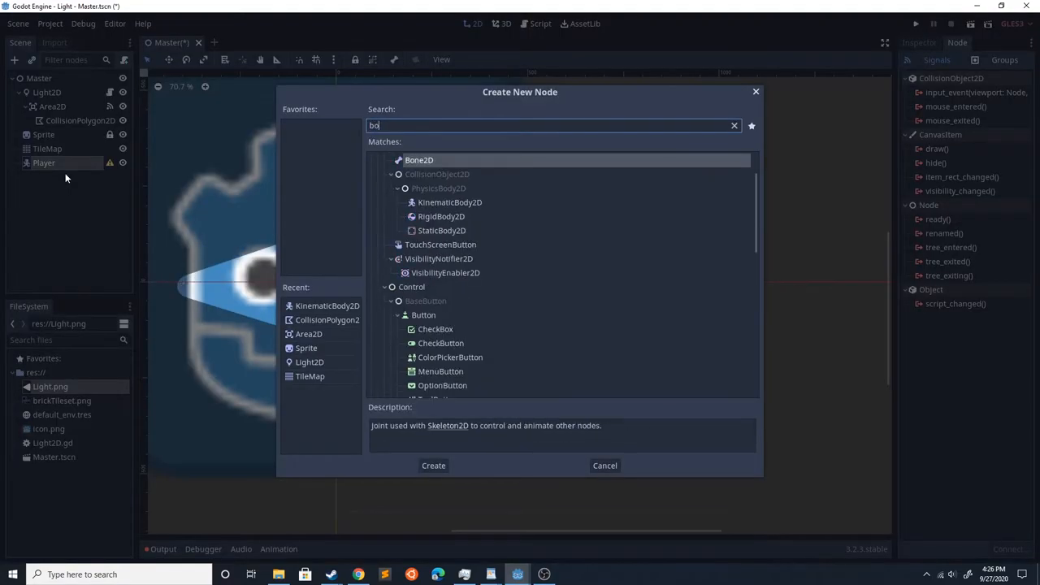
{"action": "type", "text": "coll"}
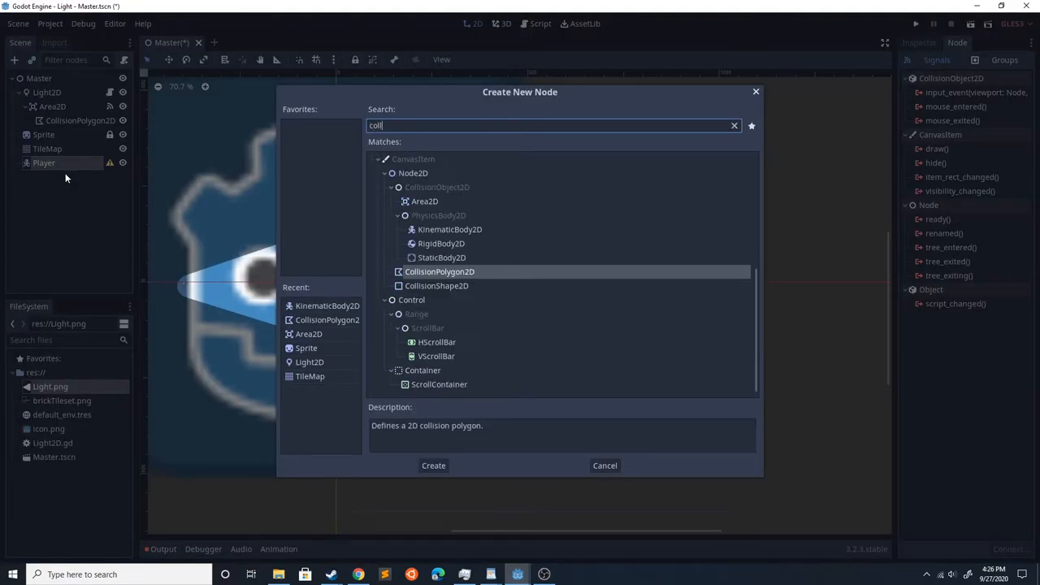
{"action": "left_click", "coordinate": [432, 464]}
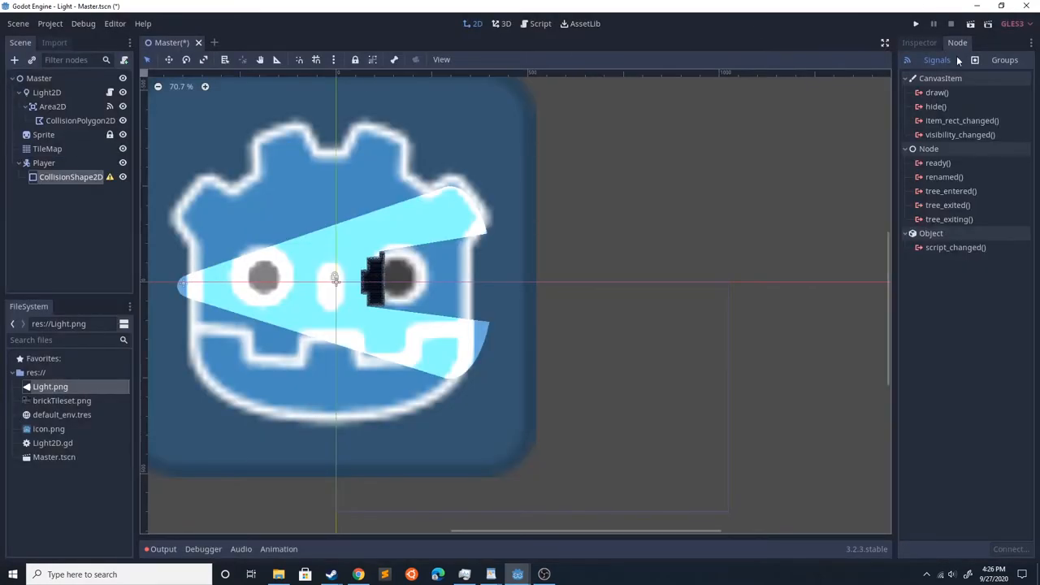
Give the collision shape a new CircleShape2D and reselect Player.
{"action": "left_click", "coordinate": [919, 42]}
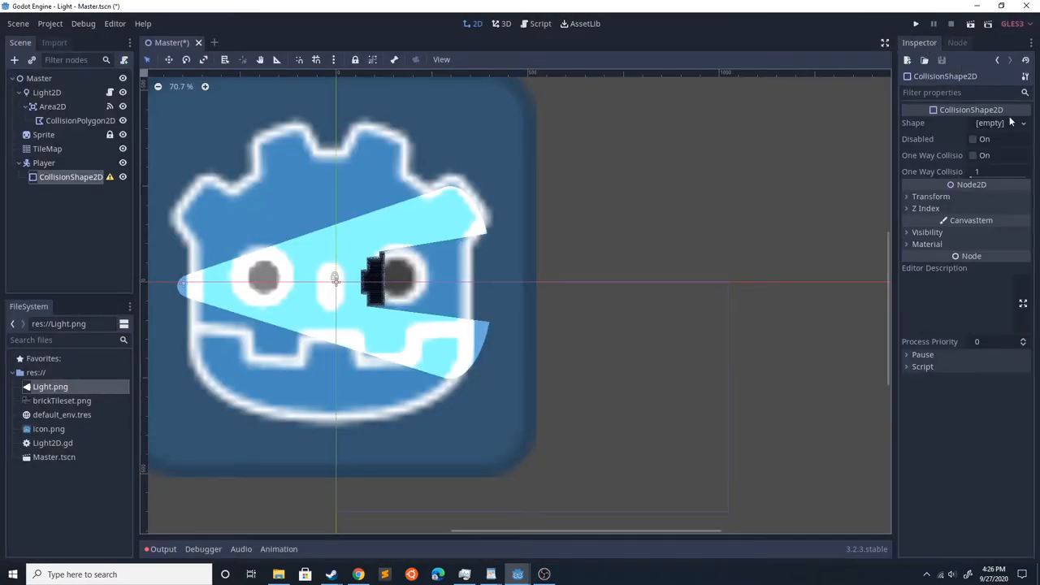
{"action": "left_click", "coordinate": [989, 124]}
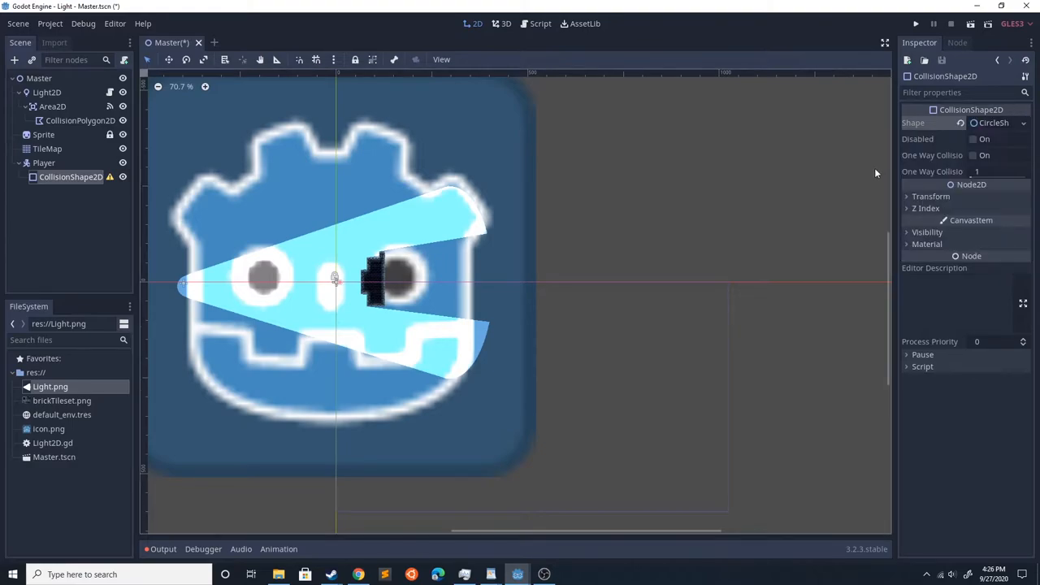
{"action": "left_click", "coordinate": [44, 162]}
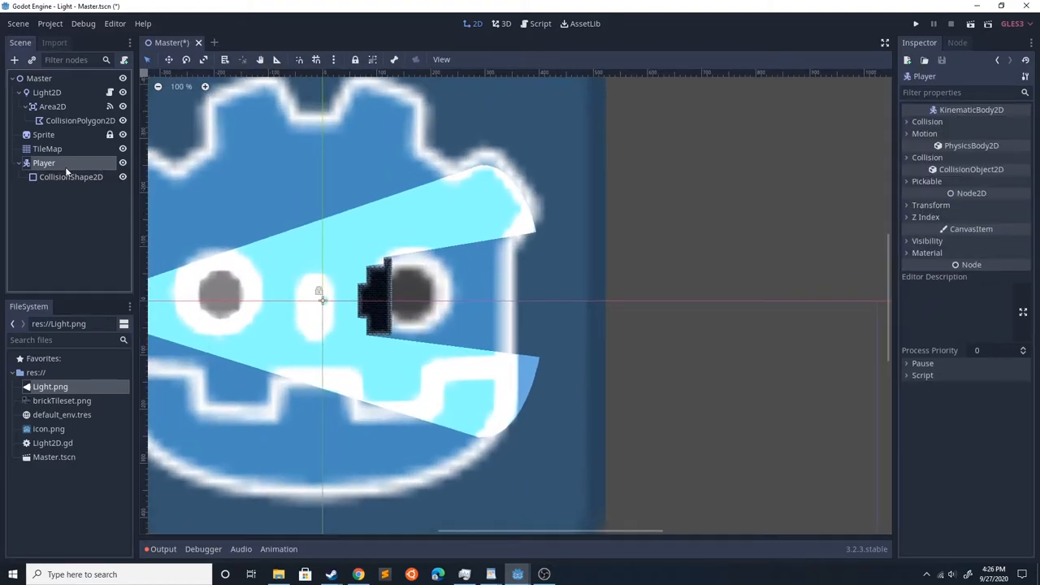
Add a Sprite child to Player textured with icon.png.
{"action": "left_click", "coordinate": [13, 60]}
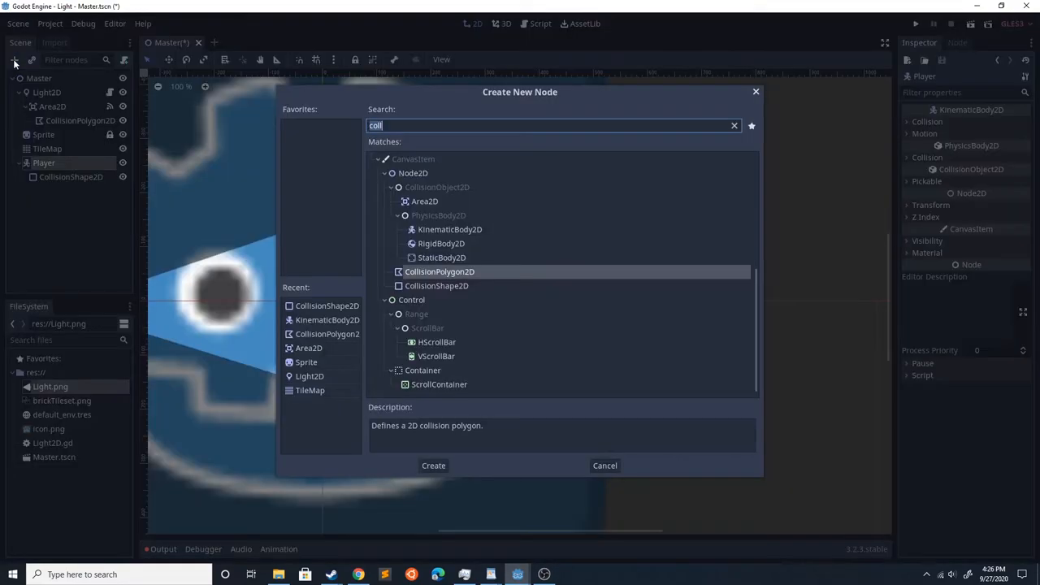
{"action": "type", "text": "sprit"}
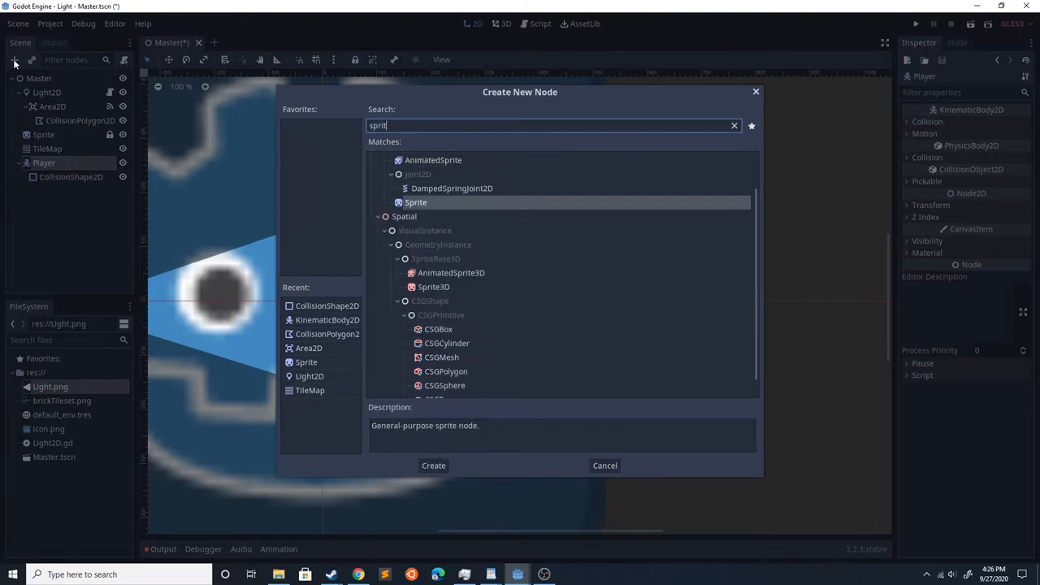
{"action": "left_click", "coordinate": [432, 465]}
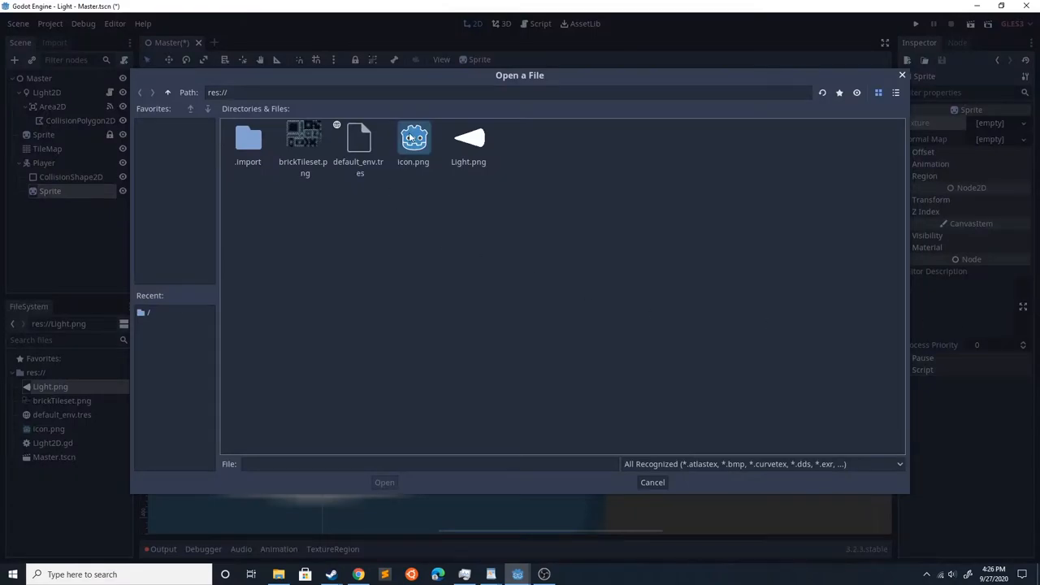
{"action": "double_click", "coordinate": [413, 138]}
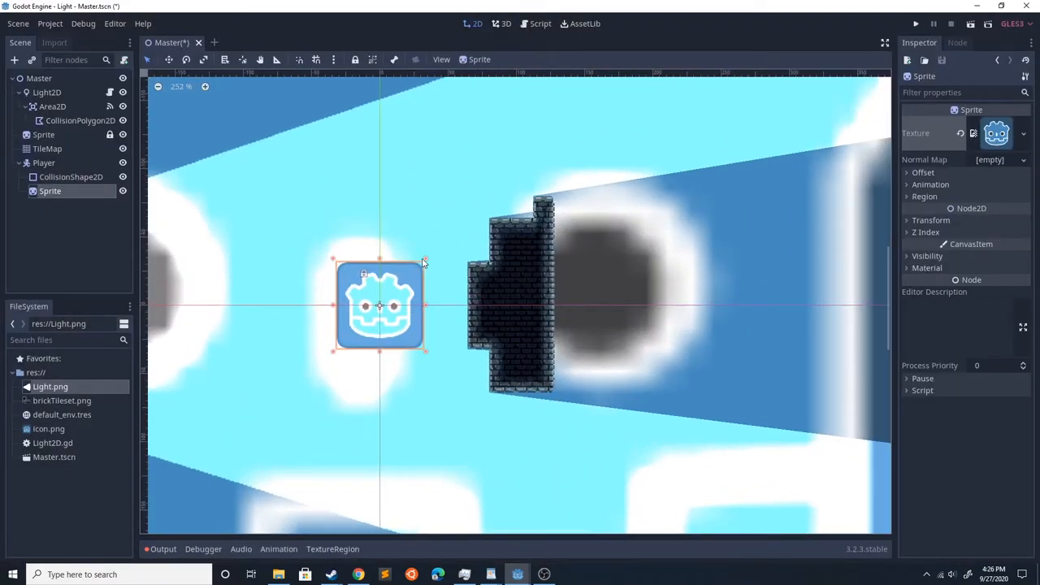
Scale the sprite down to about 0.405 to fit the collision circle.
{"action": "left_click_drag", "start_coordinate": [380, 305], "coordinate": [349, 335]}
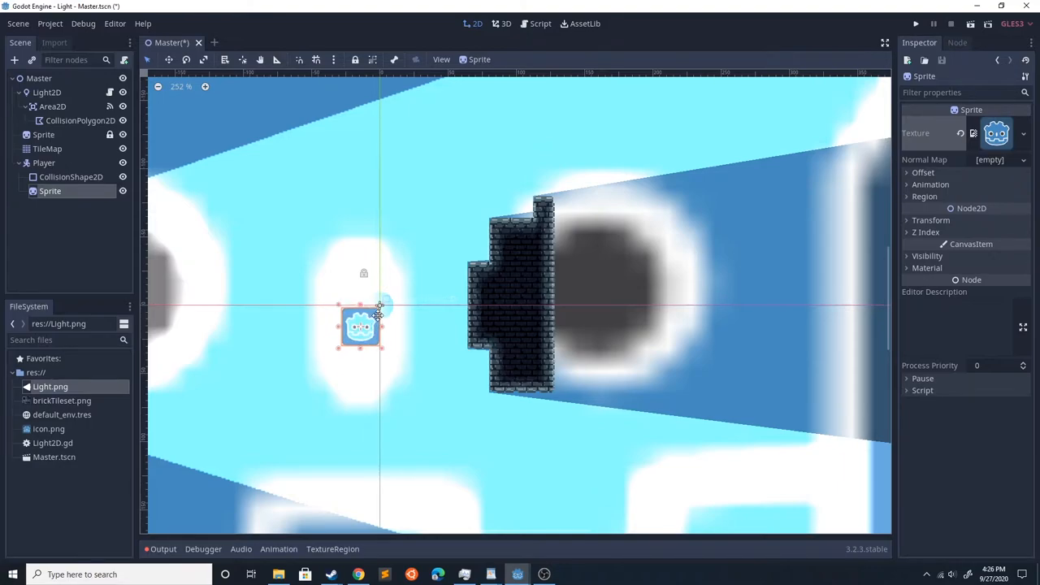
{"action": "left_click_drag", "start_coordinate": [361, 327], "coordinate": [379, 306]}
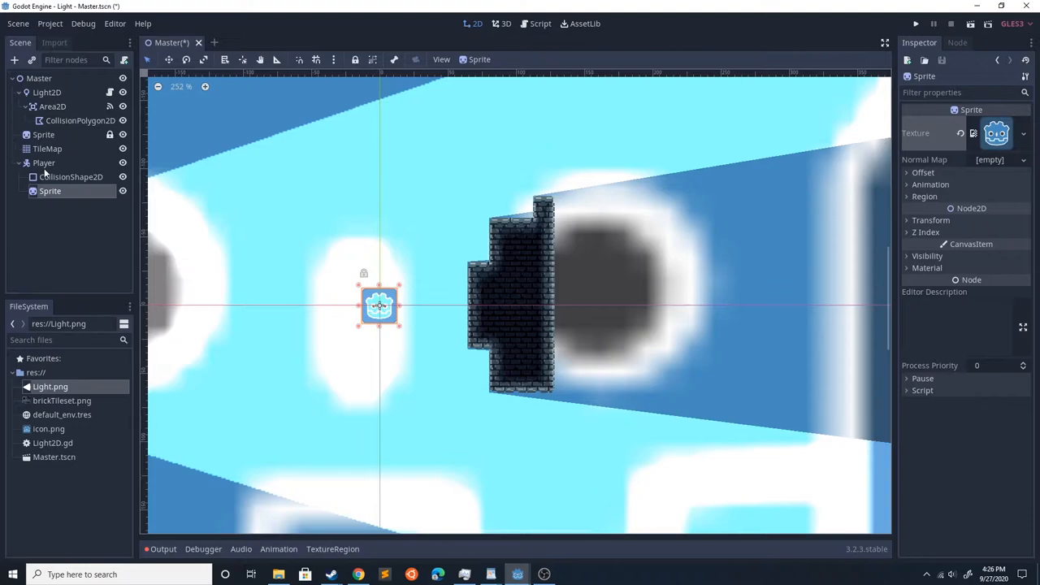
{"action": "left_click_drag", "start_coordinate": [379, 305], "coordinate": [668, 324]}
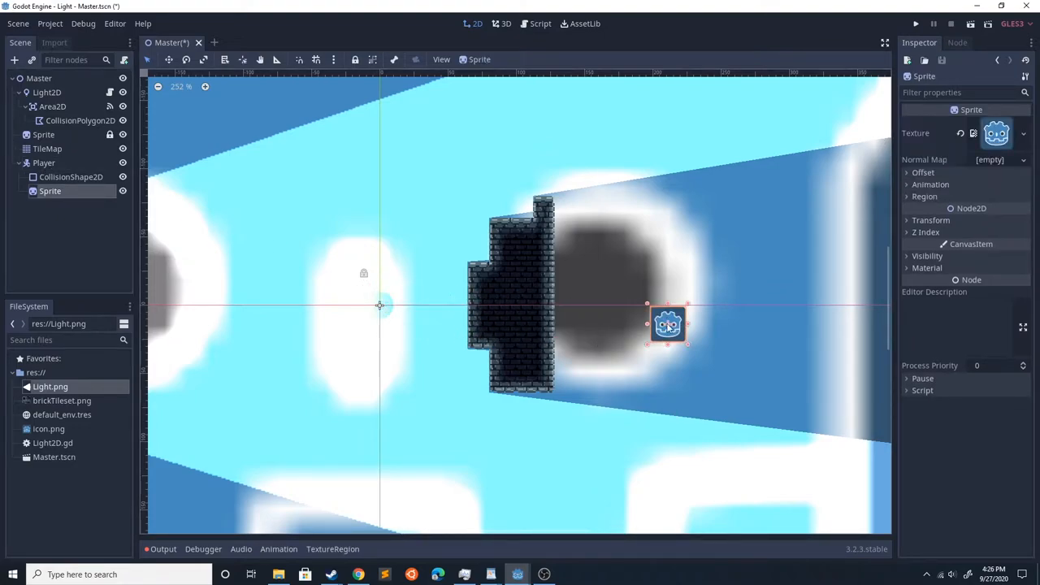
{"action": "left_click_drag", "start_coordinate": [667, 325], "coordinate": [380, 305]}
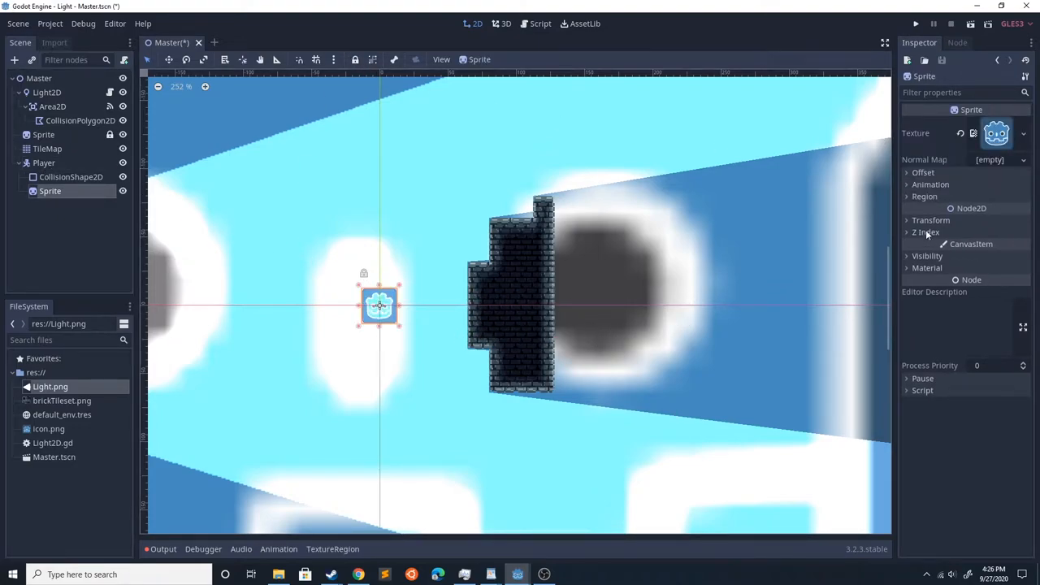
{"action": "left_click", "coordinate": [929, 221]}
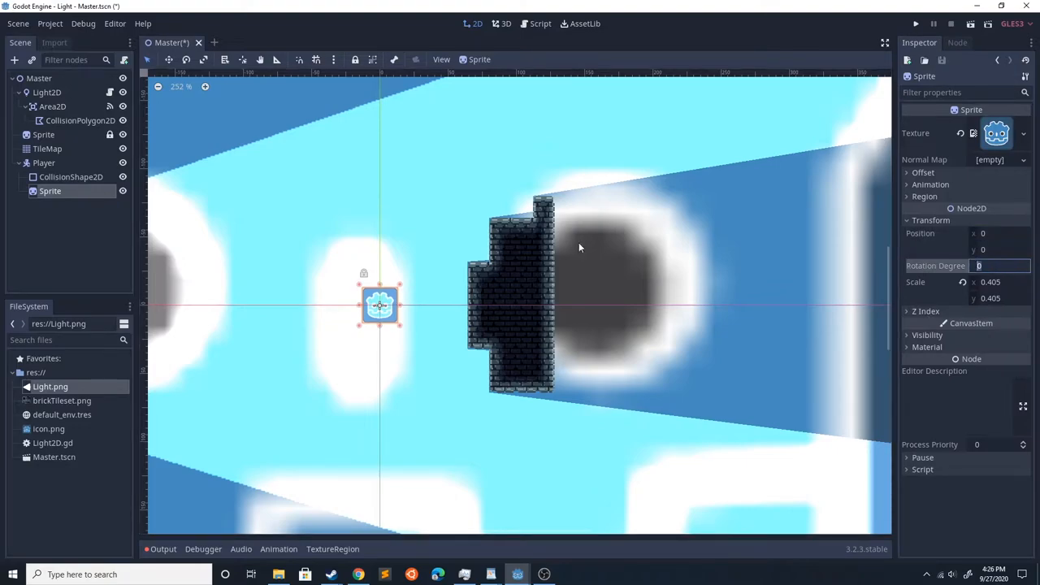
Drag the Player body to just past the brick wall.
{"action": "left_click", "coordinate": [71, 175]}
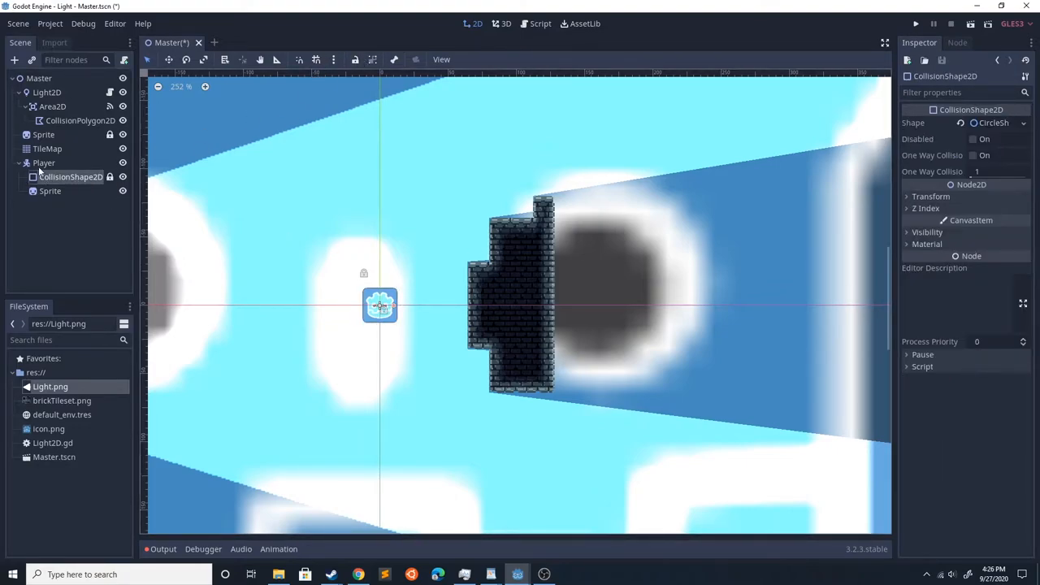
{"action": "left_click", "coordinate": [44, 162]}
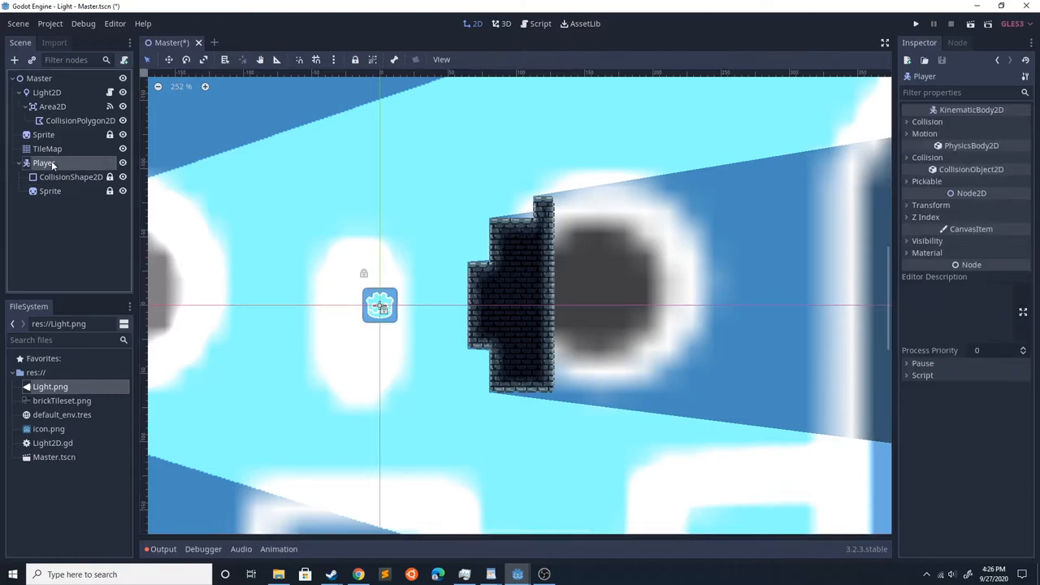
{"action": "left_click_drag", "start_coordinate": [380, 305], "coordinate": [674, 299]}
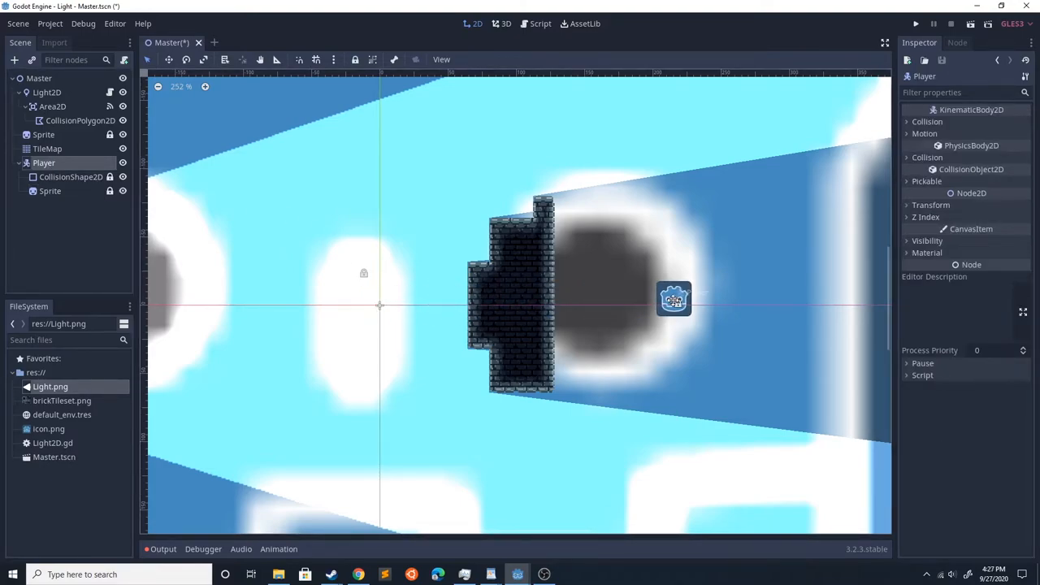
{"action": "scroll", "scroll_direction": "down", "scroll_amount": 3}
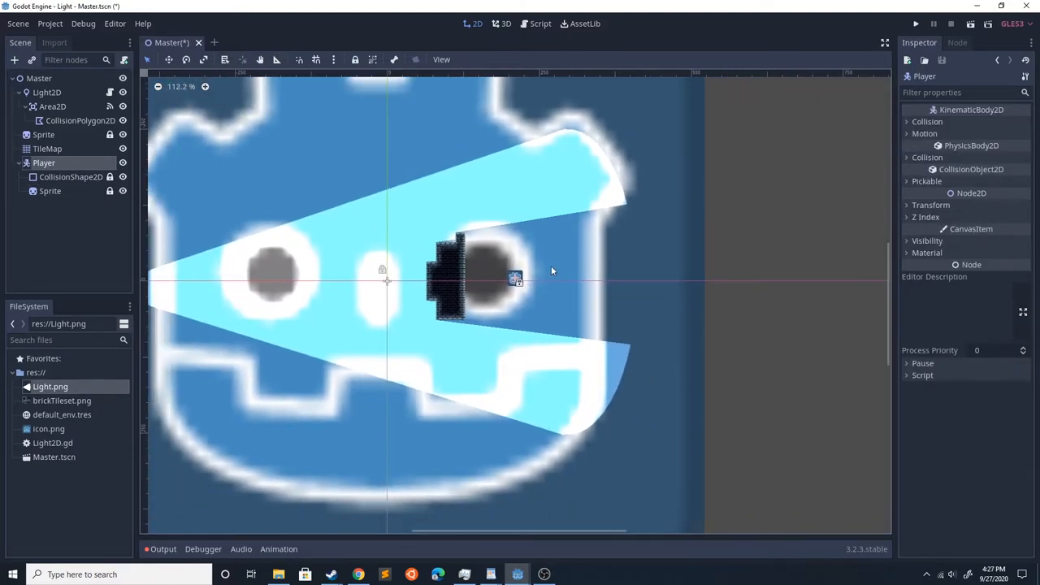
Run the scene so Output prints 'Player In Light', then stop it.
{"action": "left_click", "coordinate": [914, 24]}
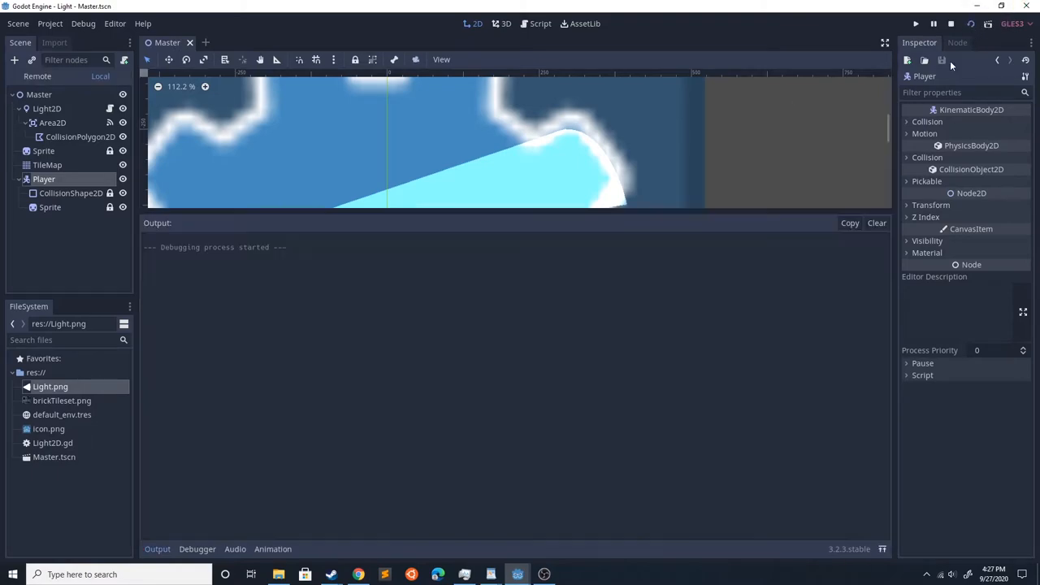
{"action": "left_click", "coordinate": [917, 24]}
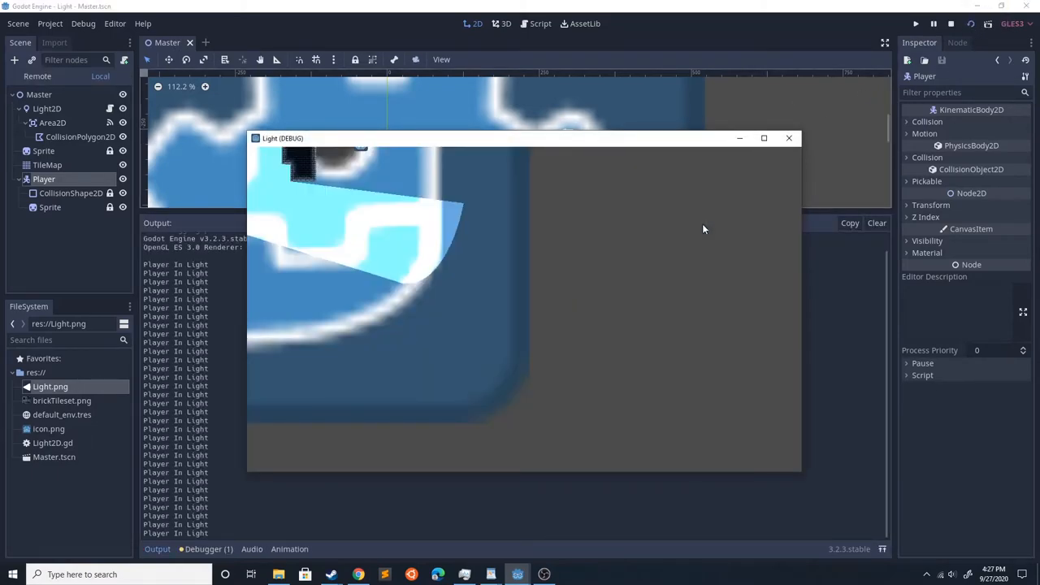
{"action": "mouse_move", "coordinate": [788, 138]}
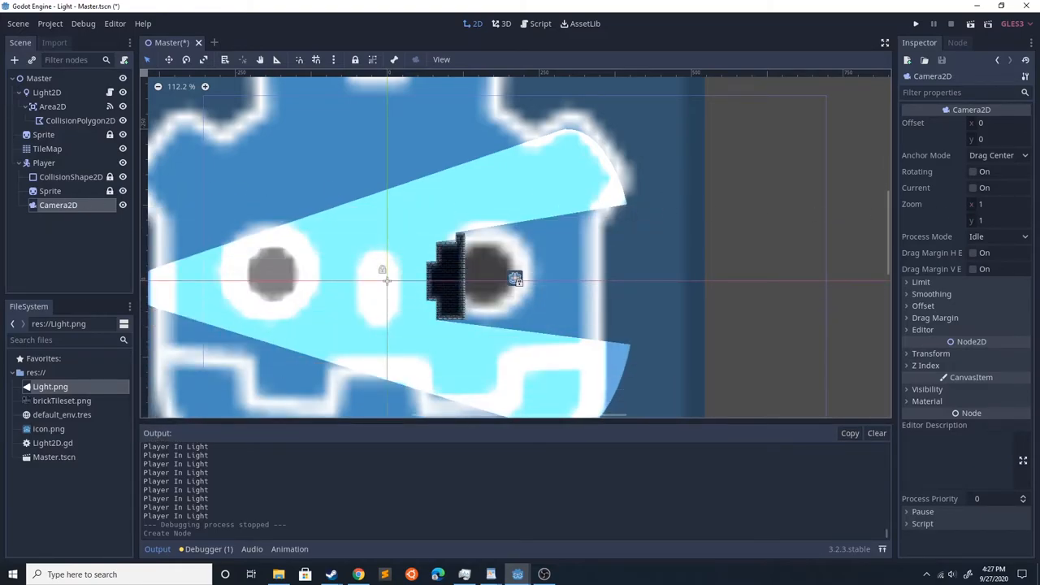
Make the Player's Camera2D current and set its zoom to 0.5 with smoothing on.
{"action": "left_click", "coordinate": [972, 188]}
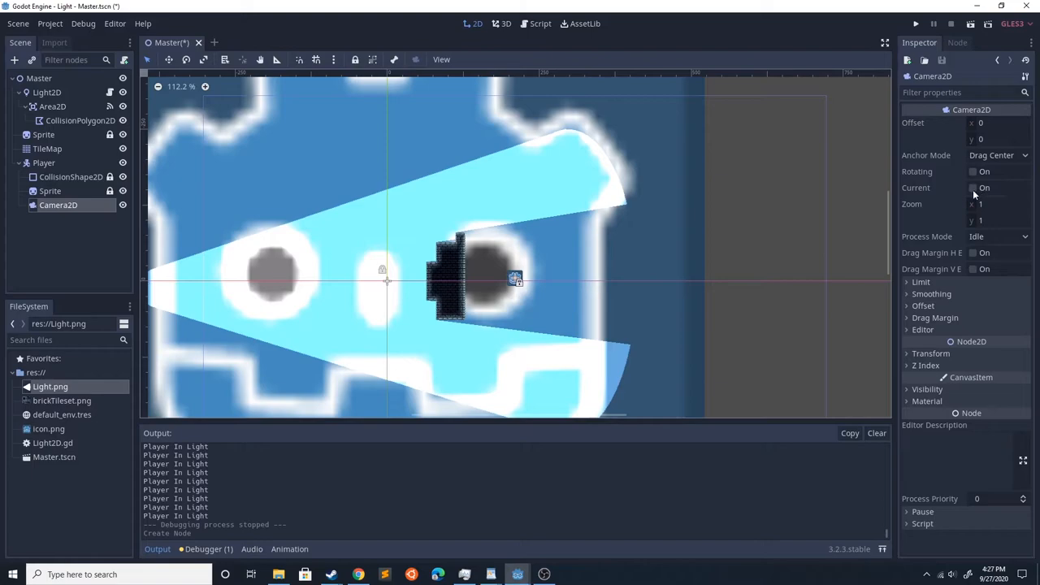
{"action": "left_click", "coordinate": [971, 189]}
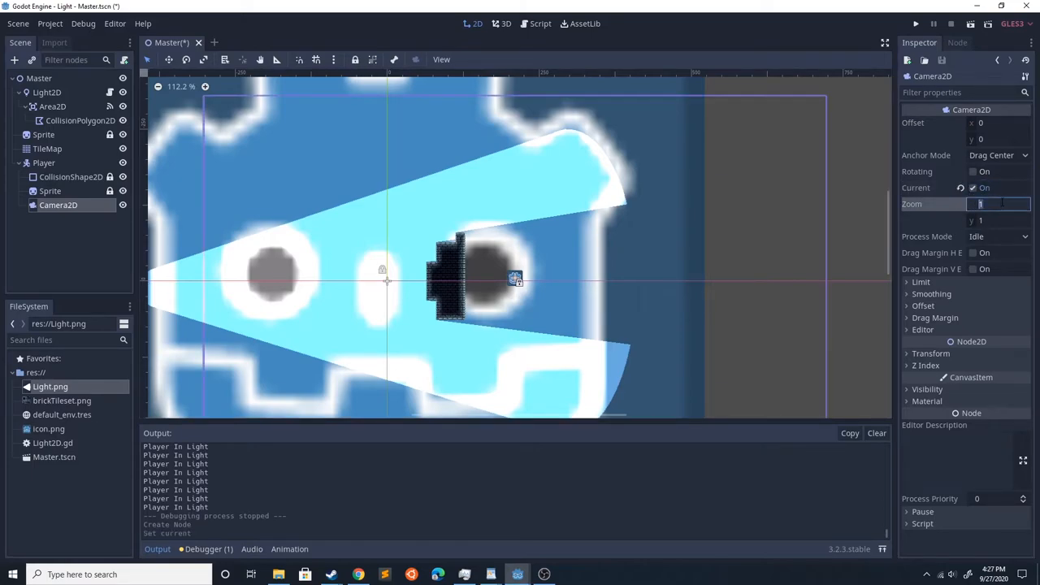
{"action": "type", "text": "0.5"}
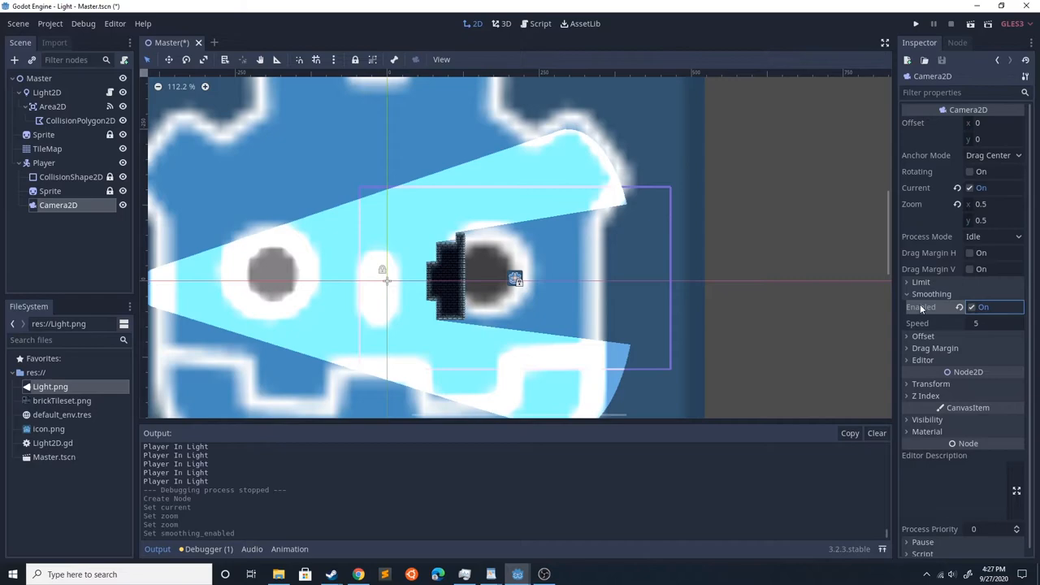
Test-run the zoomed camera, stop the game and select the Player node.
{"action": "left_click", "coordinate": [914, 25]}
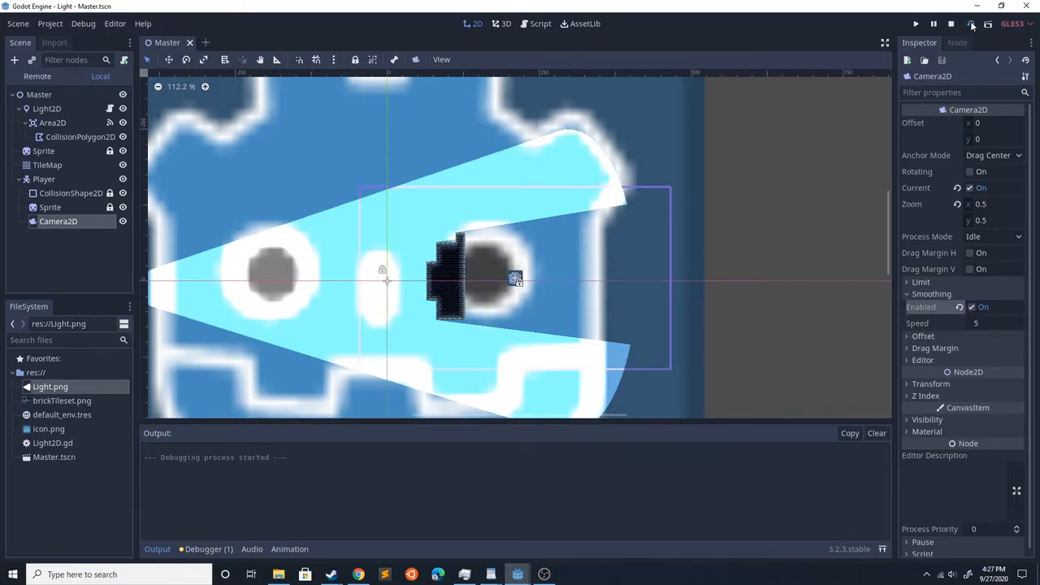
{"action": "left_click", "coordinate": [970, 25]}
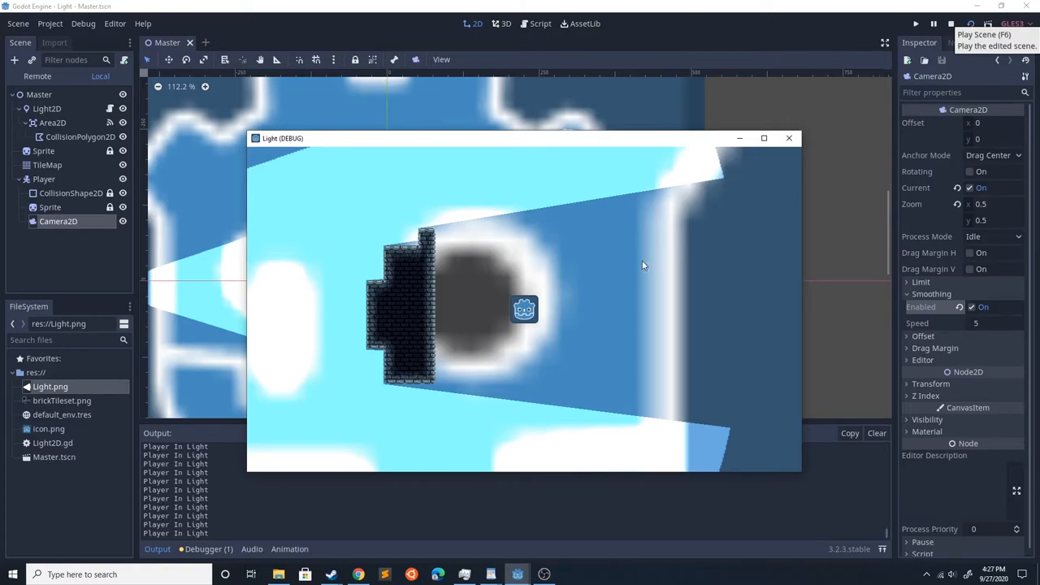
{"action": "mouse_move", "coordinate": [577, 309]}
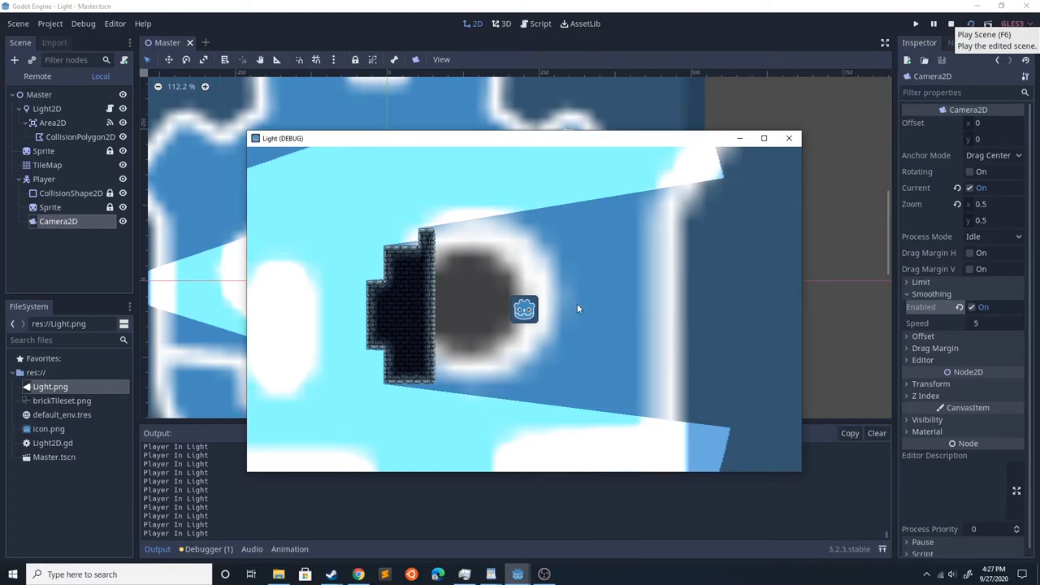
{"action": "mouse_move", "coordinate": [566, 309]}
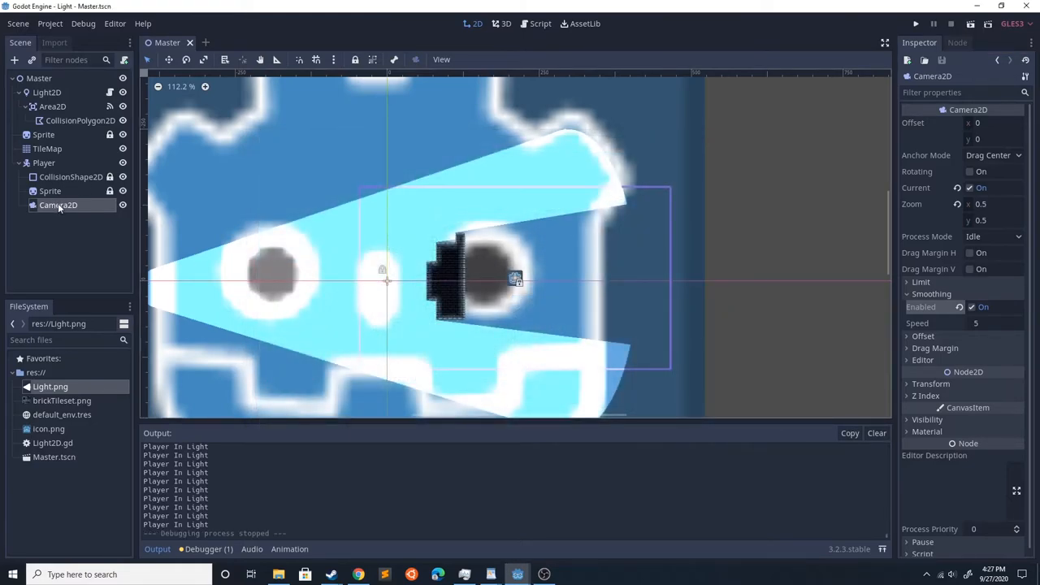
{"action": "left_click", "coordinate": [44, 163]}
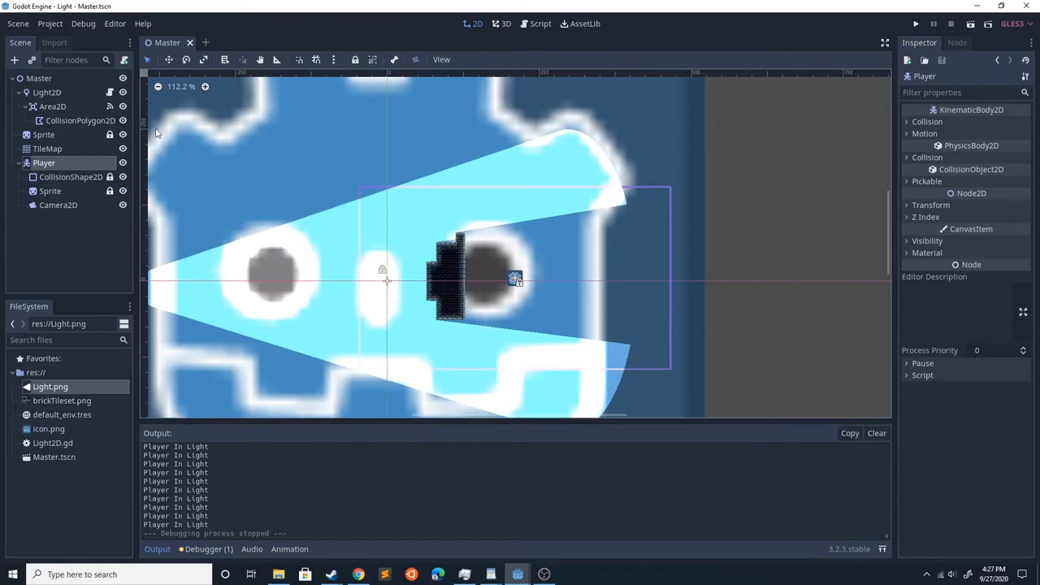
Attach a Player script declaring var movement = Vector2() and var moveSpeed.
{"action": "left_click", "coordinate": [539, 22]}
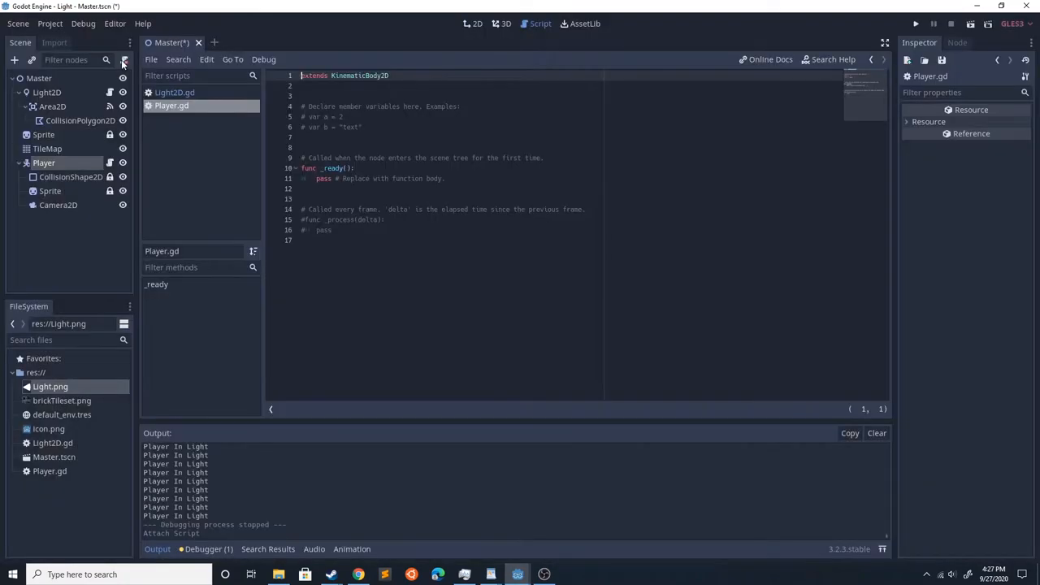
{"action": "type", "text": "var"}
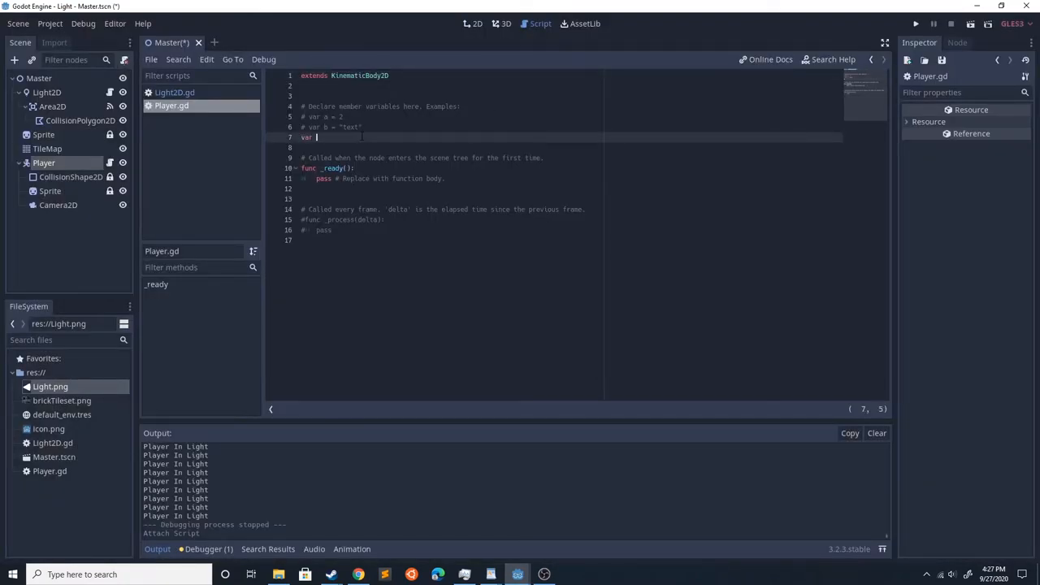
{"action": "type", "text": "movement = Vector2(0, 0"}
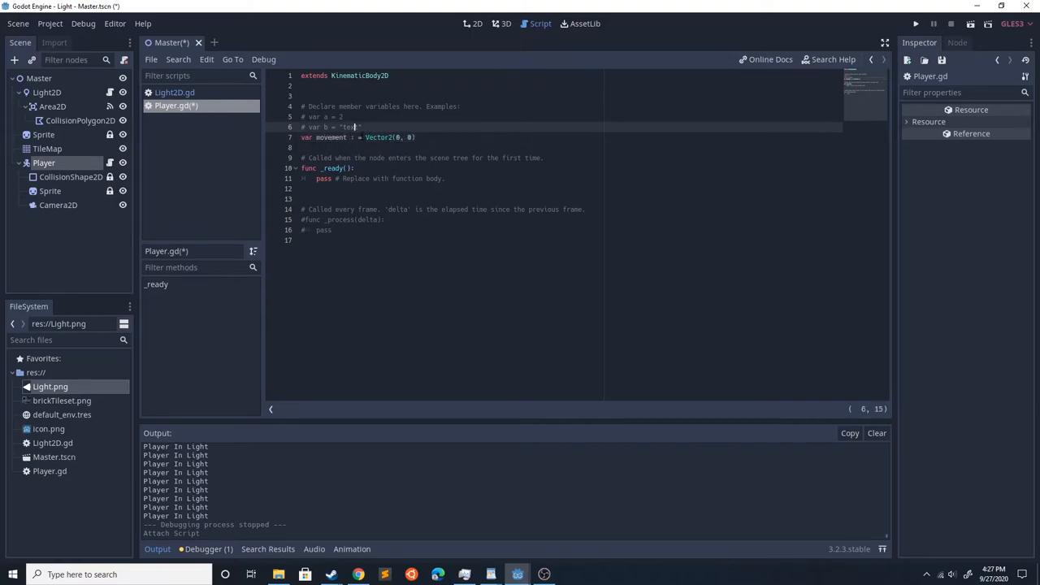
{"action": "type", "text": "var moveSpeed = 3"}
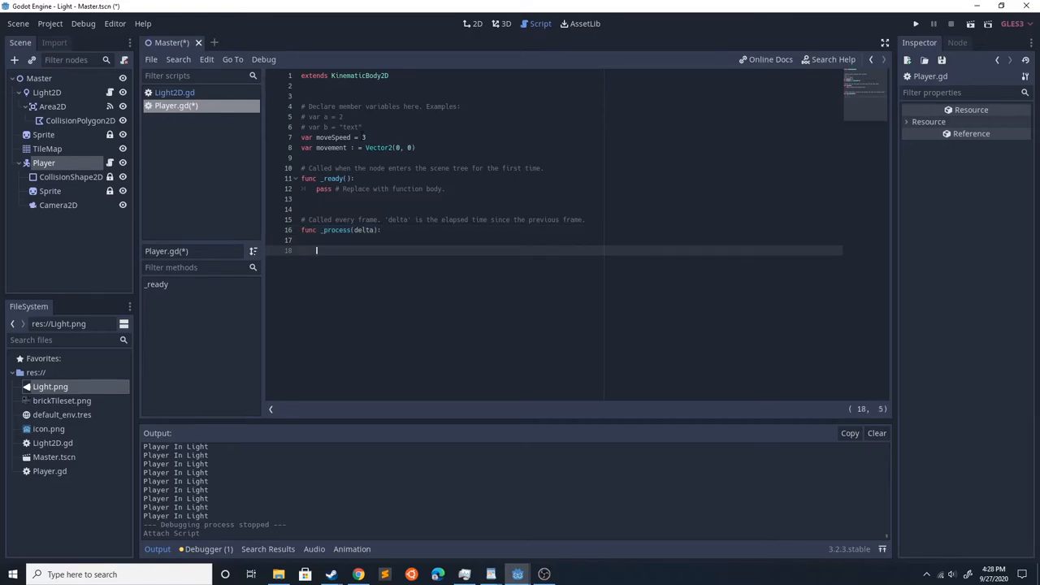
Add _process calling move_and_collide(movement) every frame.
{"action": "type", "text": "move_s"}
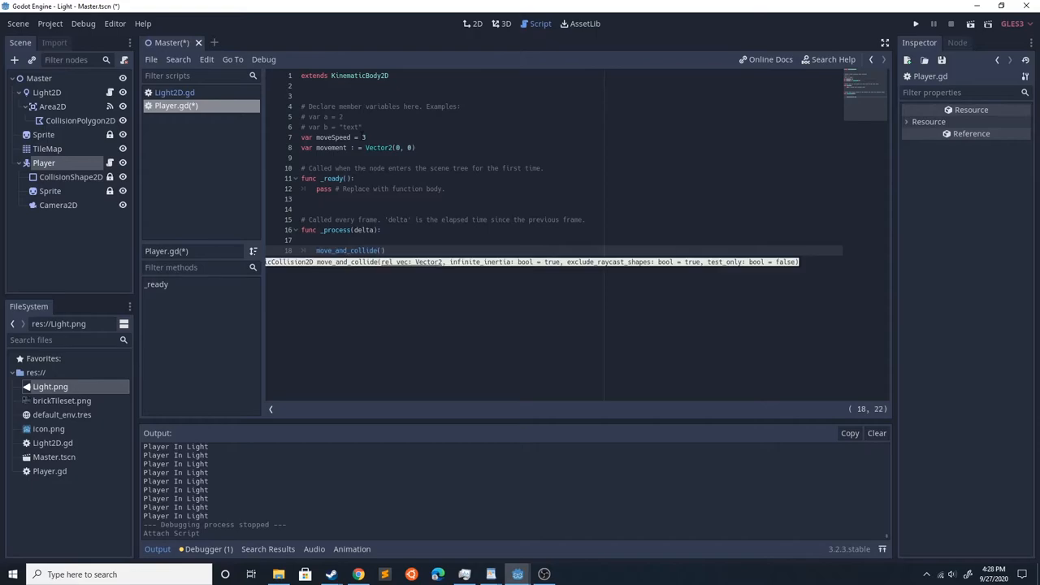
{"action": "type", "text": "movement"}
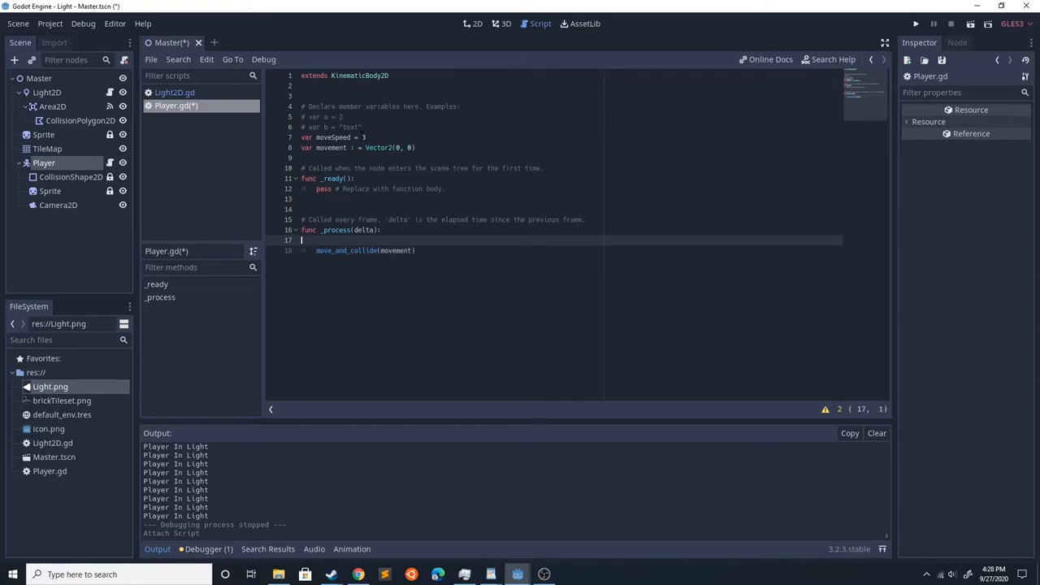
Reset movement each frame and add an Input.is_action_pressed('ui_up') check.
{"action": "type", "text": "if"}
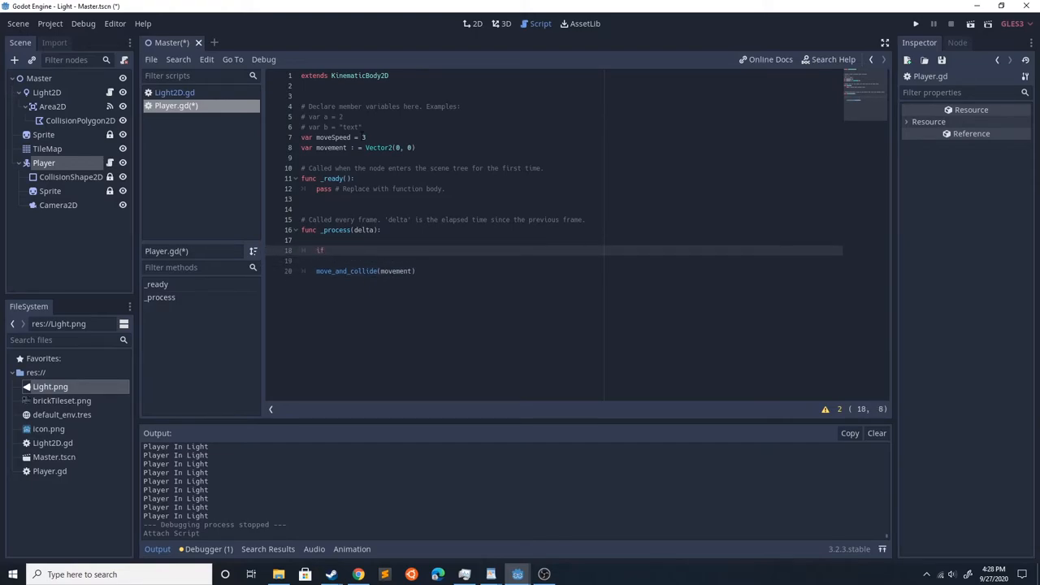
{"action": "type", "text": "Input.is_action_pressed(\"u"}
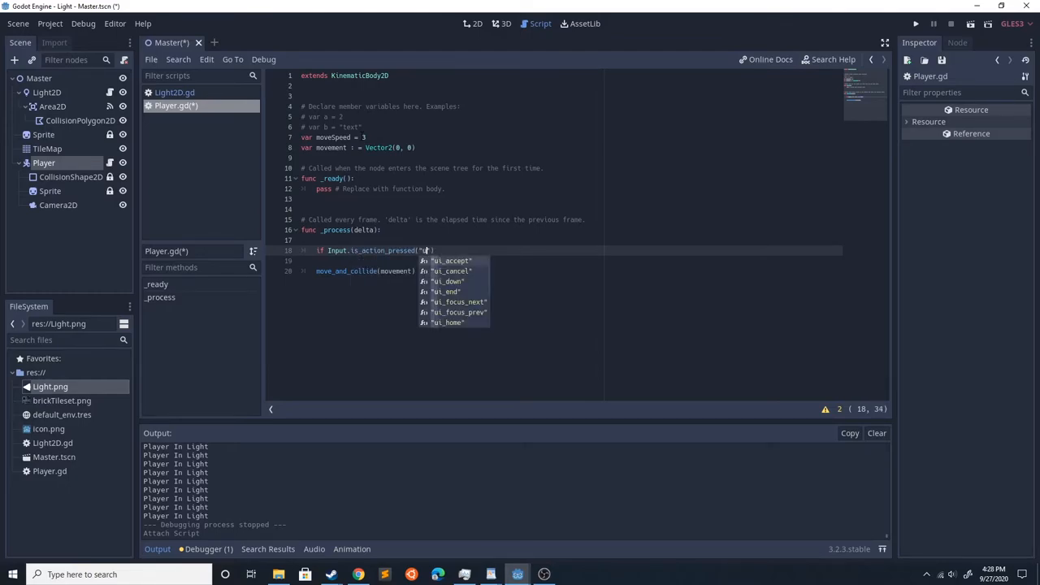
{"action": "type", "text": "up"}
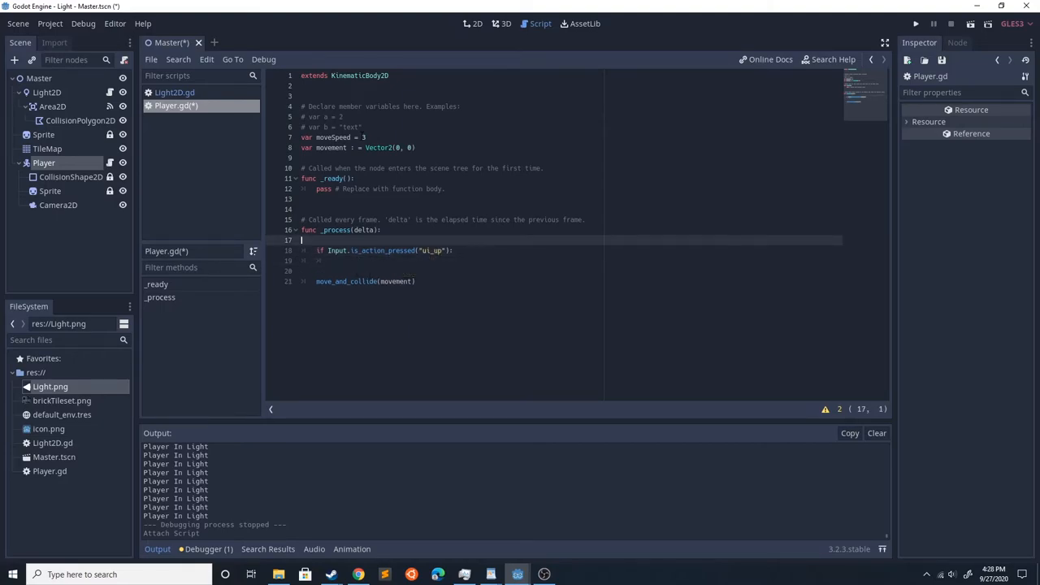
{"action": "key", "text": "enter"}
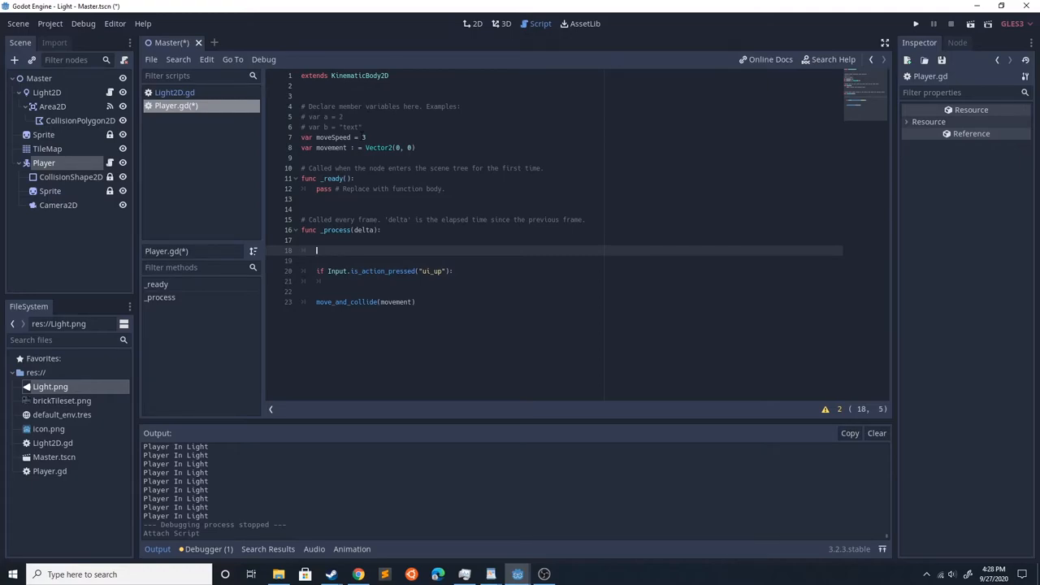
{"action": "type", "text": "movement = Vector2(0, 0"}
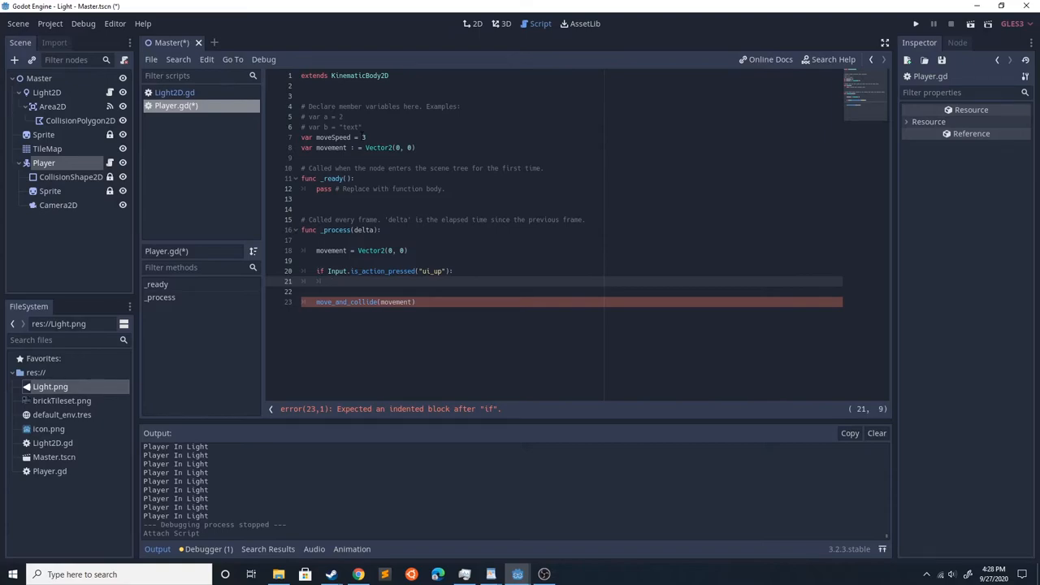
Adjust movement.y/x by moveSpeed for the ui_up, ui_down, ui_right and ui_left actions.
{"action": "type", "text": "m"}
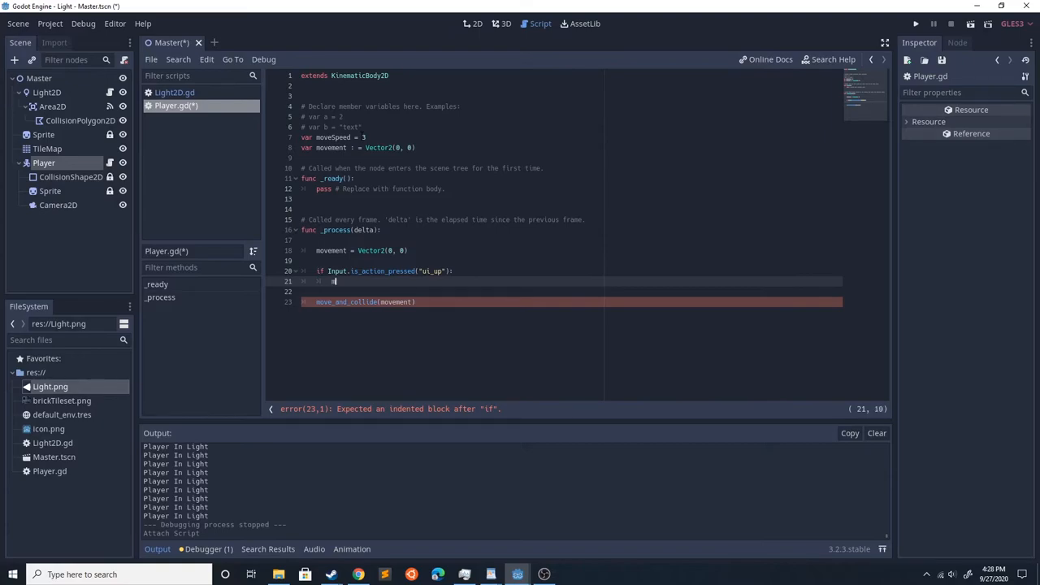
{"action": "type", "text": "ovement.y"}
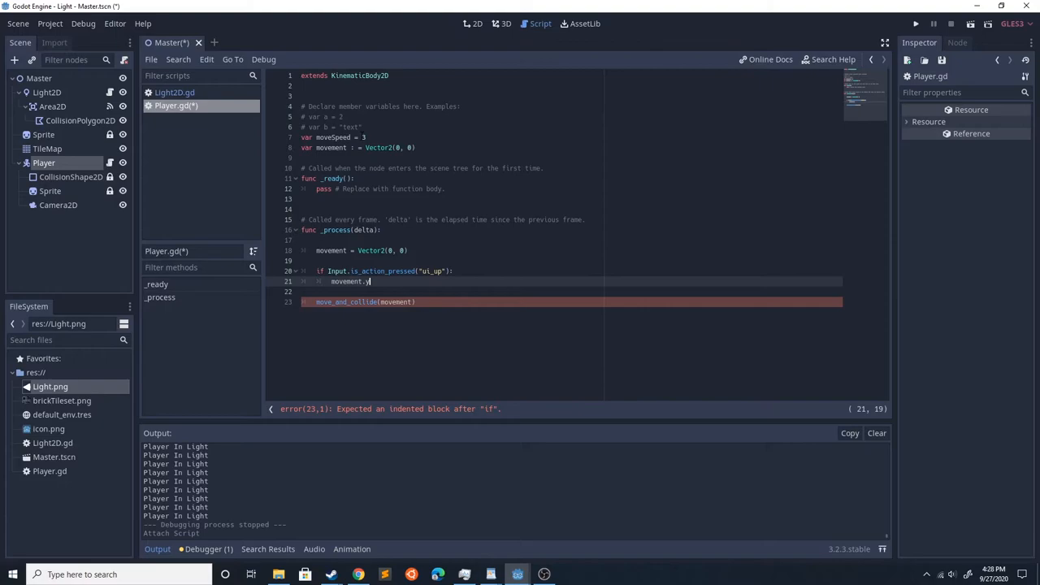
{"action": "type", "text": "-="}
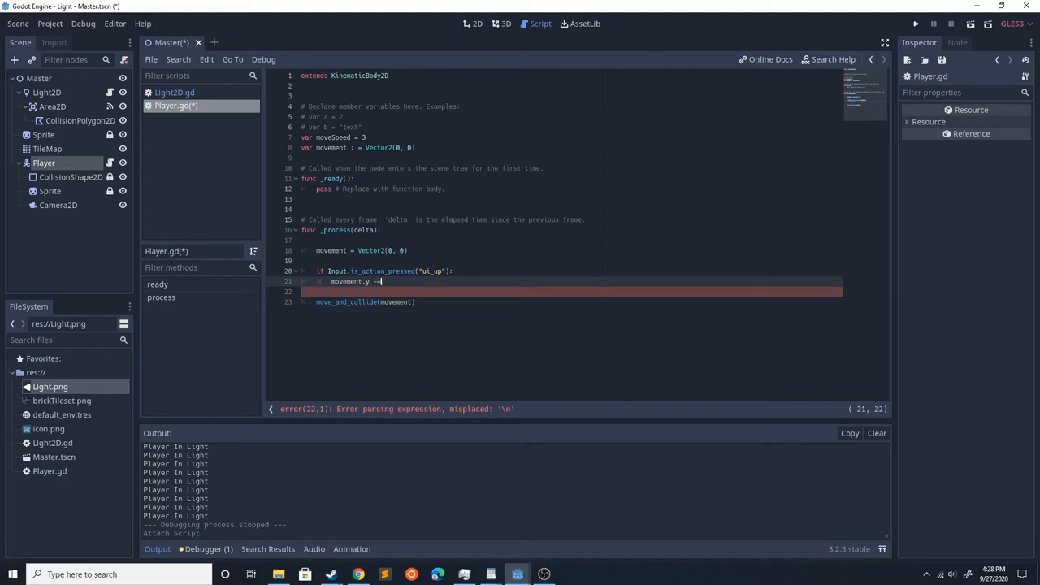
{"action": "type", "text": "moveSpeed"}
{"action": "left_click", "coordinate": [570, 291]}
{"action": "type", "text": "if Input.is_action_pressed("}
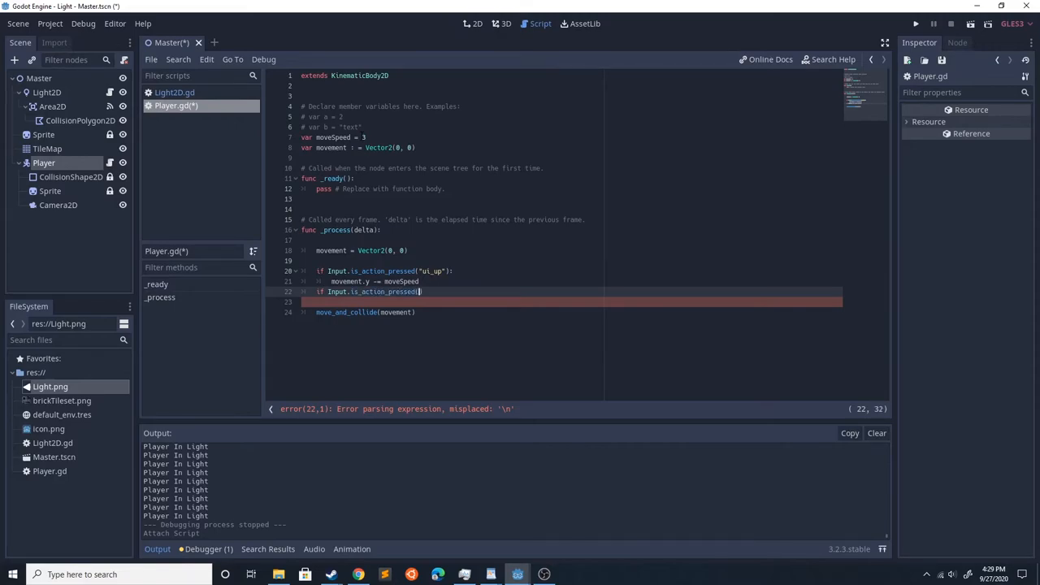
{"action": "type", "text": "ui_"}
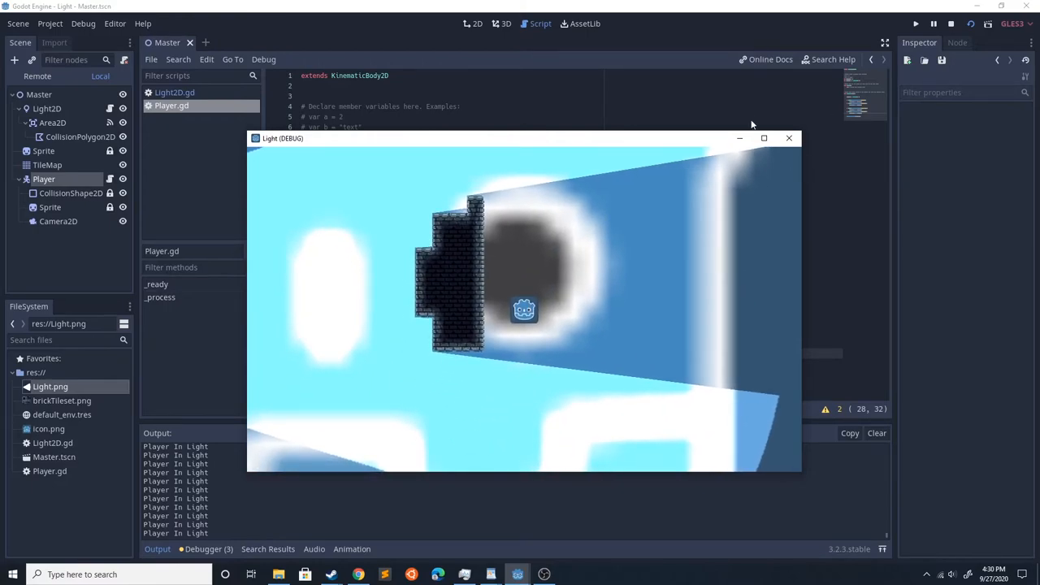
Close the running game window and reopen Light2D.gd in the script editor.
{"action": "left_click", "coordinate": [788, 136]}
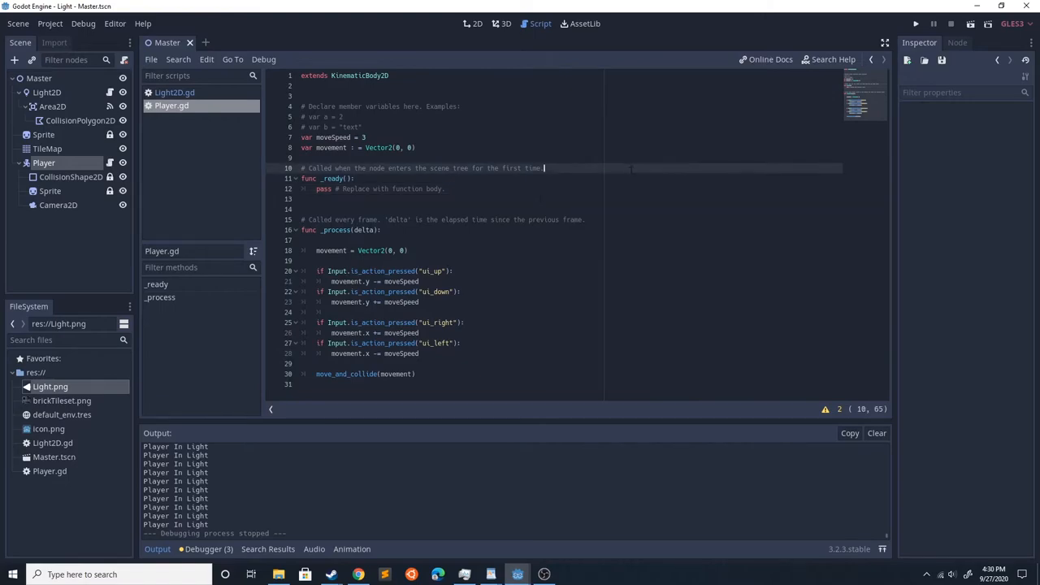
{"action": "left_click", "coordinate": [176, 91]}
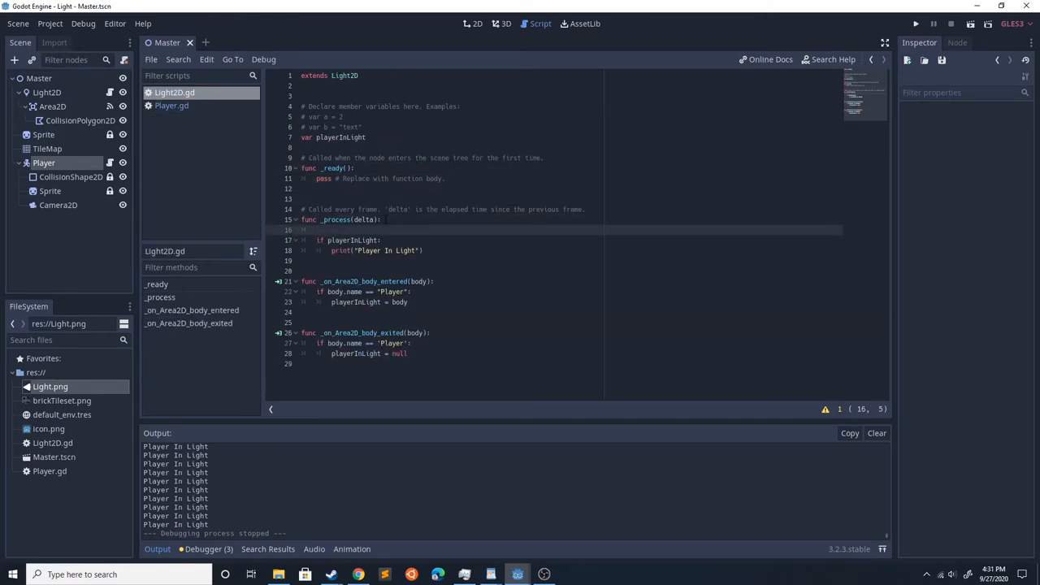
Get the direct space state and start var result = space_state.intersect_ray.
{"action": "type", "text": "var space_state ="}
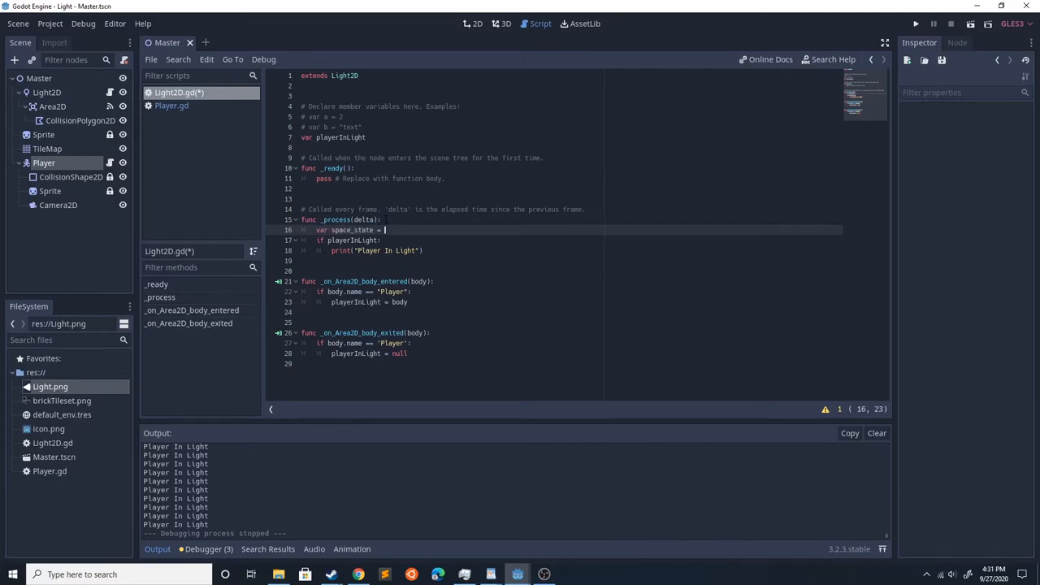
{"action": "type", "text": "get_world_2d("}
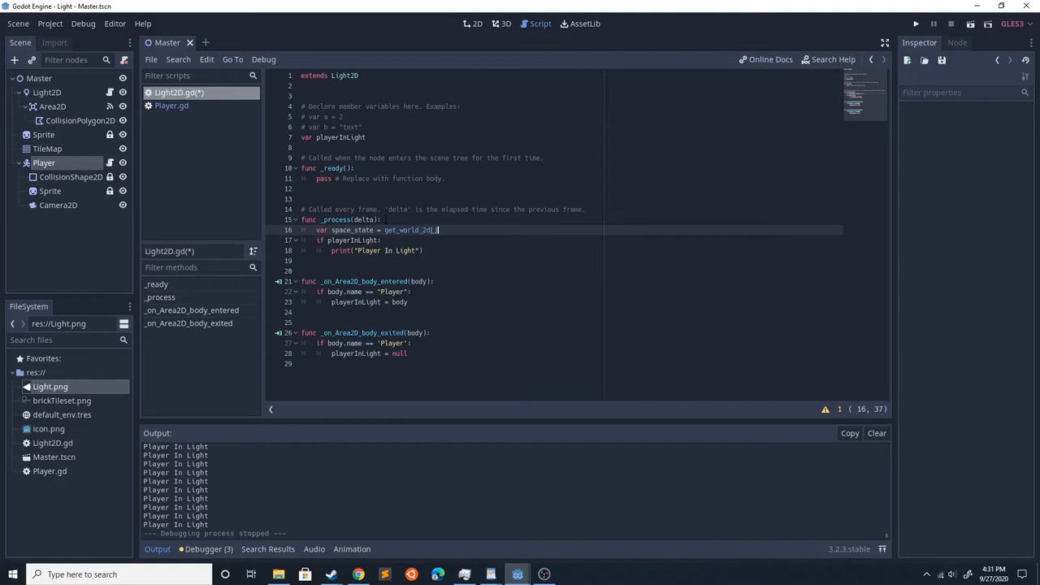
{"action": "type", "text": ".direct_space_state"}
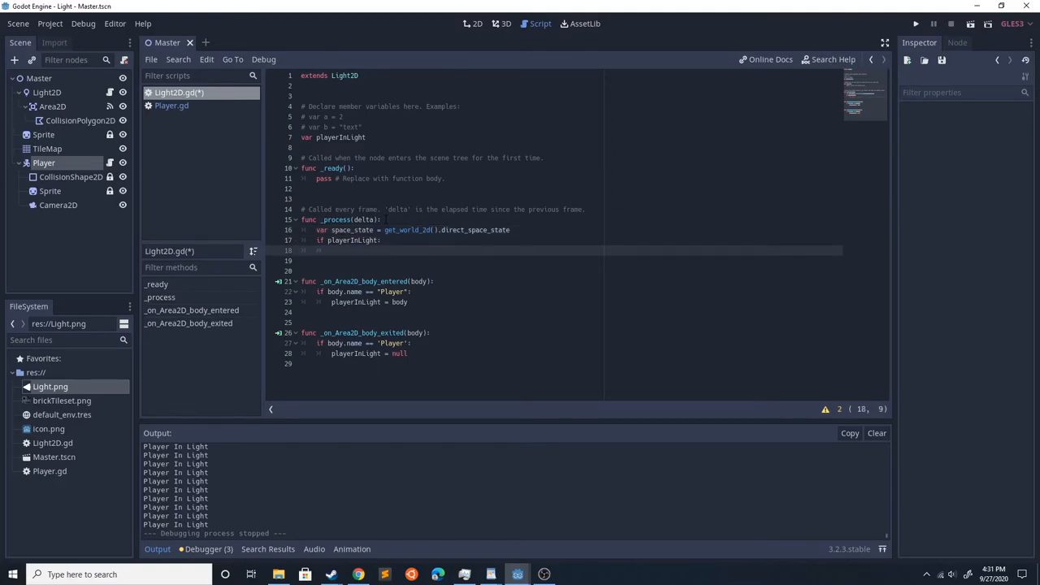
{"action": "type", "text": "var result = spa"}
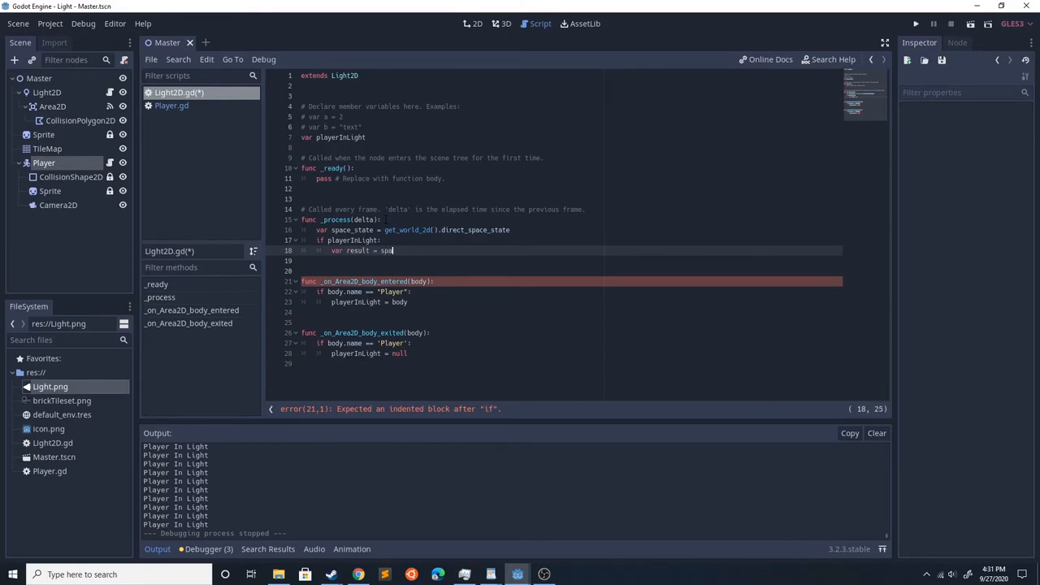
{"action": "type", "text": "ce_state."}
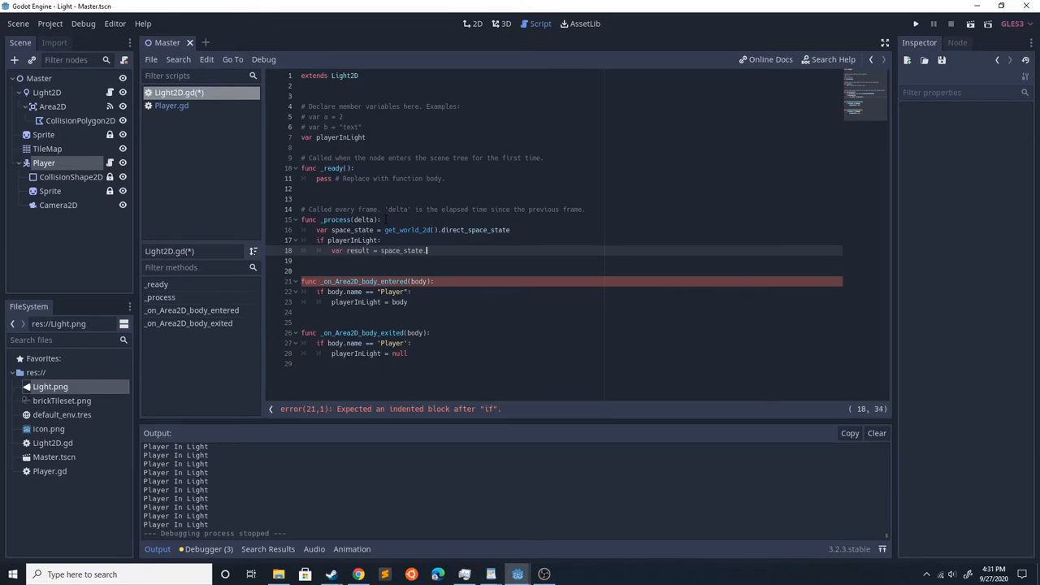
{"action": "type", "text": ".intersect_point"}
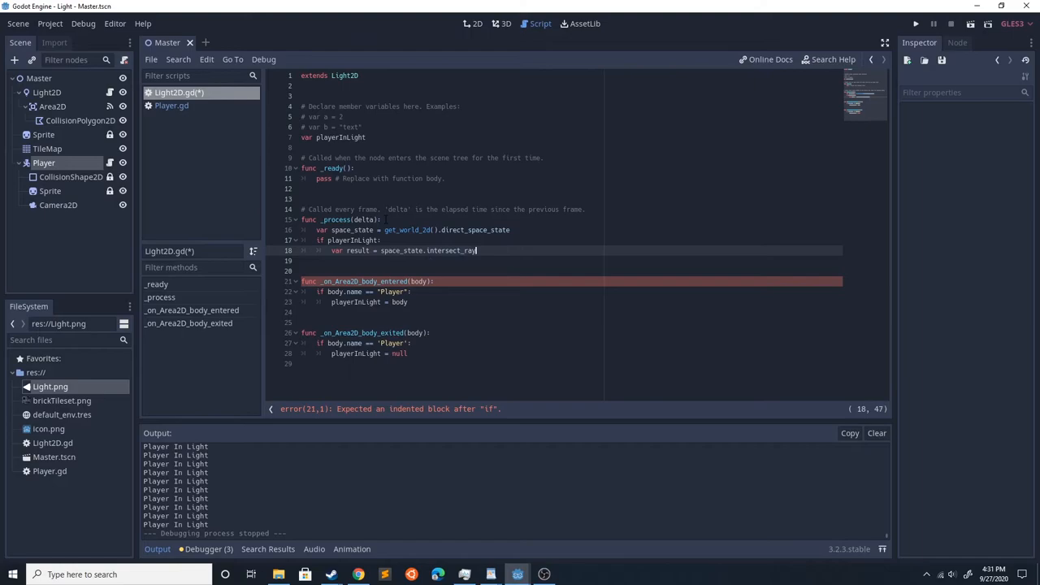
Pass position, playerInLight.position and [self] as the intersect_ray arguments.
{"action": "type", "text": "(p"}
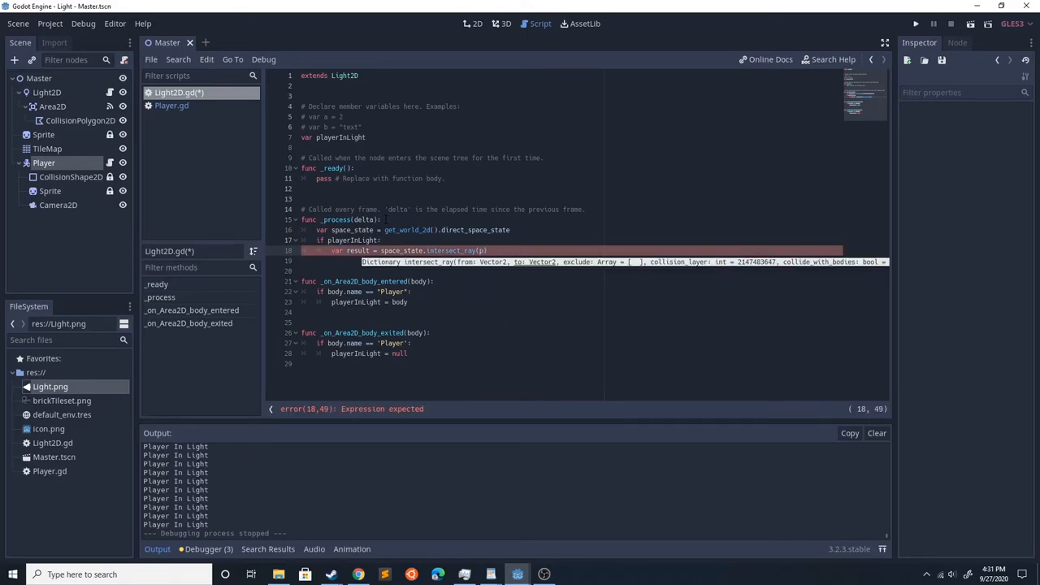
{"action": "type", "text": "osition,"}
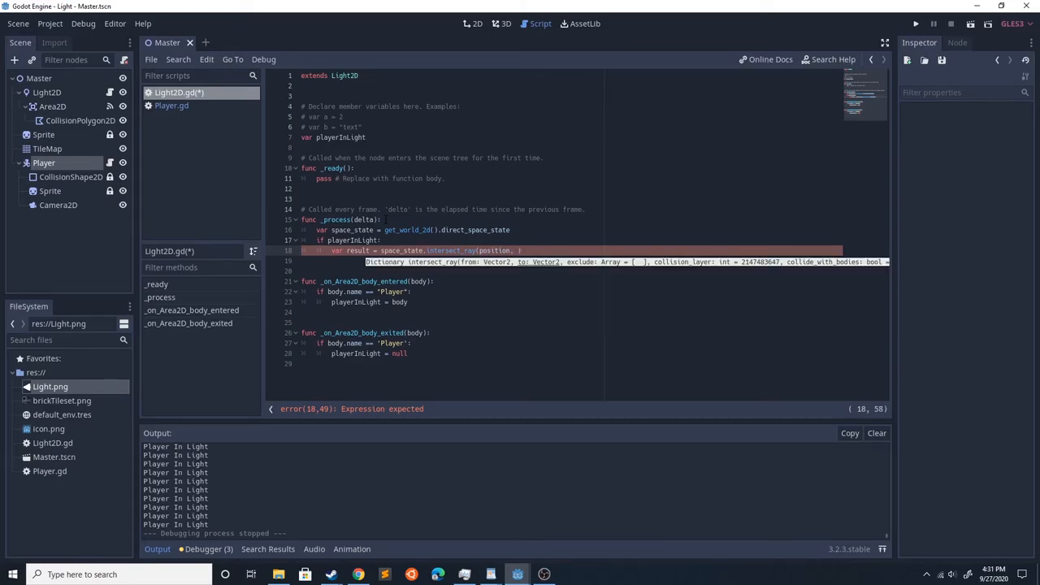
{"action": "type", "text": "playerInLight"}
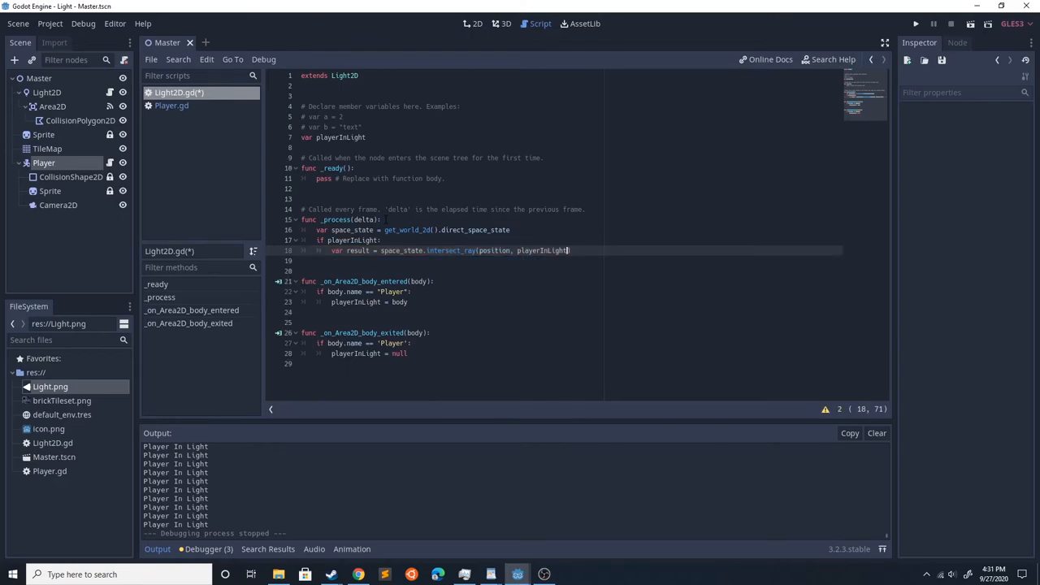
{"action": "type", "text": ".postion)"}
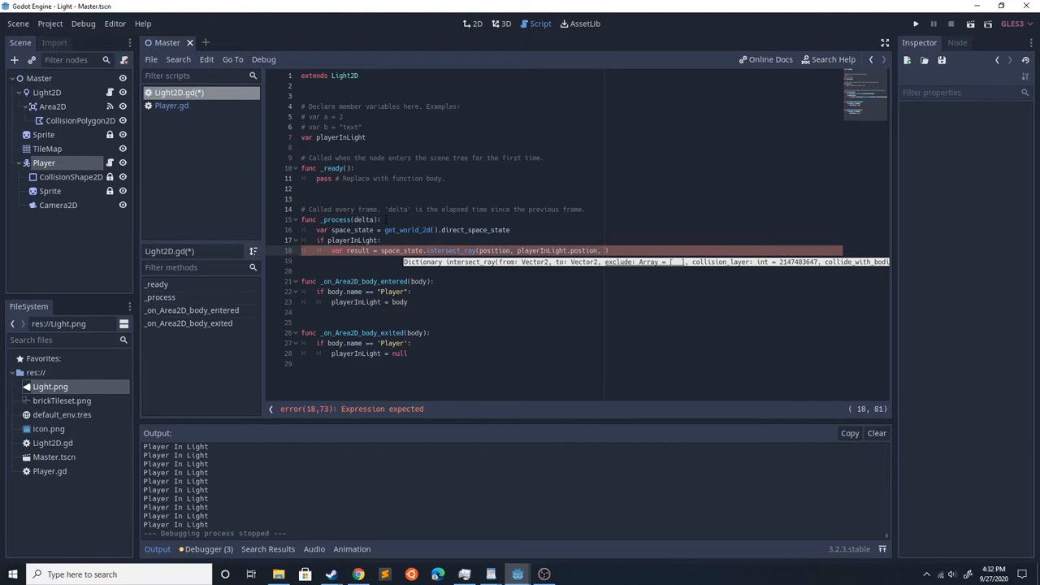
{"action": "type", "text": "s]"}
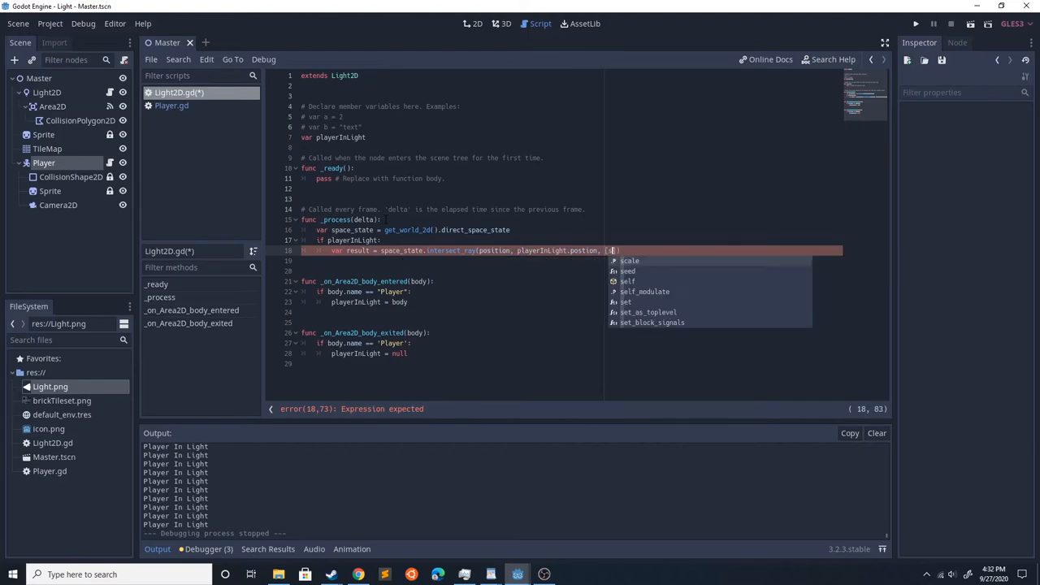
{"action": "type", "text": "self"}
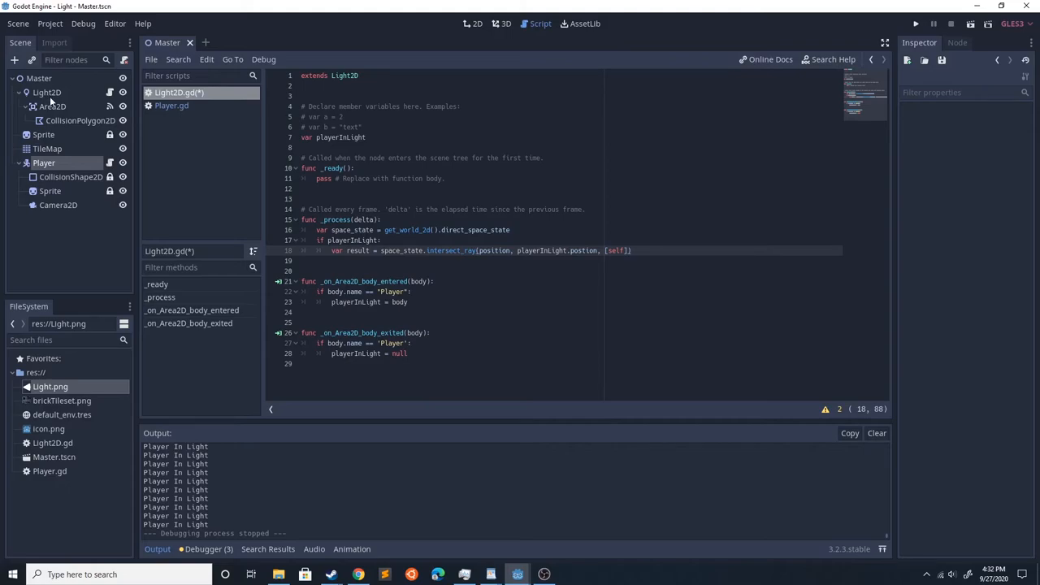
{"action": "mouse_move", "coordinate": [52, 107]}
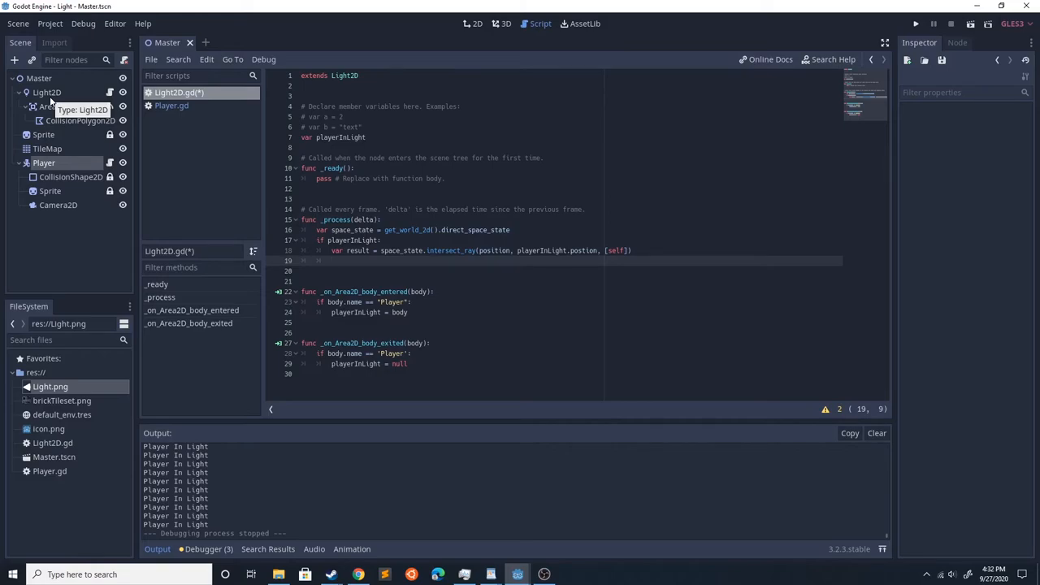
Add if result && result.collider.name == 'Player' under the raycast.
{"action": "type", "text": "if r"}
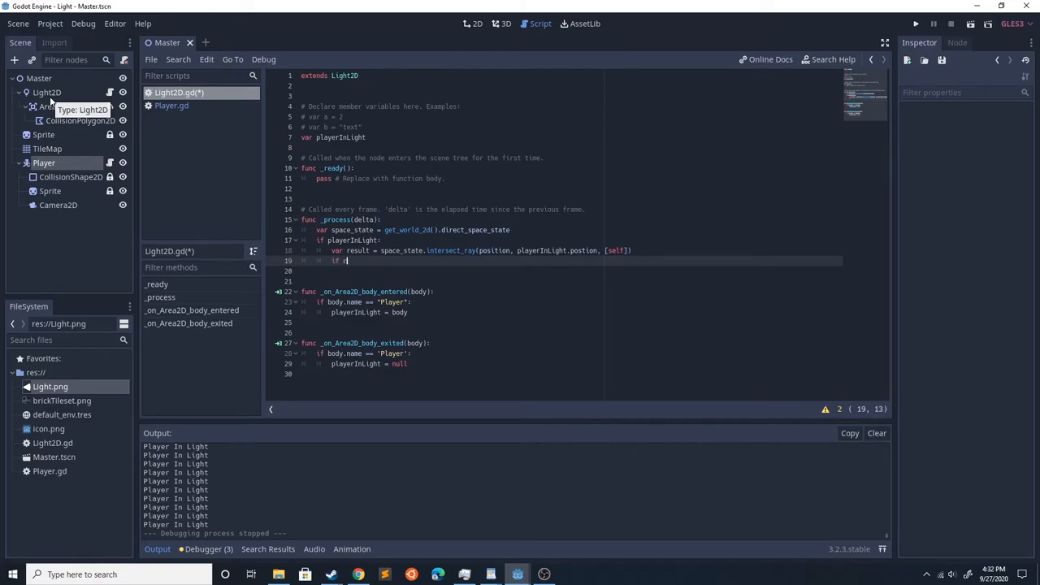
{"action": "type", "text": "esults"}
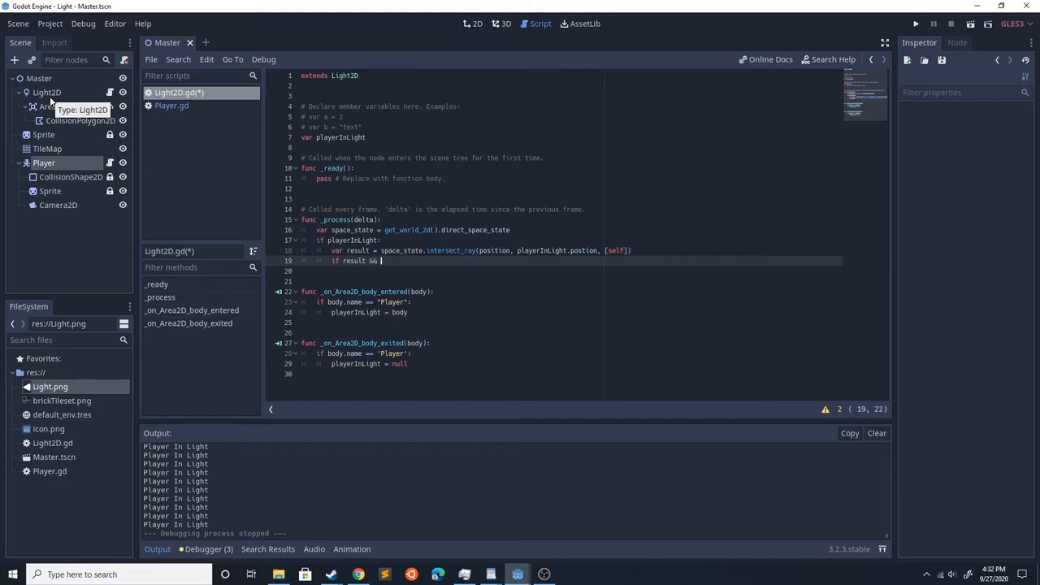
{"action": "type", "text": "result."}
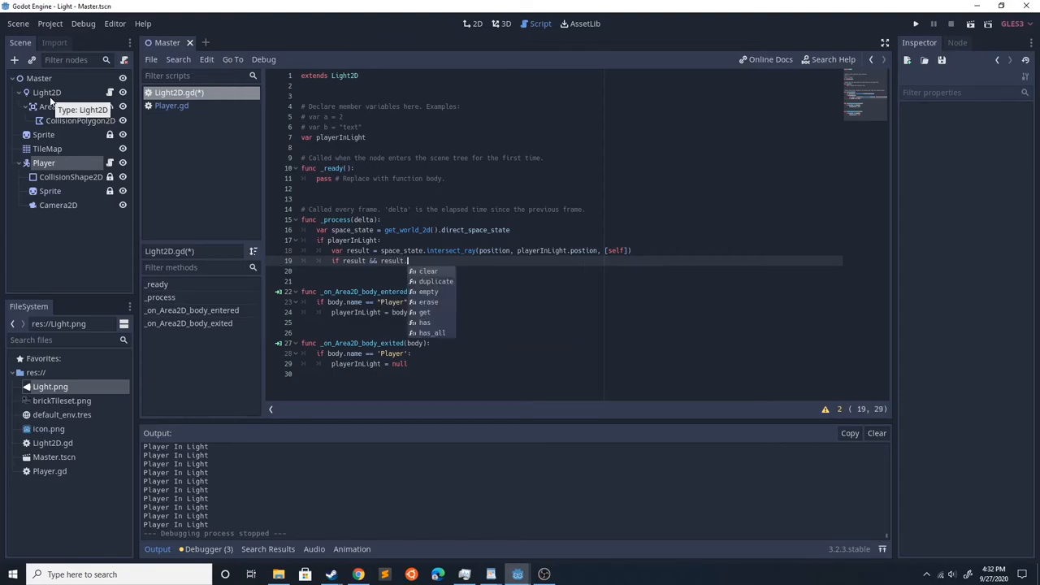
{"action": "type", "text": "collider.name =="}
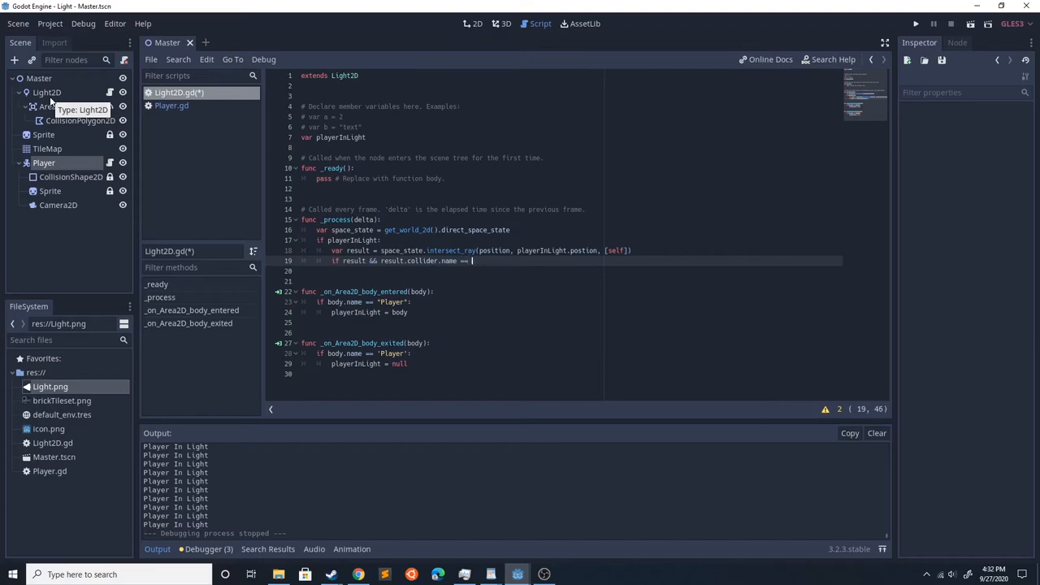
{"action": "type", "text": "'Player':"}
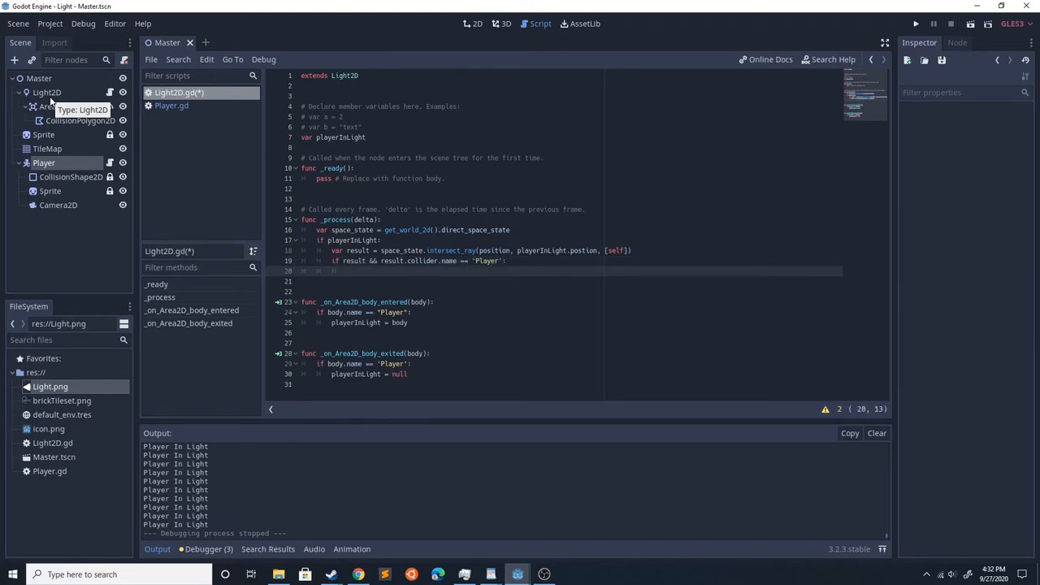
Print "Hitting Player" inside that check and launch the game to test the ray hit.
{"action": "type", "text": "print(\"Hi"}
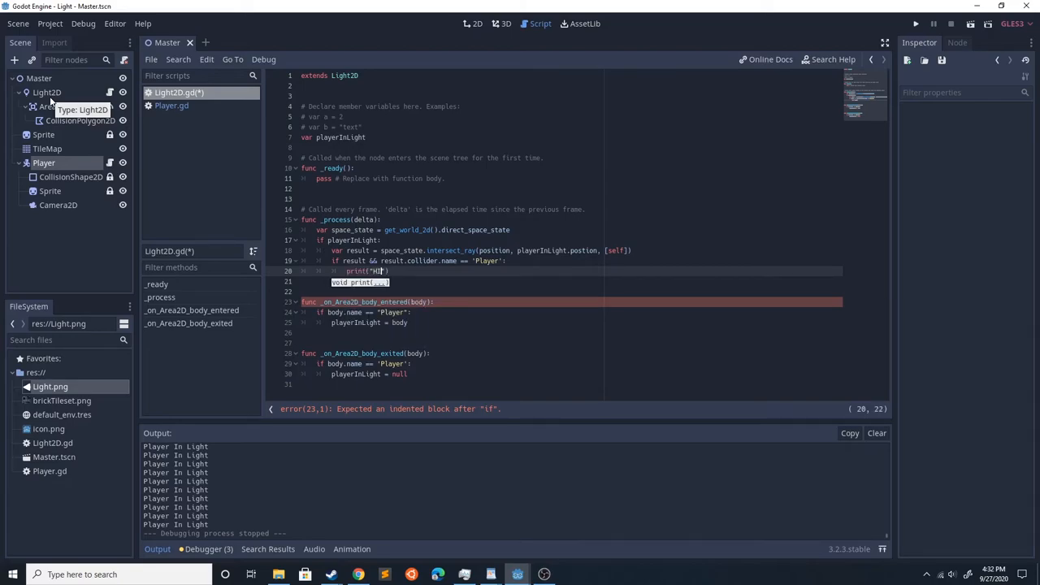
{"action": "type", "text": "itting Player"}
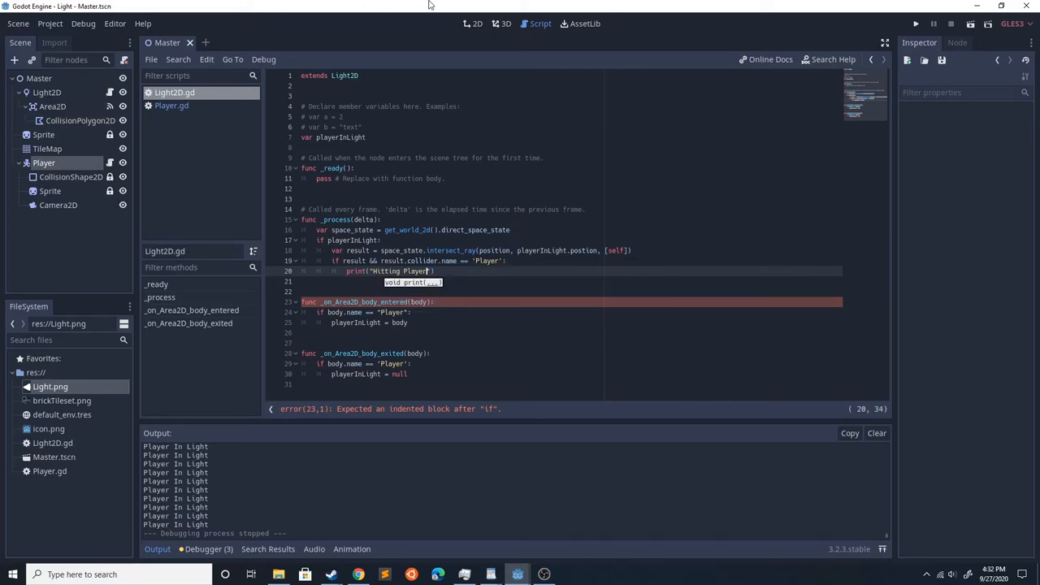
{"action": "left_click", "coordinate": [933, 24]}
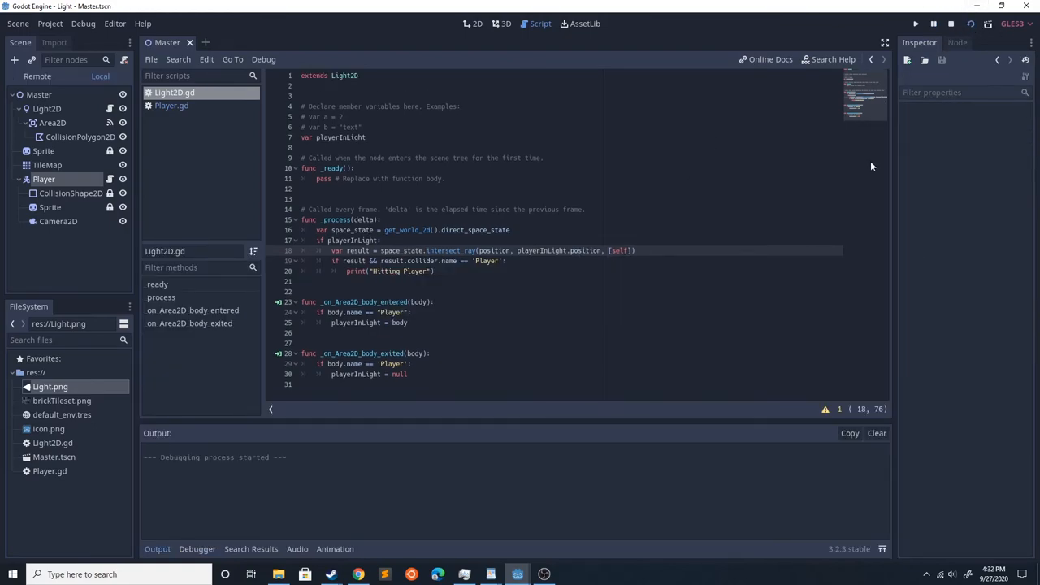
Stop the game after 'Hitting Player' prints and switch back to the 2D TileMap view.
{"action": "left_click", "coordinate": [914, 25]}
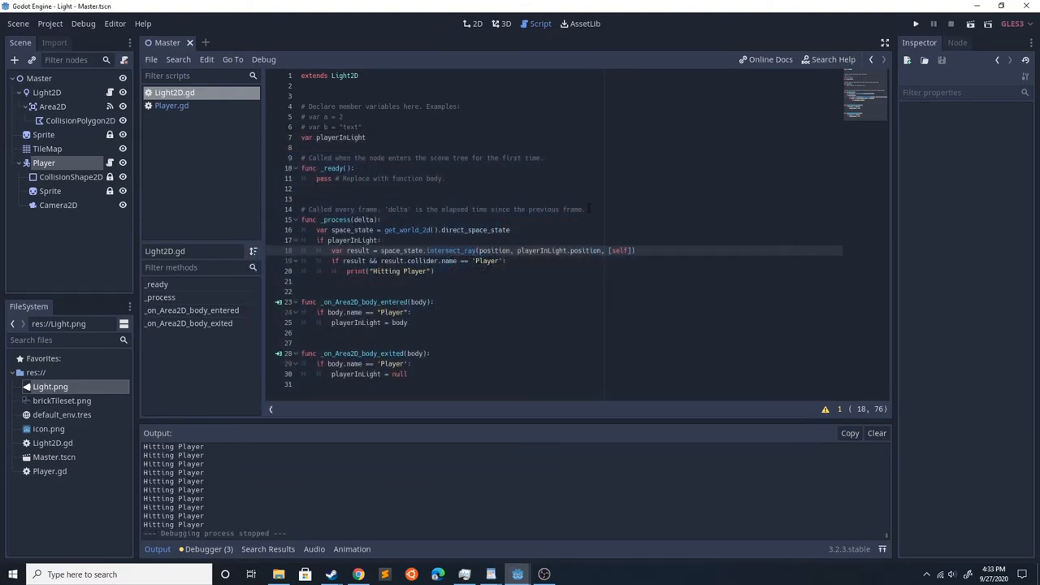
{"action": "left_click", "coordinate": [47, 149]}
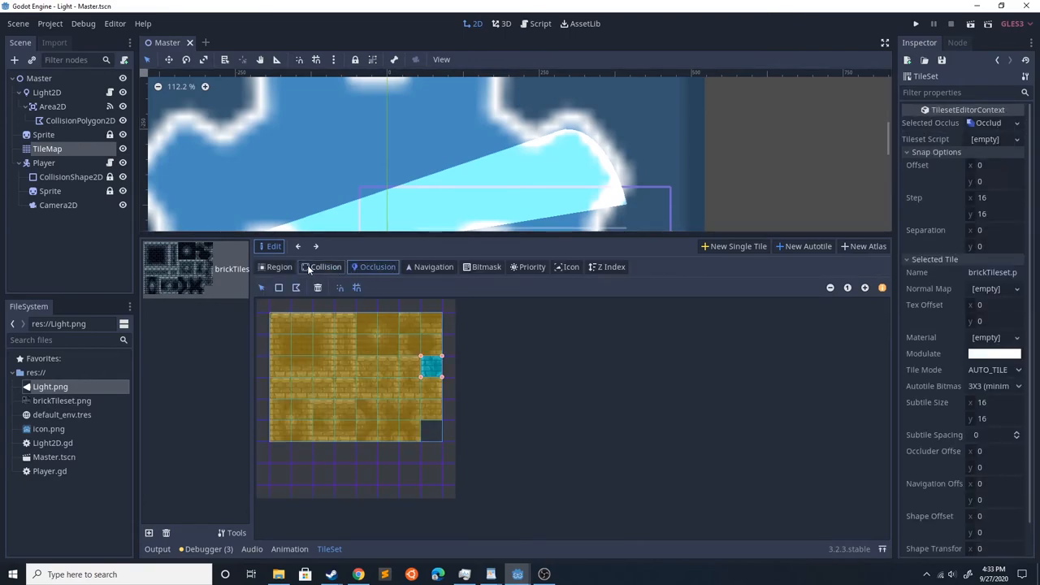
Show the brick tiles' collision shapes, then bring up the Light2D node's properties.
{"action": "left_click", "coordinate": [325, 266]}
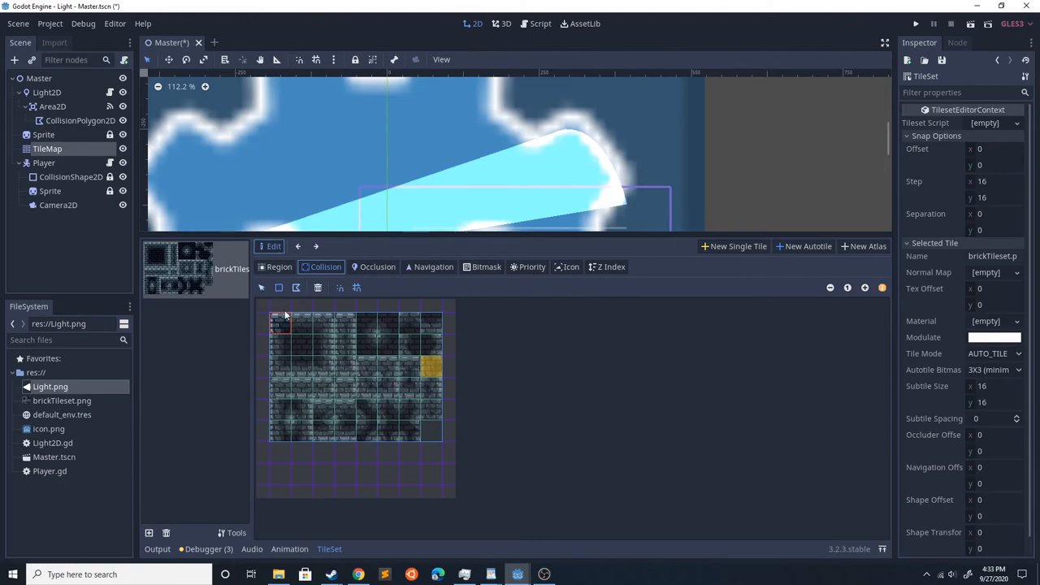
{"action": "left_click", "coordinate": [917, 24]}
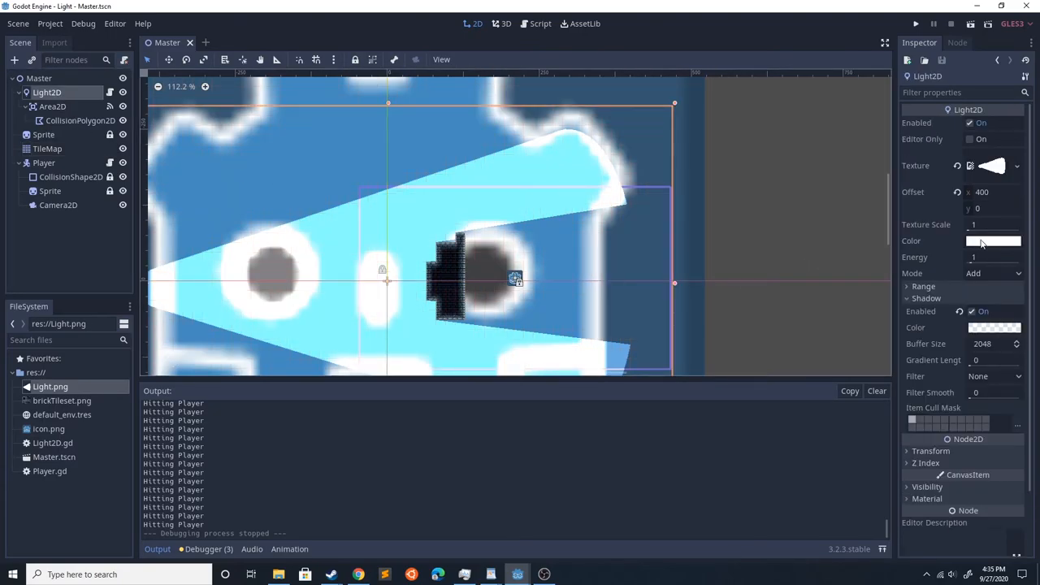
Run the game again to test the light, then reopen Light2D.gd for editing.
{"action": "left_click", "coordinate": [993, 240]}
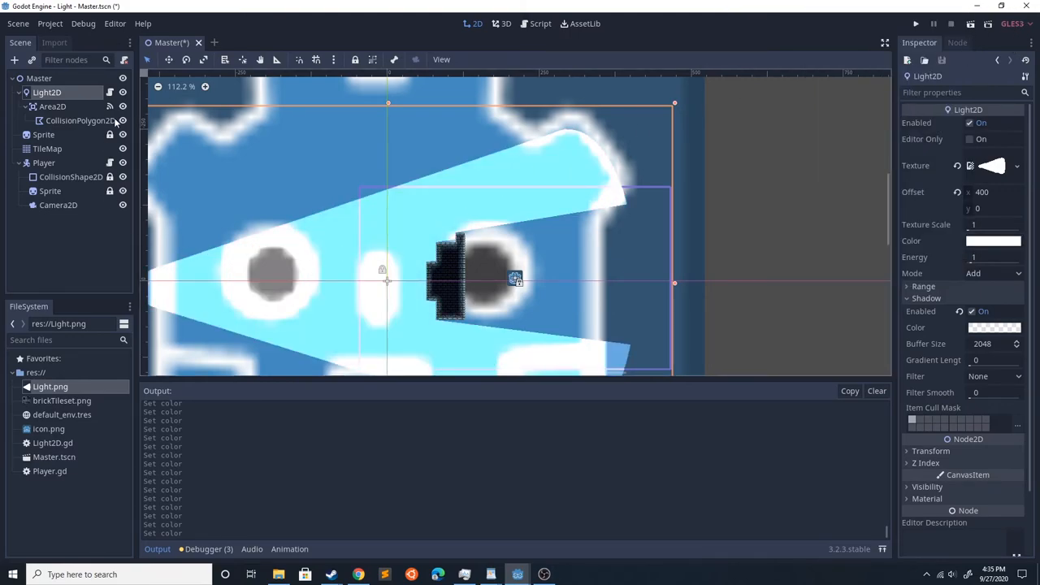
{"action": "left_click", "coordinate": [539, 23]}
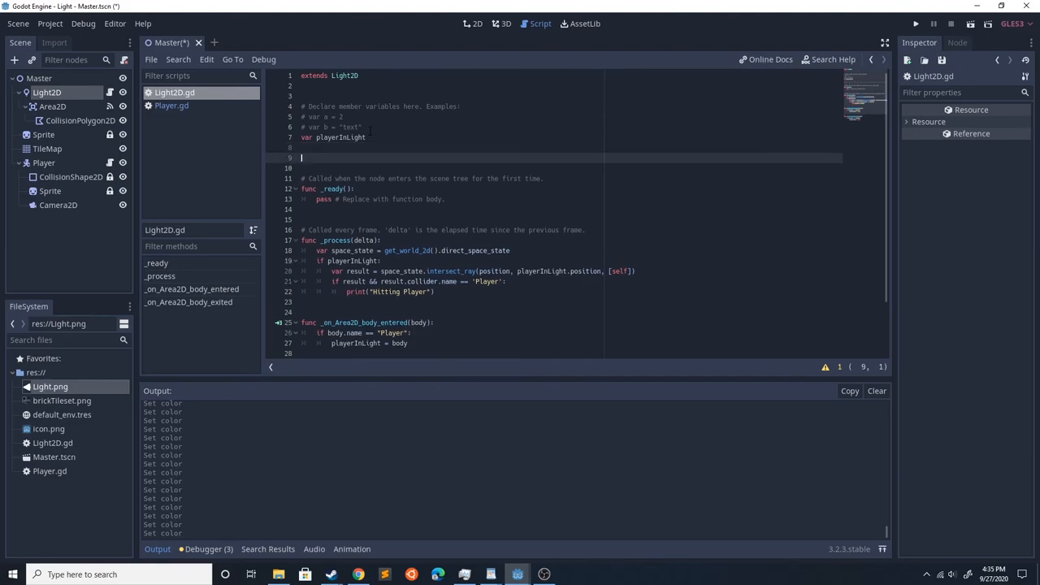
Declare const red = Color(1, 0, 0) below var playerInLight.
{"action": "type", "text": "const red ="}
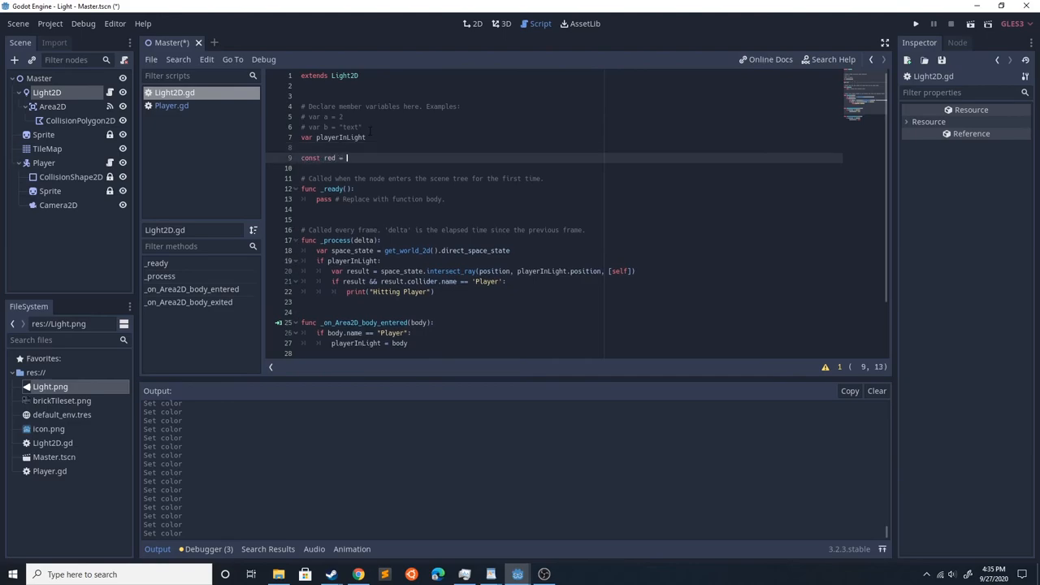
{"action": "type", "text": "Color"}
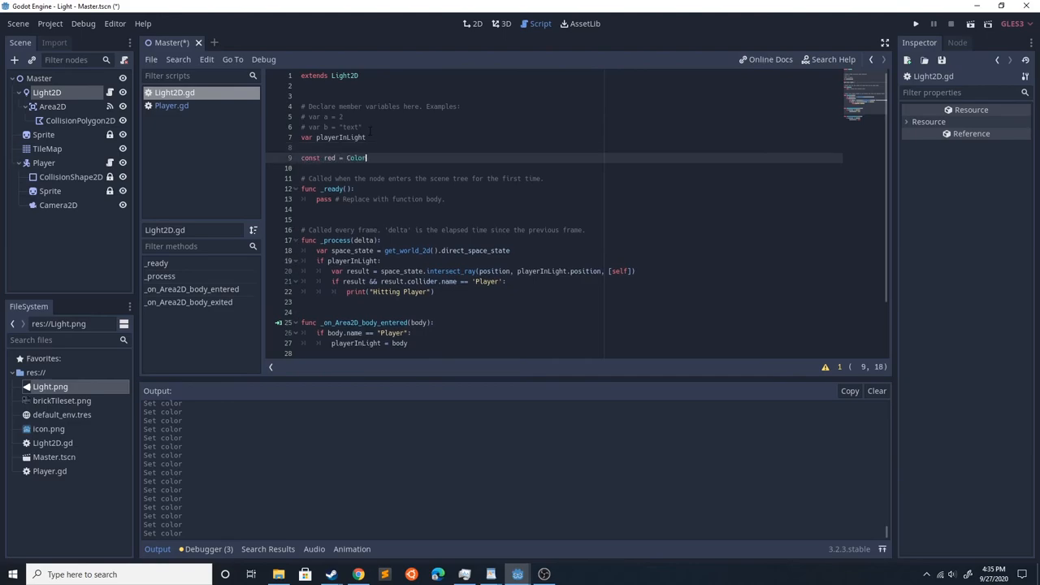
{"action": "type", "text": "(1,"}
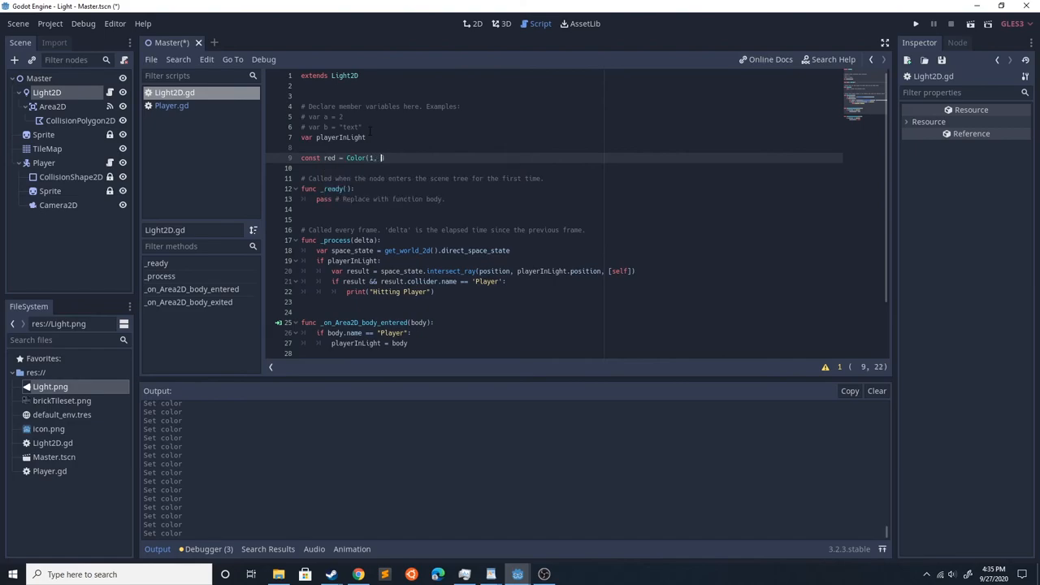
{"action": "type", "text": "0, 0)"}
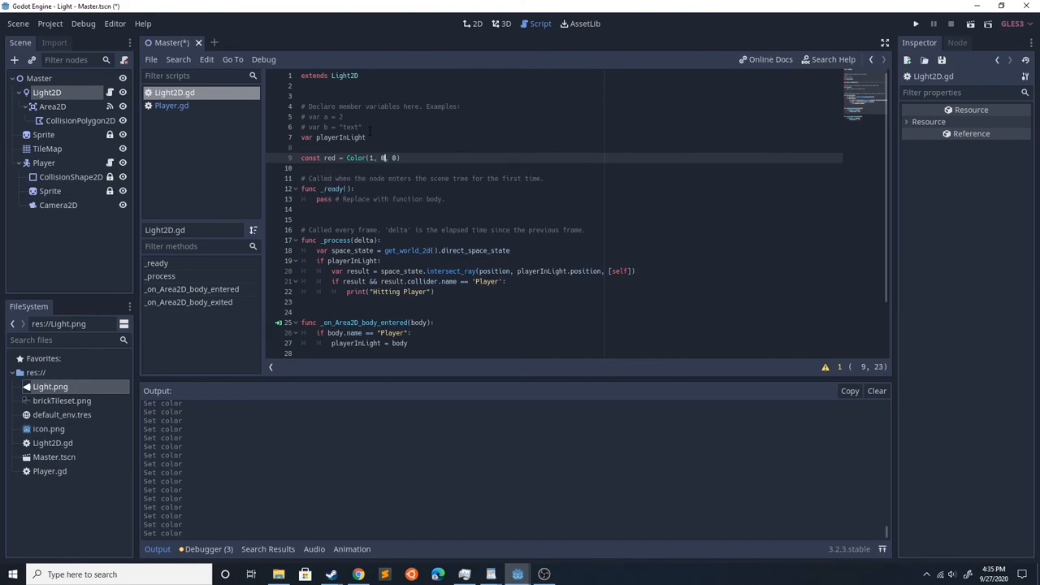
{"action": "type", "text": "0)"}
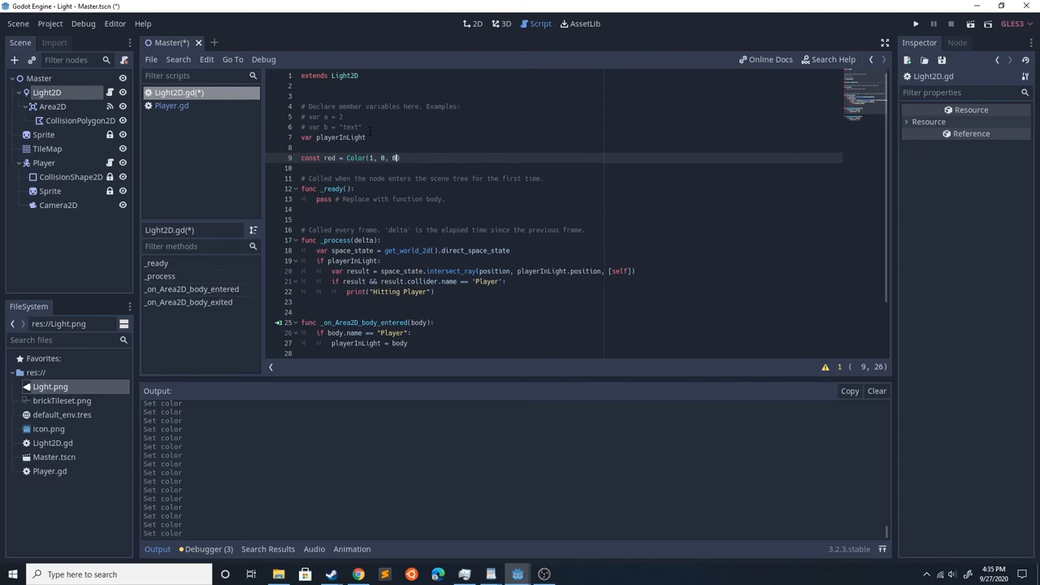
Declare const white = Color(1, 1, 1) beneath the red constant.
{"action": "type", "text": "const white = Color"}
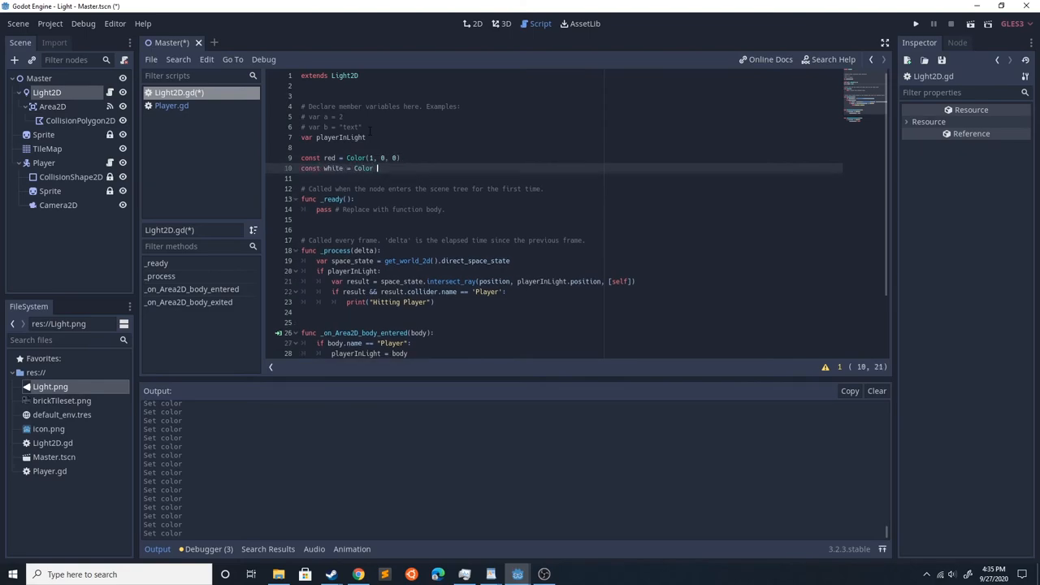
{"action": "type", "text": "1, 1, 1)"}
{"action": "type", "text": "color ="}
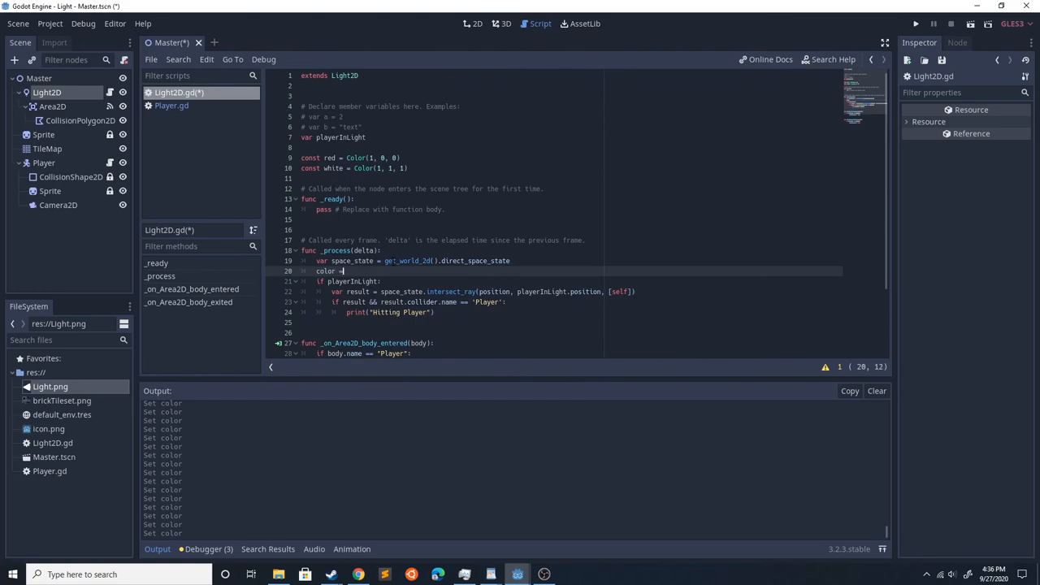
Set color = white each frame and color = red on Player hit, then run the scene.
{"action": "type", "text": "Color(1, 0,0)"}
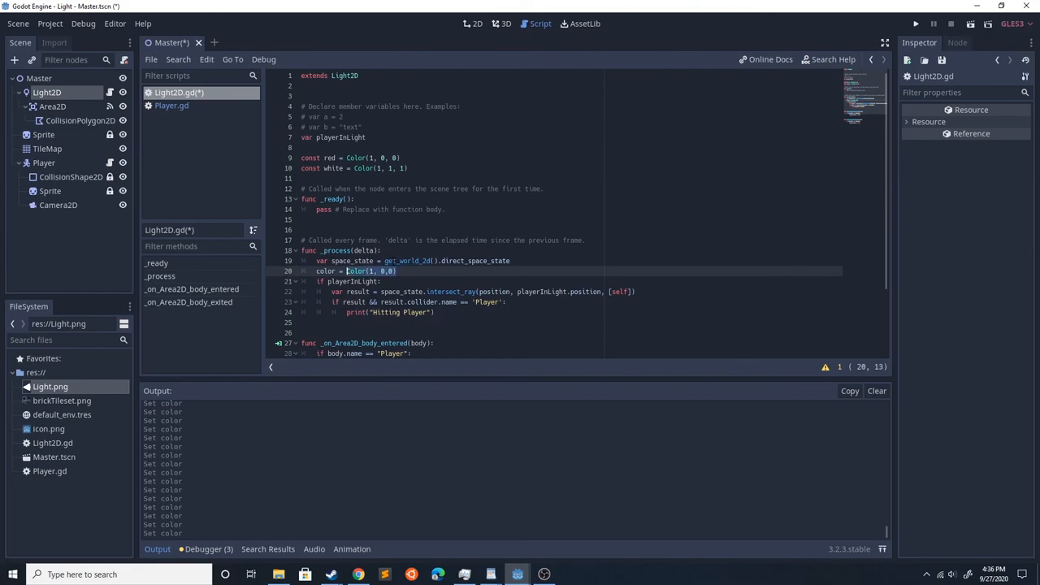
{"action": "type", "text": "white"}
{"action": "left_click", "coordinate": [560, 312]}
{"action": "type", "text": "color ="}
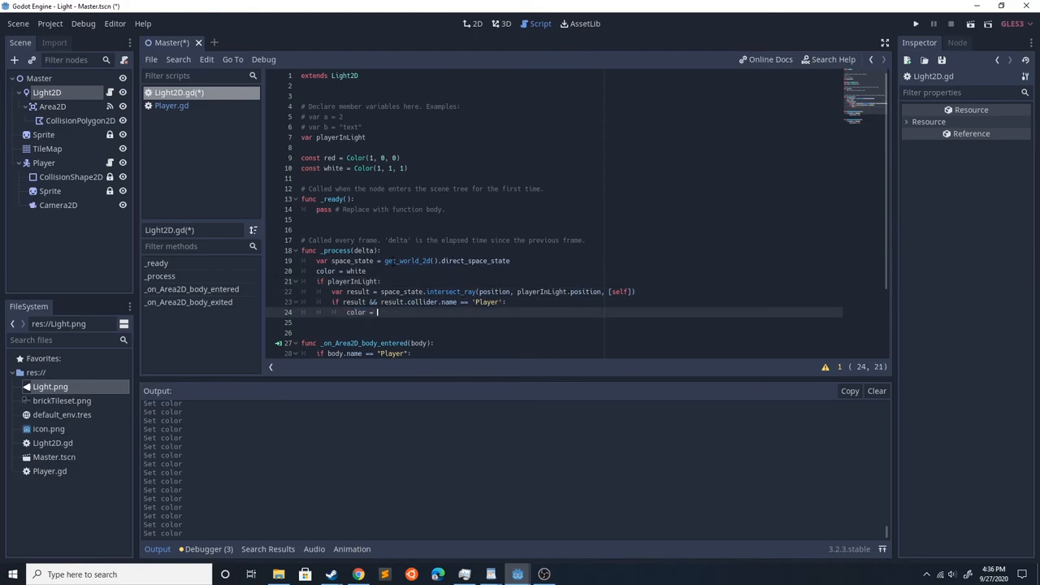
{"action": "type", "text": "red"}
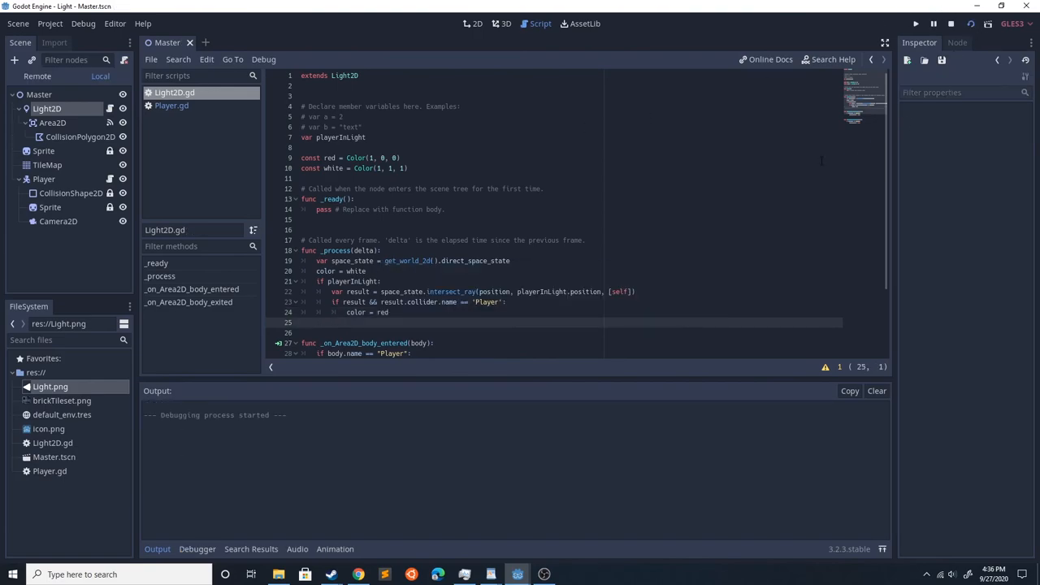
{"action": "left_click", "coordinate": [914, 24]}
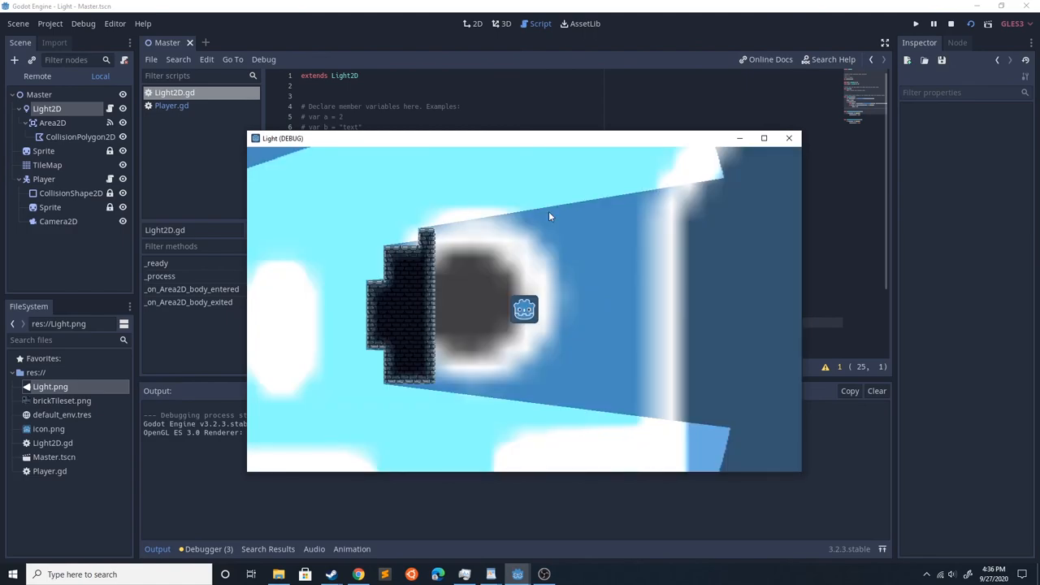